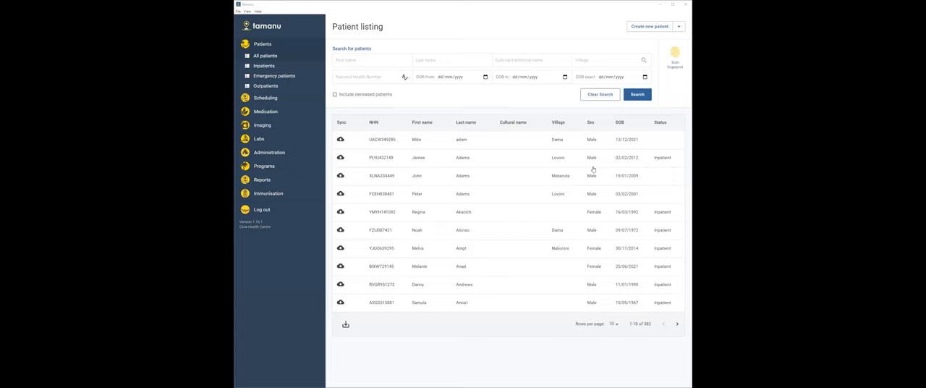
mouse_move(442, 58)
text(Alonso)
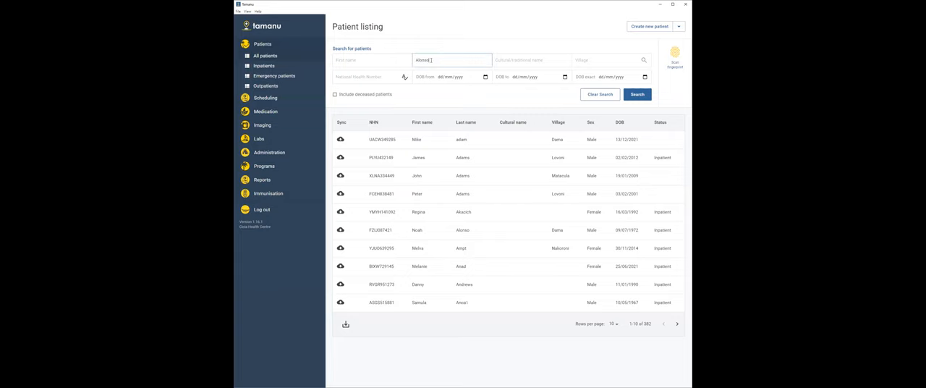
Step: Search the patient listing by last name, then search again for 'Bland'
click(636, 94)
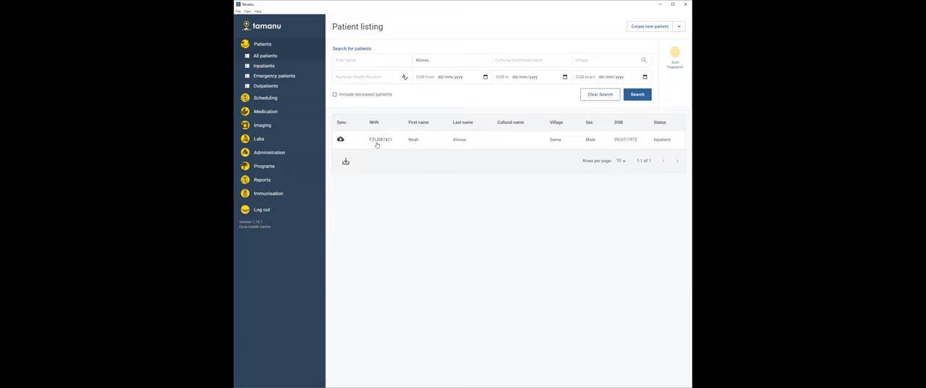
mouse_move(375, 144)
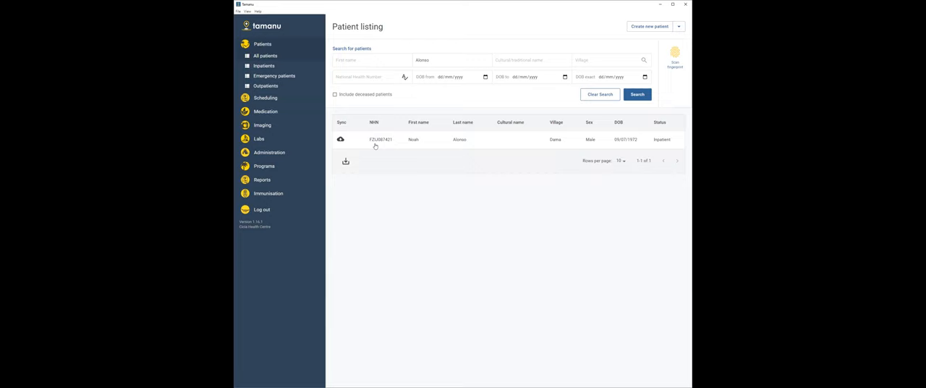
mouse_move(503, 168)
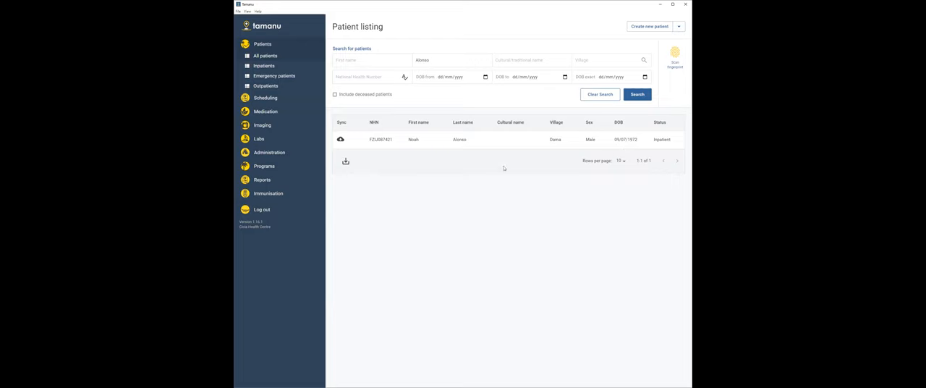
mouse_move(463, 145)
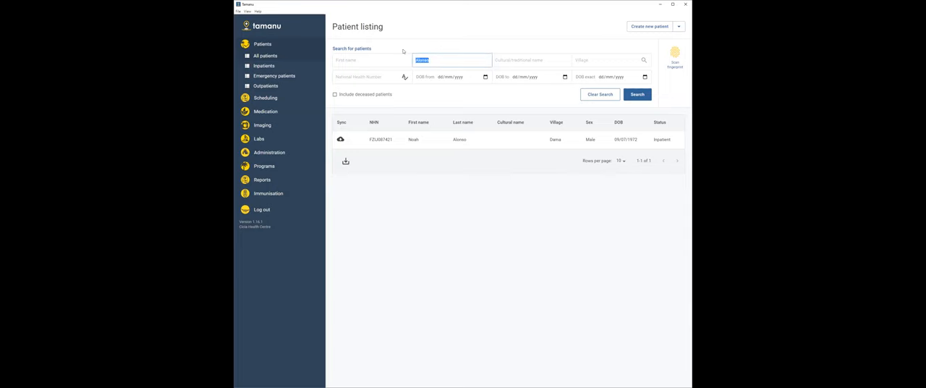
text(Bland)
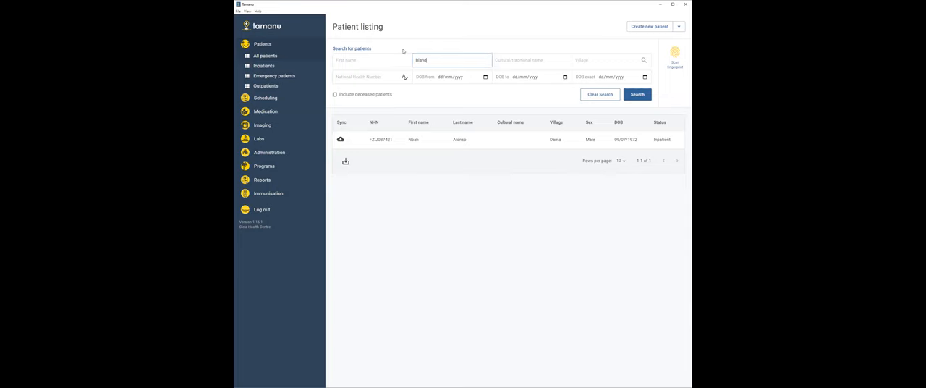
click(637, 94)
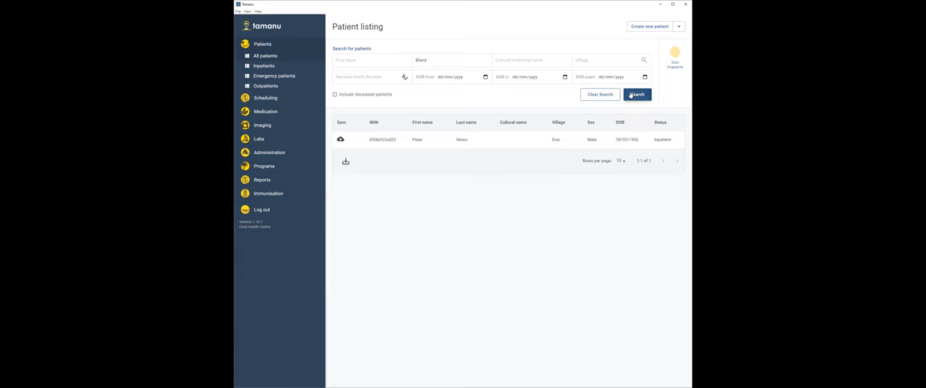
click(637, 94)
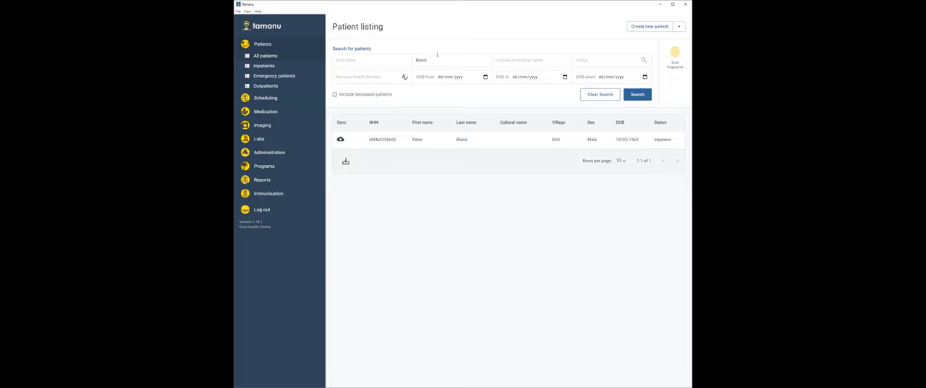
Step: Search the patient listing for the last name 'Battle'
text(Battle)
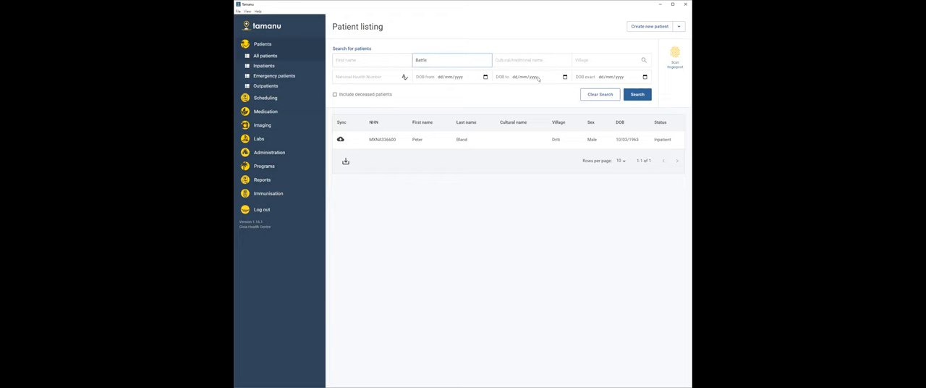
click(637, 94)
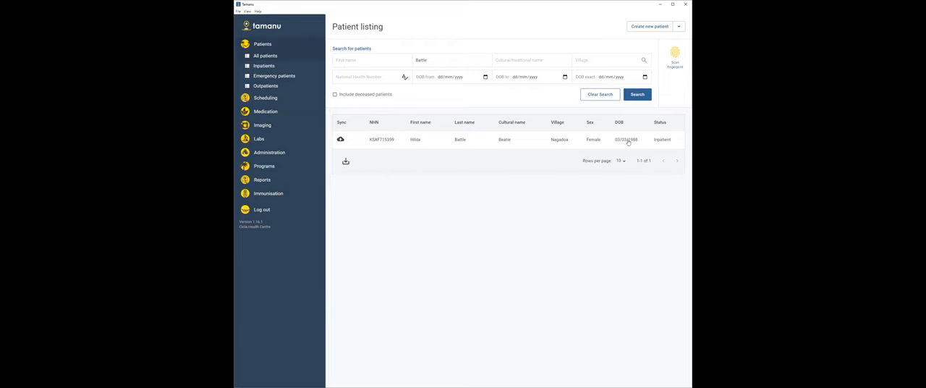
mouse_move(627, 138)
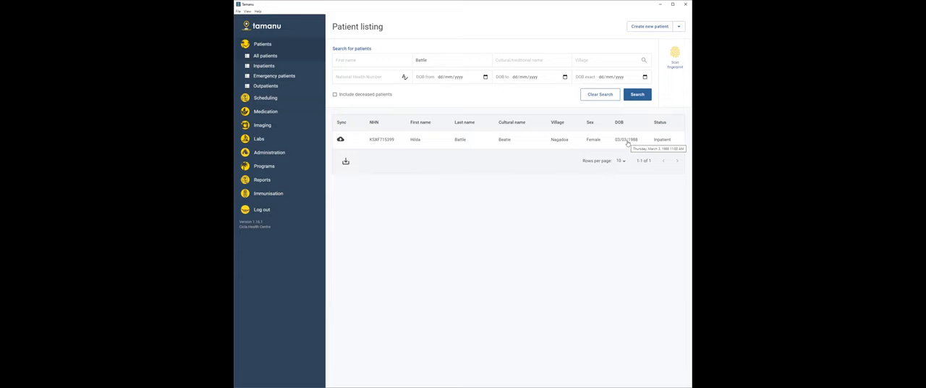
mouse_move(440, 150)
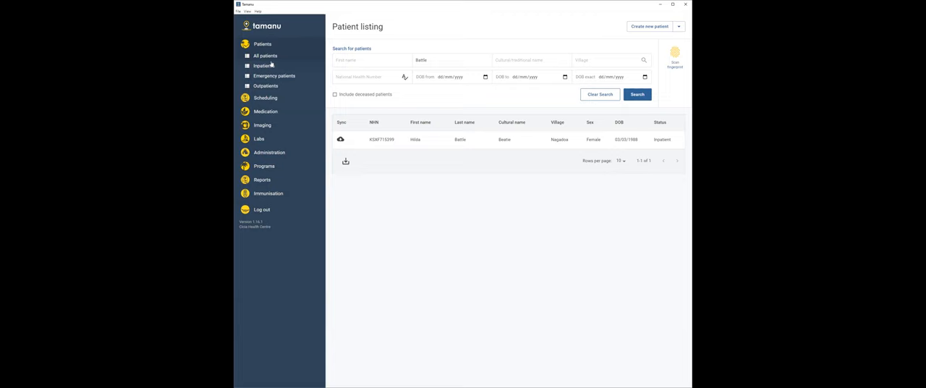
mouse_move(447, 144)
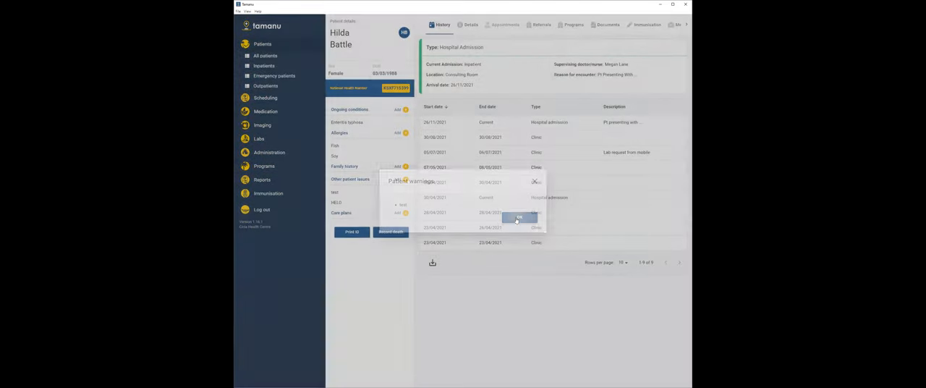
Step: Start a new prescription on the hospital admission with Amoxicillin 250mg Capsule
click(518, 218)
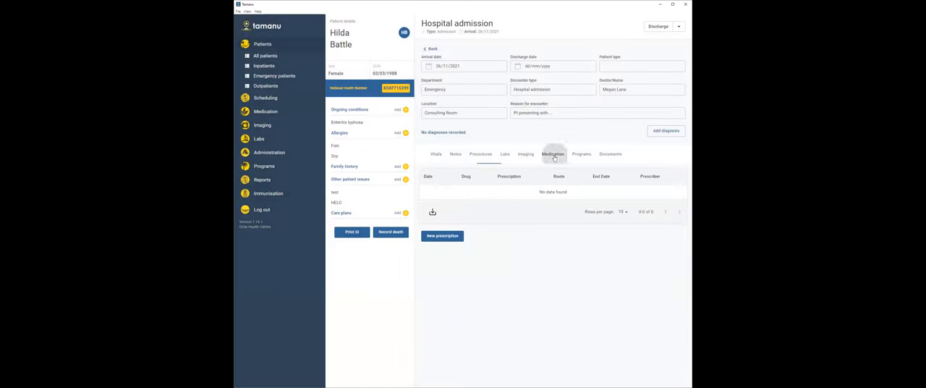
click(443, 236)
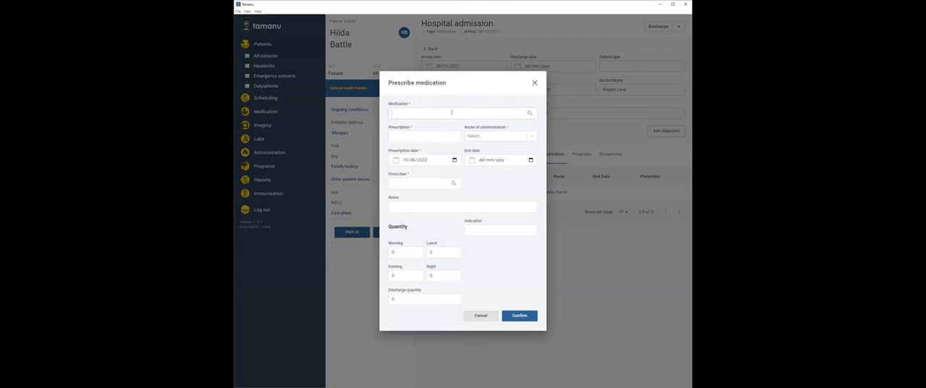
text(Amox)
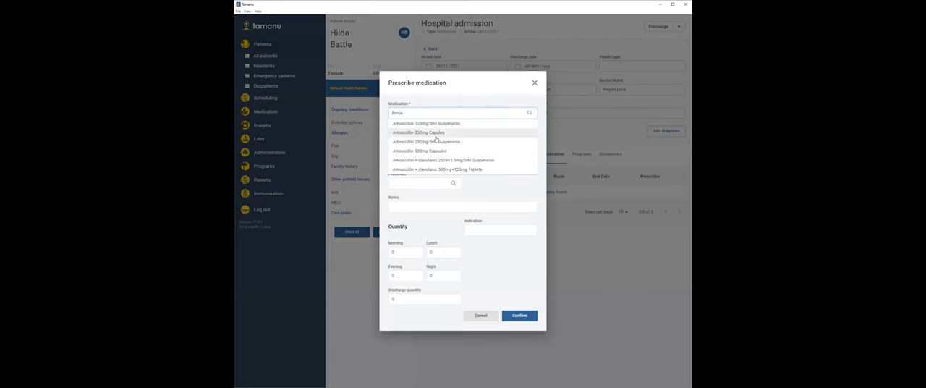
click(417, 133)
text(Take 2 tds ud)
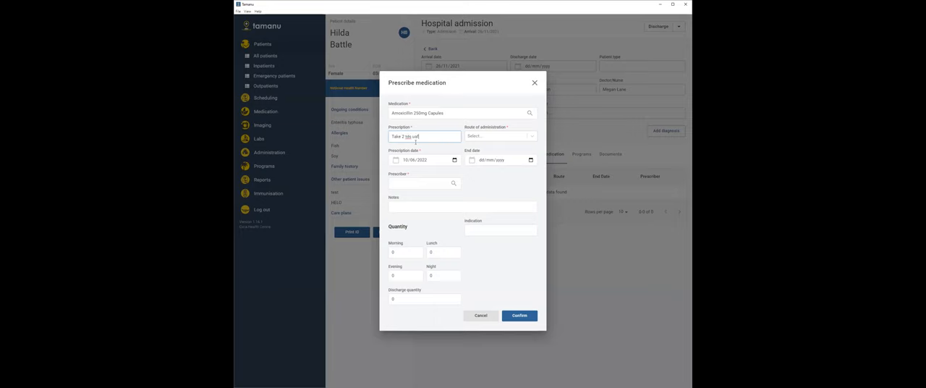
Step: Set Pharmacist as prescriber, discharge quantity 30, and confirm the prescription
click(423, 182)
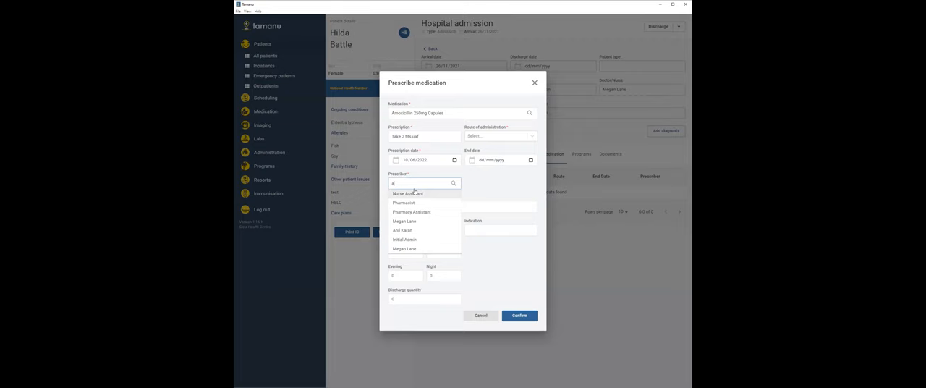
click(402, 203)
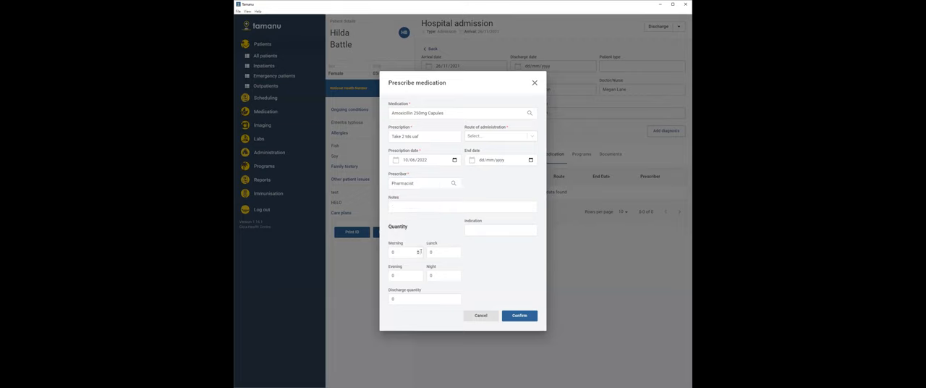
text(30)
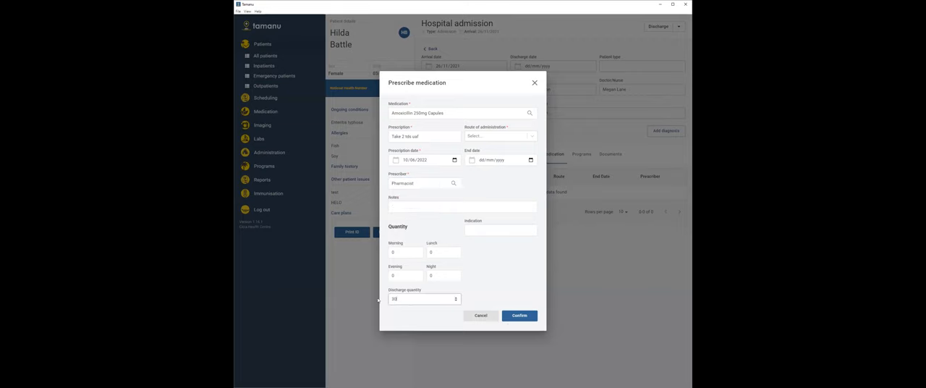
click(499, 136)
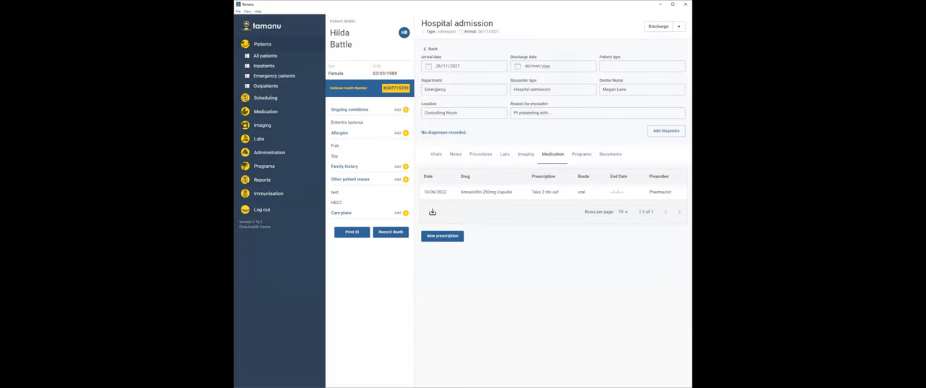
click(678, 26)
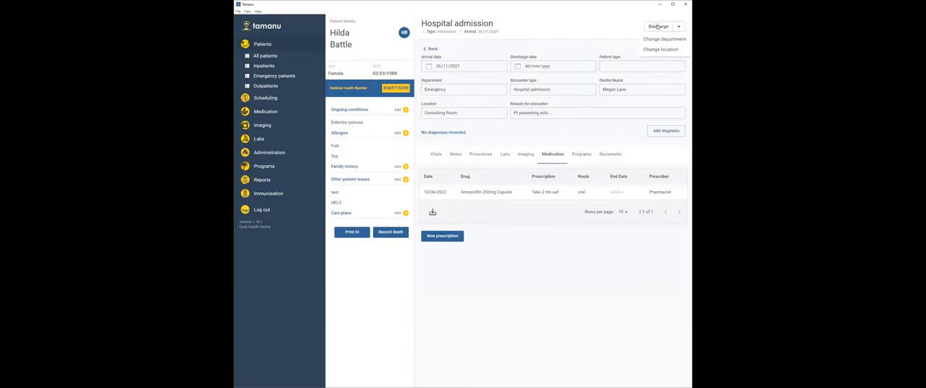
click(658, 26)
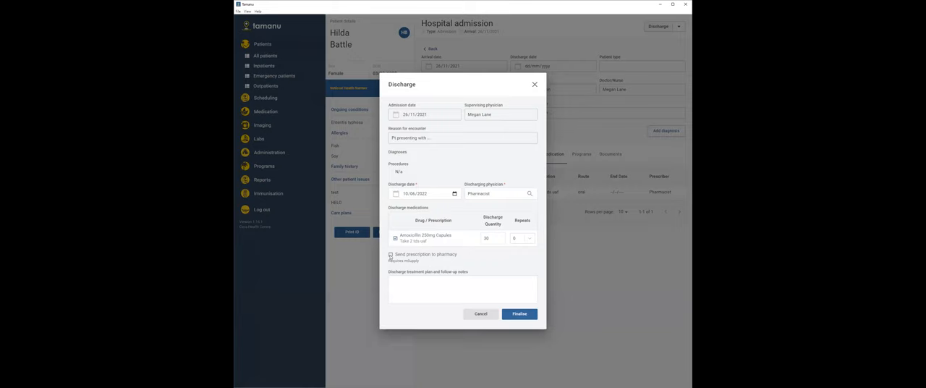
click(391, 255)
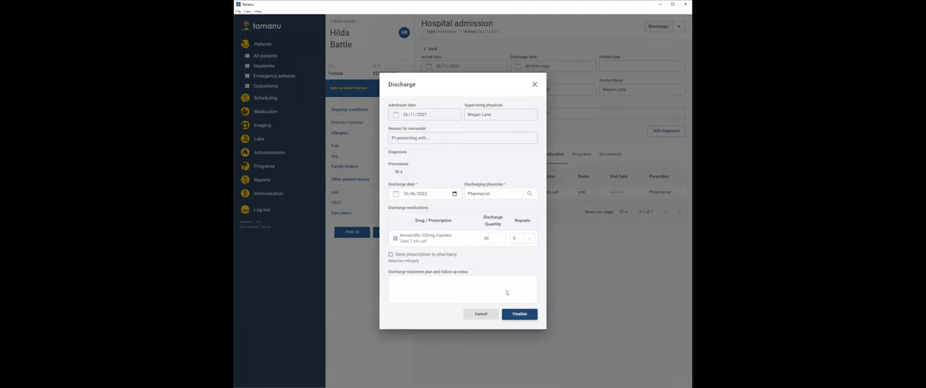
click(518, 313)
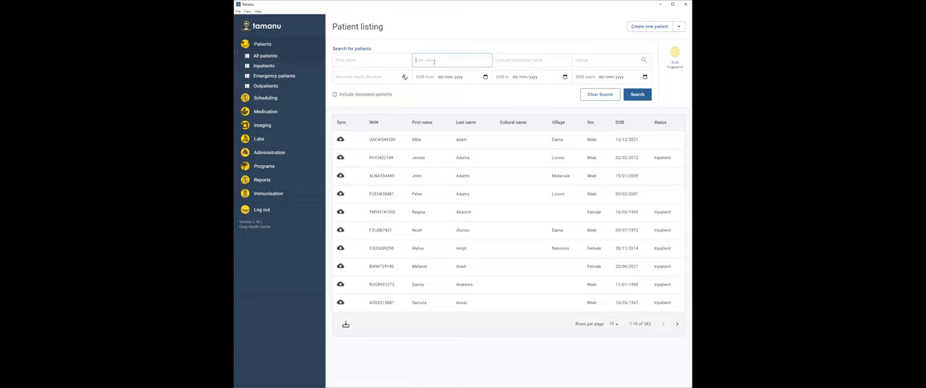
Step: Reopen Battle's record and view the Amoxicillin 250mg Capsule discharge medication
text(Battle)
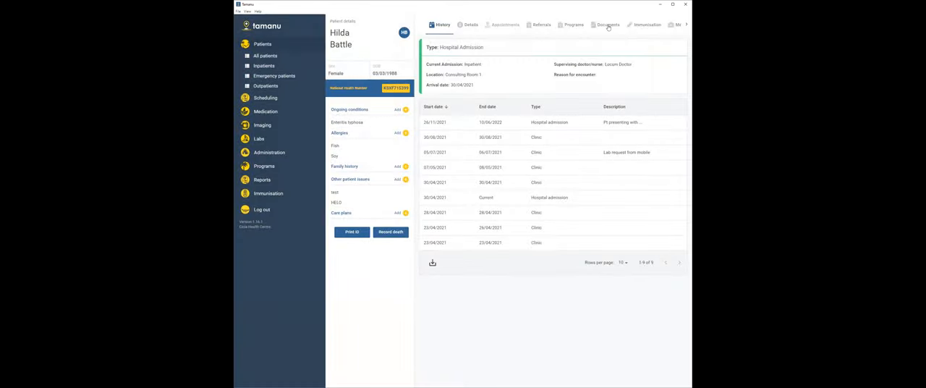
click(665, 23)
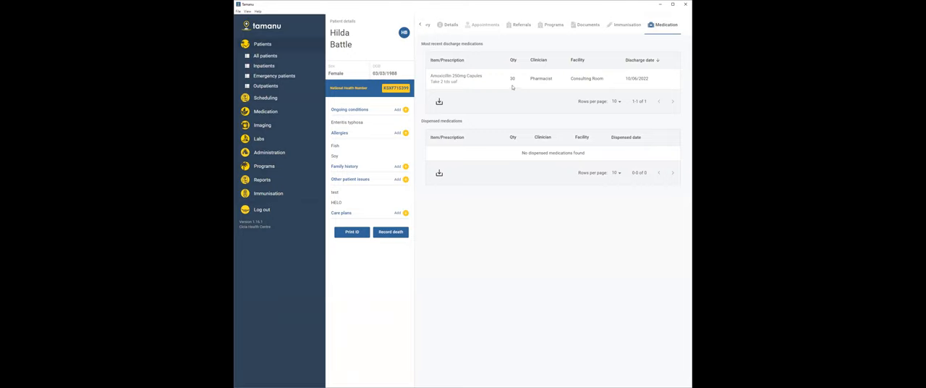
mouse_move(501, 93)
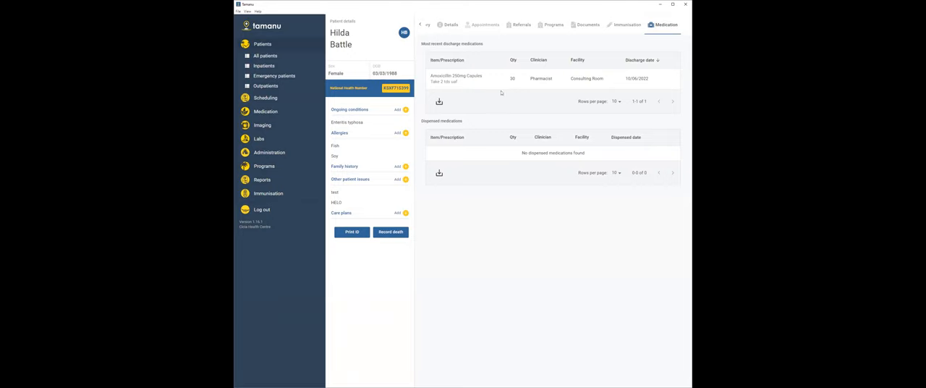
mouse_move(530, 84)
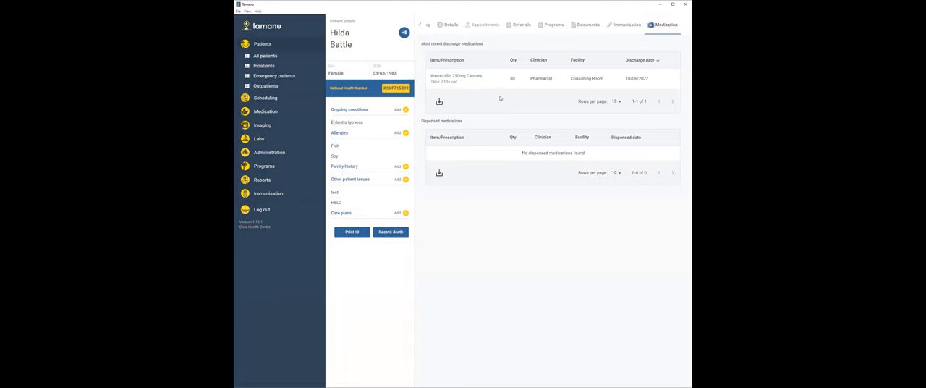
mouse_move(530, 32)
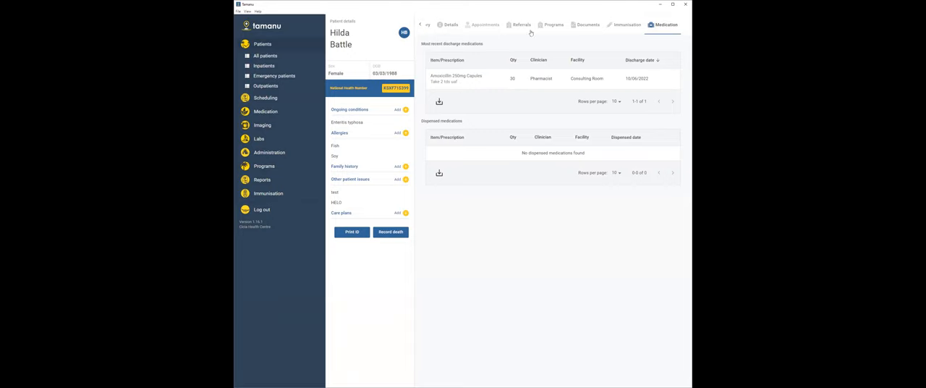
mouse_move(460, 83)
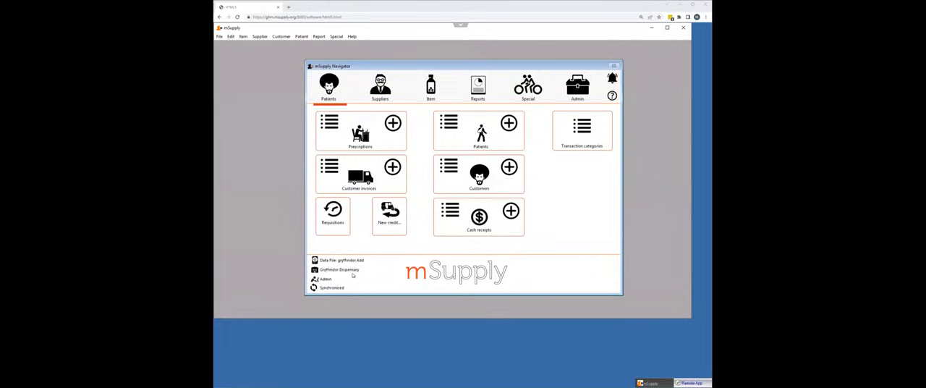
mouse_move(490, 255)
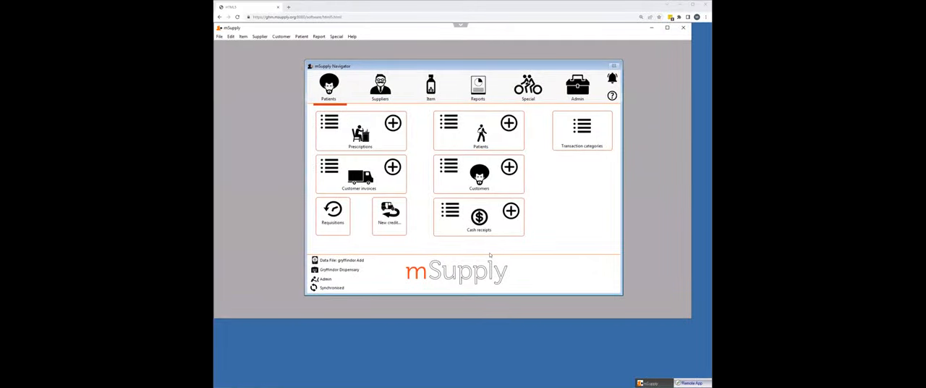
mouse_move(272, 226)
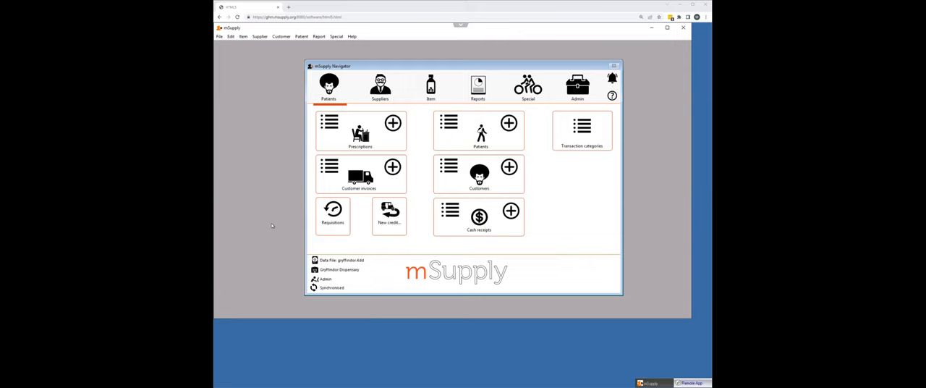
mouse_move(313, 182)
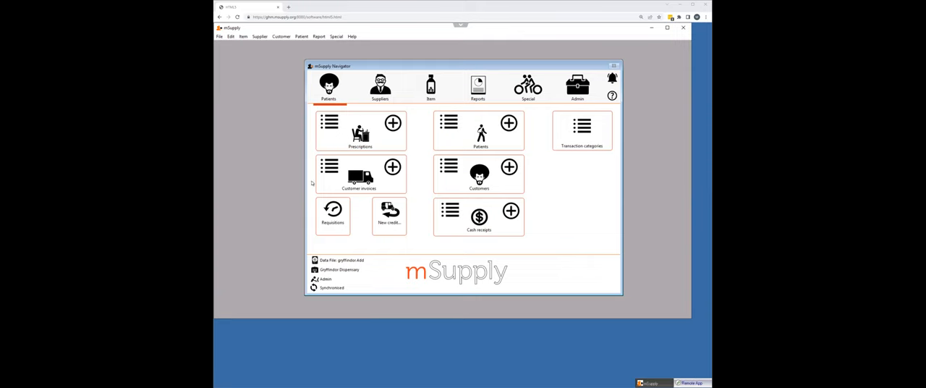
Step: Start a new prescription and look up surnames 'Battle' then 'Alonso' locally
click(394, 123)
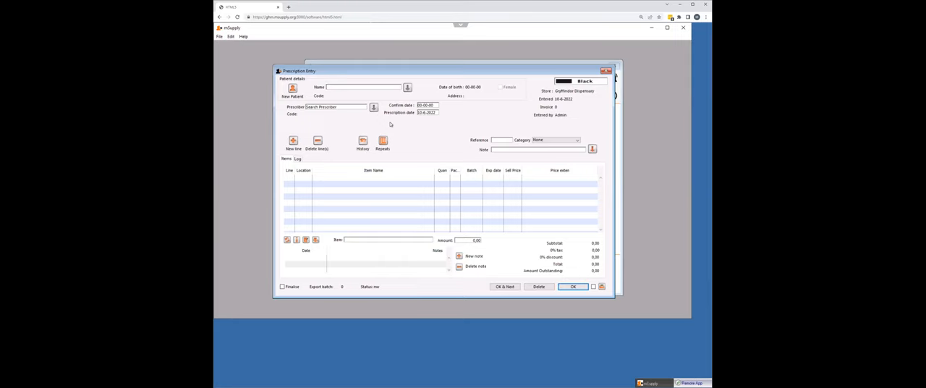
text(Battle)
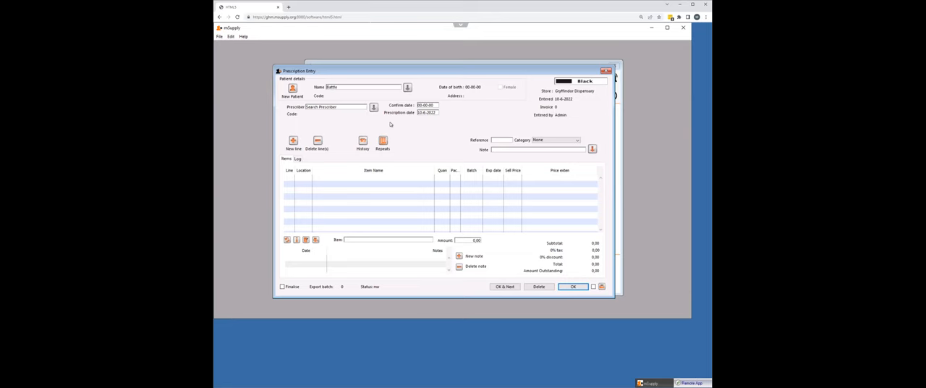
click(407, 87)
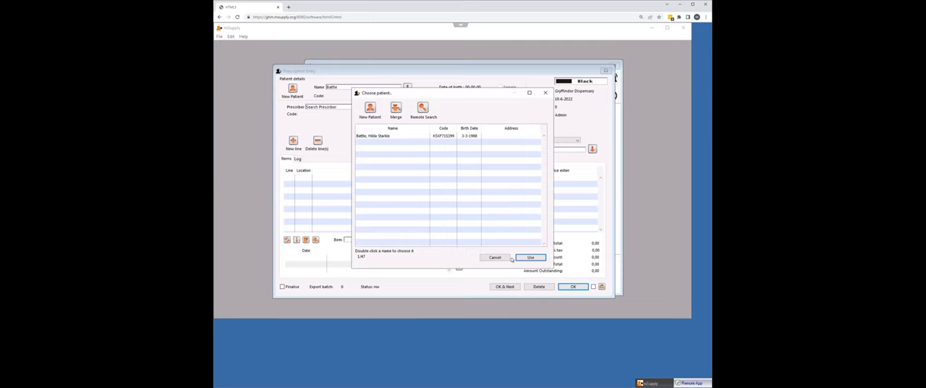
click(530, 258)
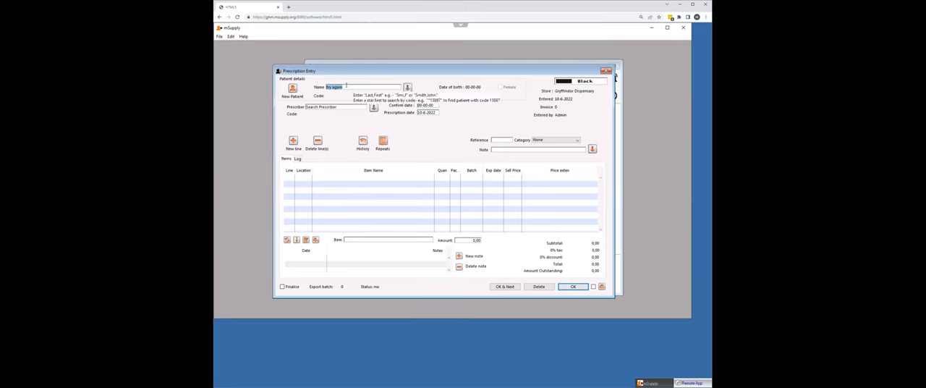
text(Alonso)
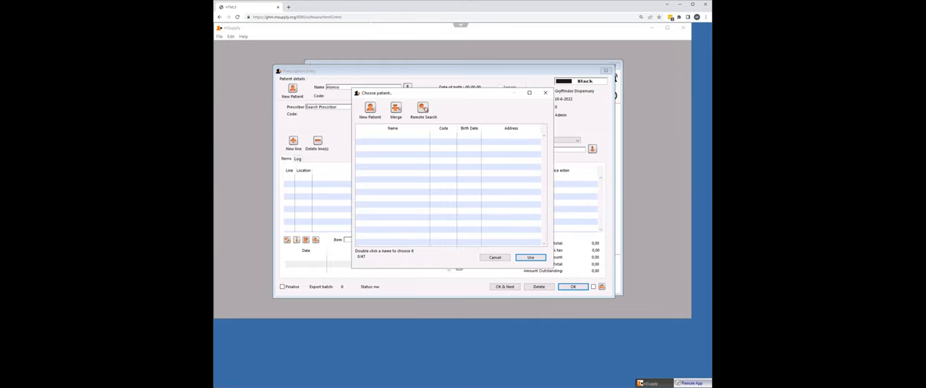
Step: Remote-search the patient, select the returned record and attach it to the prescription
click(423, 110)
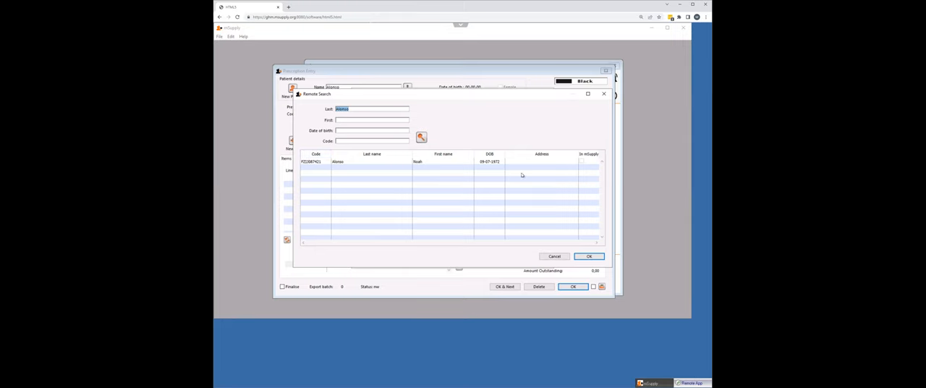
click(449, 162)
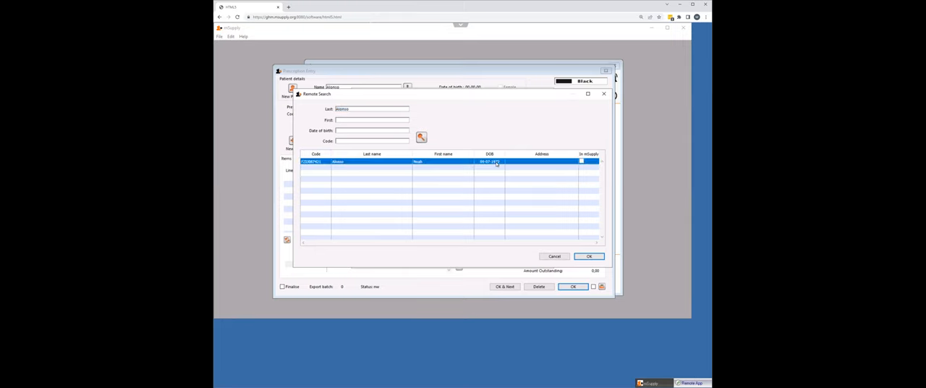
click(588, 256)
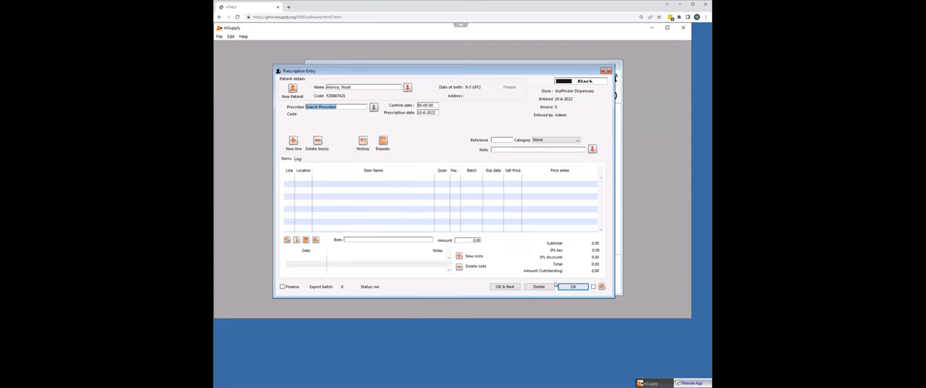
Step: Save the prescription, start another and open Remote Search for name 'b'
click(539, 287)
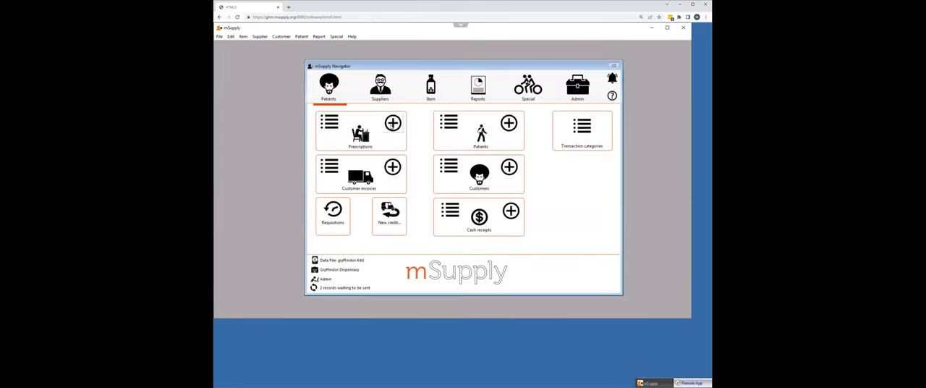
click(393, 123)
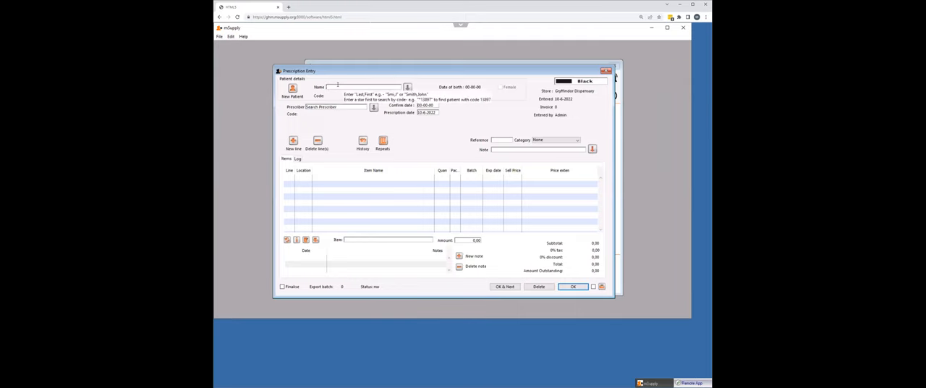
text(b)
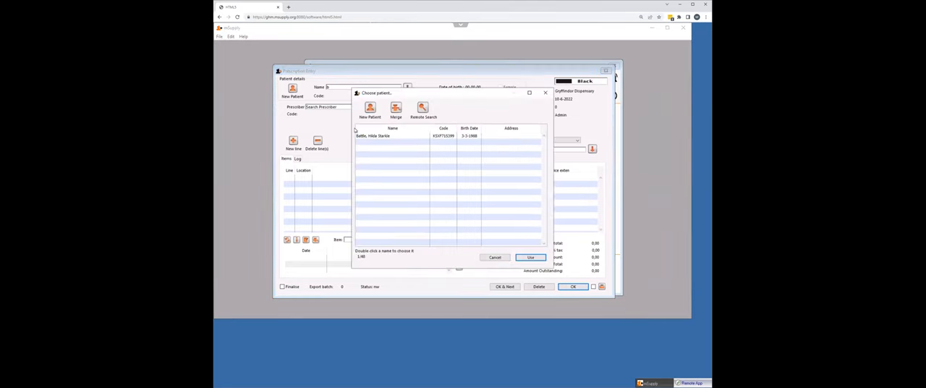
mouse_move(384, 147)
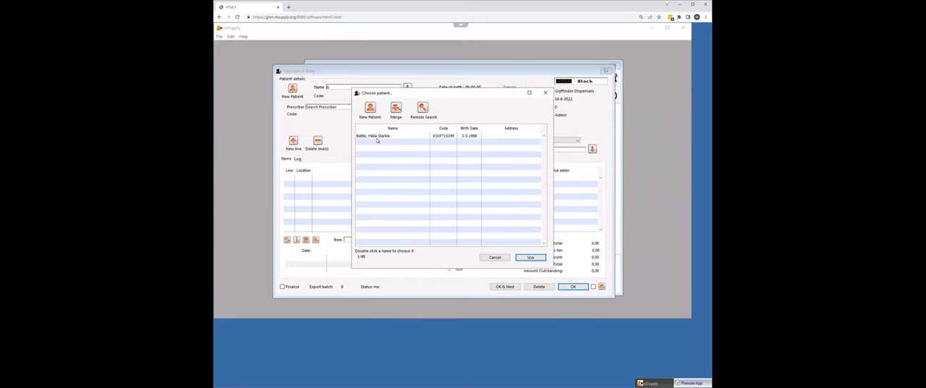
click(423, 108)
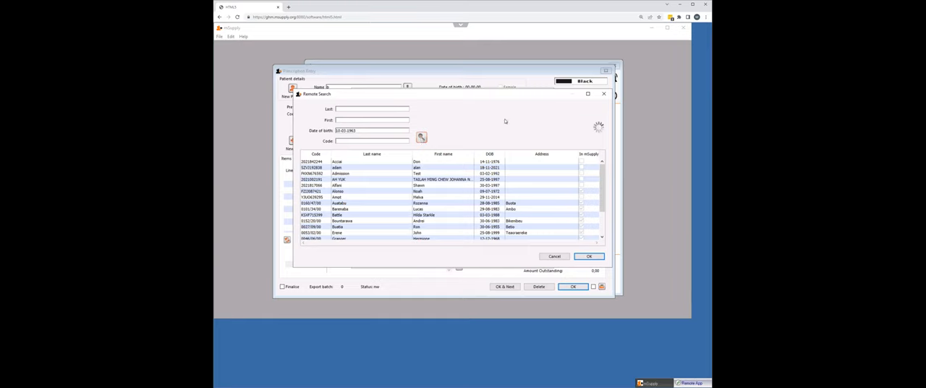
Step: Search remotely by date of birth and attach the matching patient
click(421, 138)
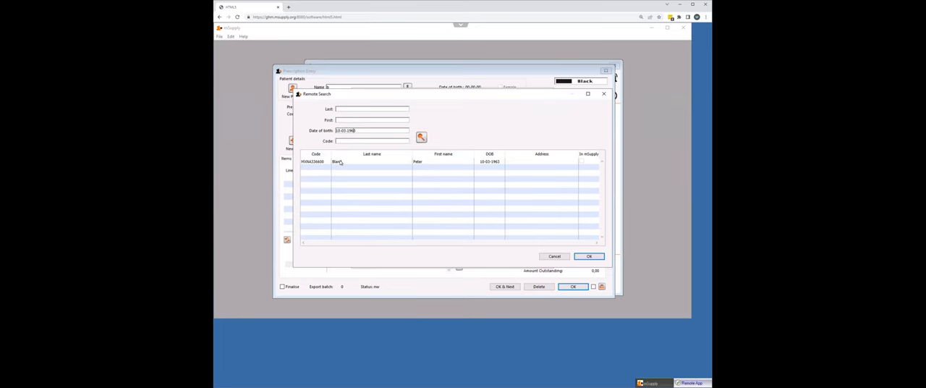
click(371, 162)
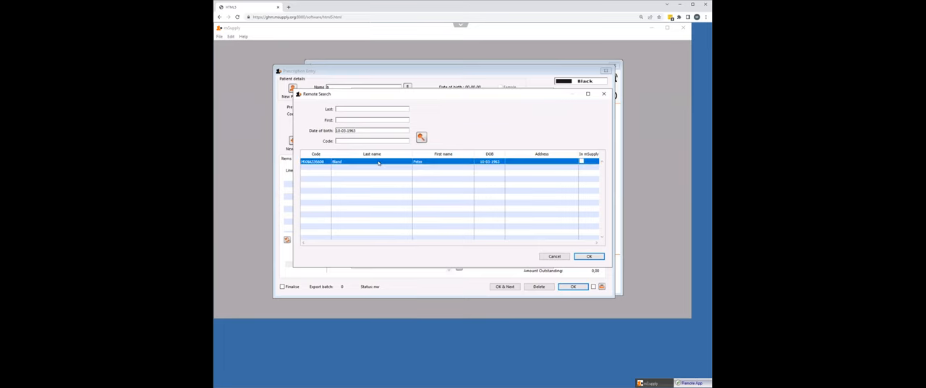
click(587, 257)
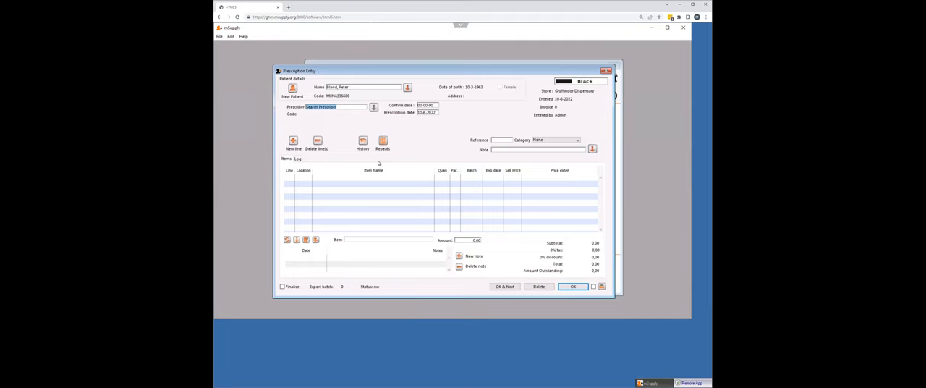
mouse_move(432, 226)
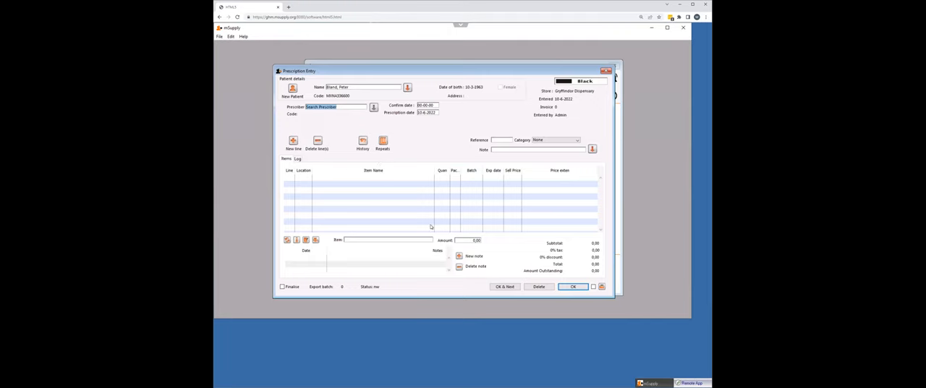
Step: Save the prescription, start a new one and pick the locally stored patient
click(573, 286)
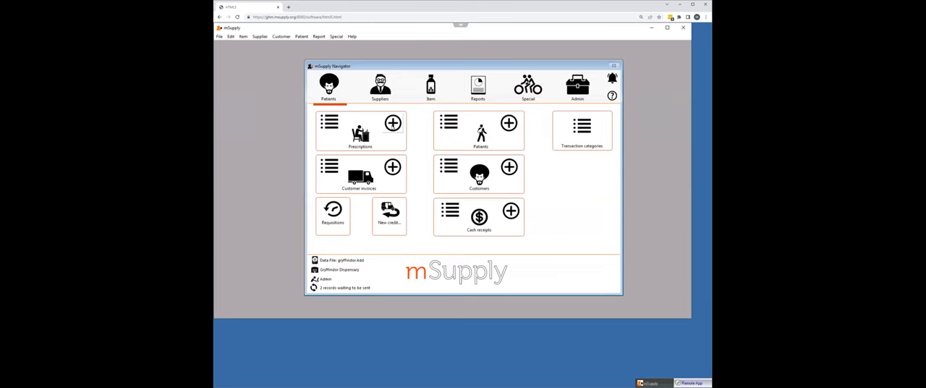
click(394, 123)
text(bland)
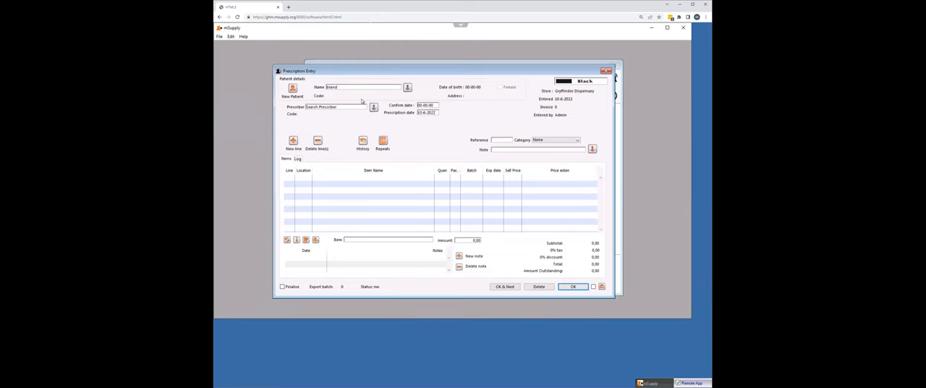
click(408, 87)
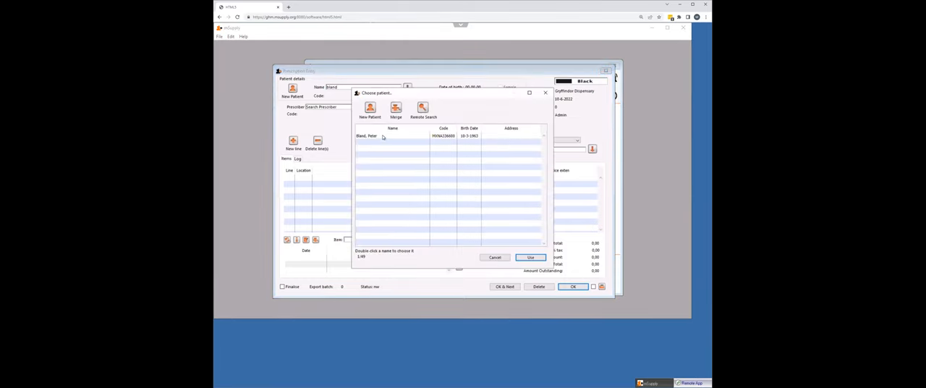
double_click(370, 136)
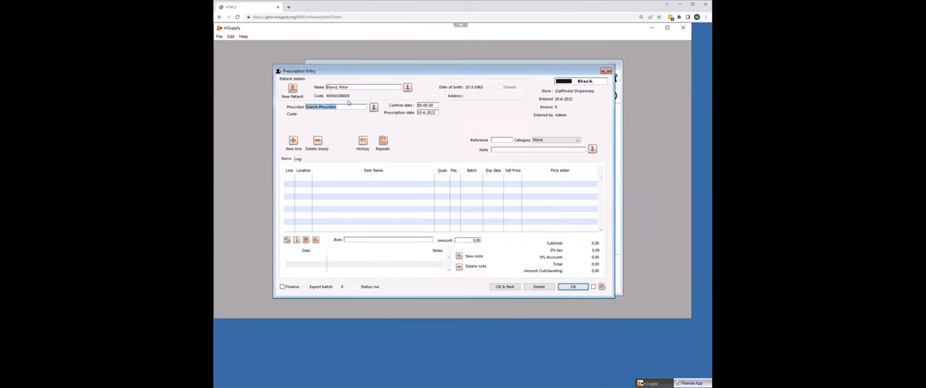
mouse_move(349, 101)
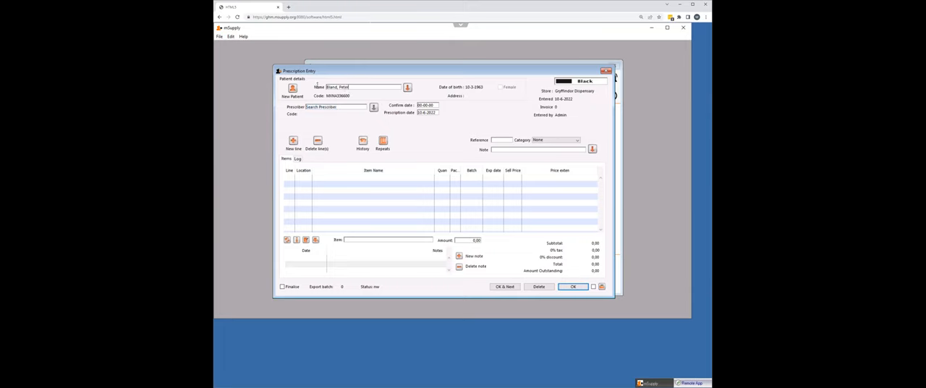
Step: Clear the patient name and list all locally stored patients, now two matches
triple_click(362, 87)
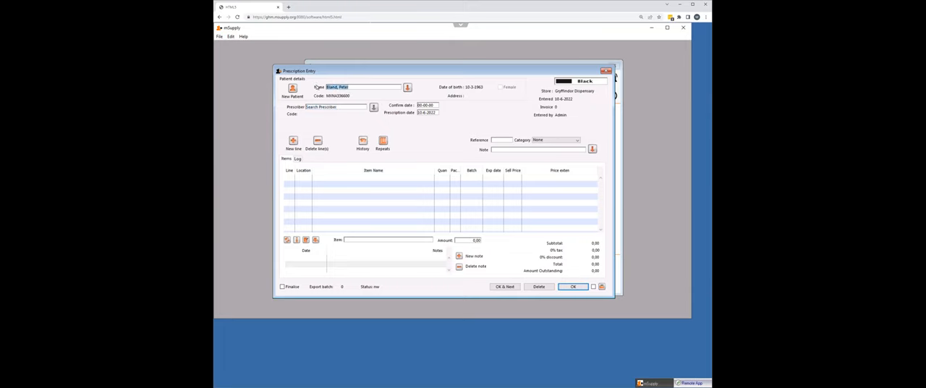
click(408, 87)
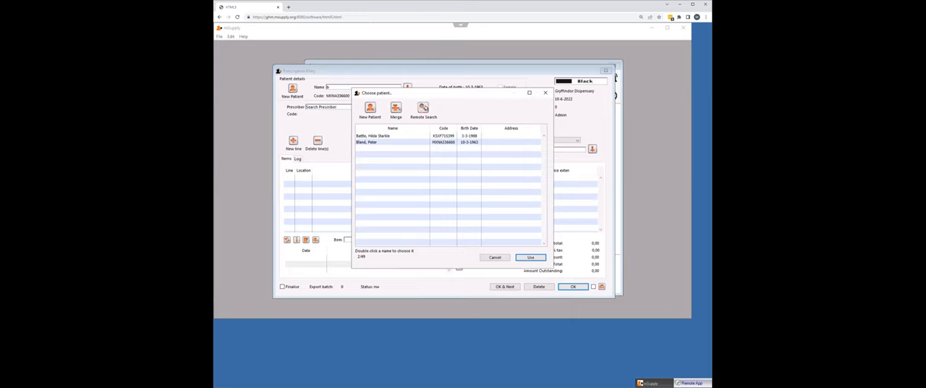
Step: Run a remote patient search, dismiss the server error and retry it
click(422, 109)
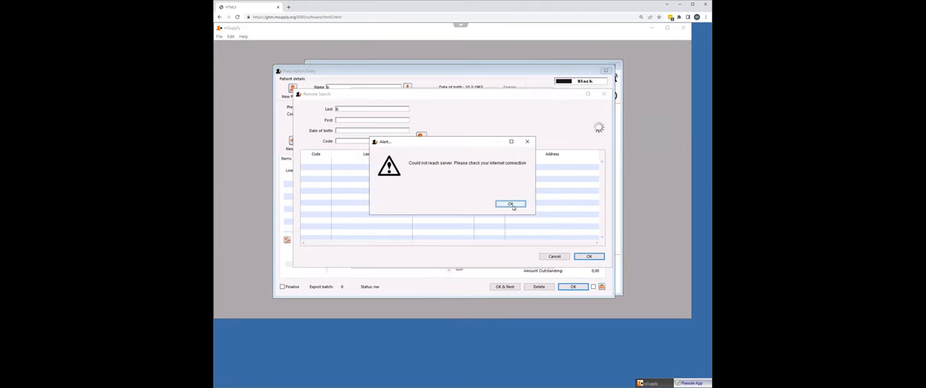
click(510, 202)
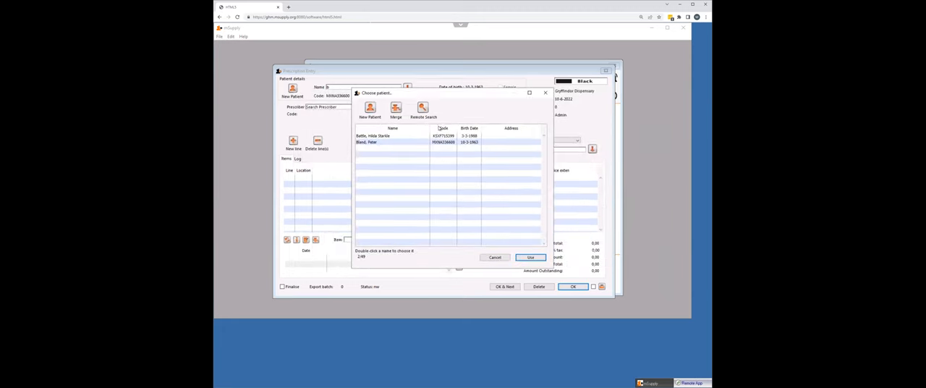
click(423, 108)
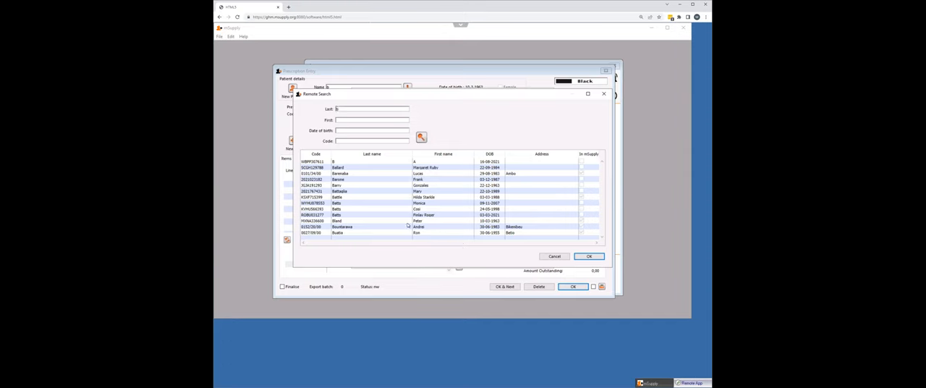
mouse_move(355, 223)
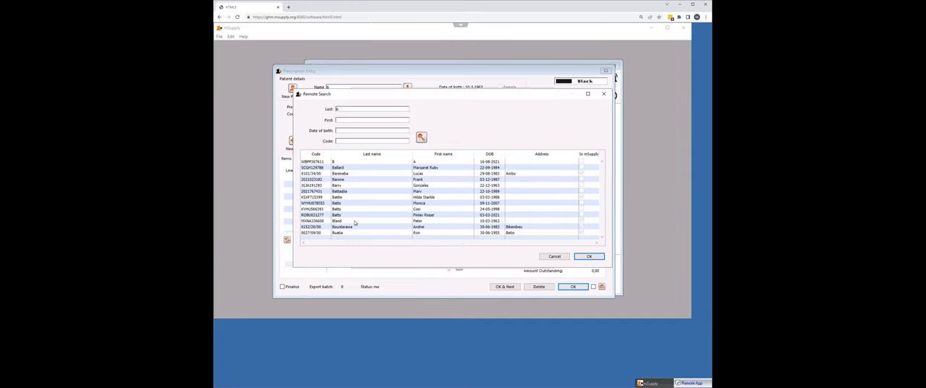
mouse_move(555, 223)
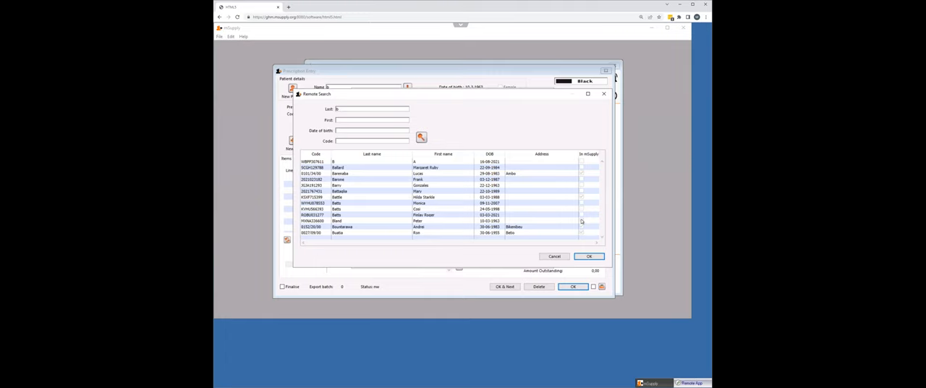
mouse_move(542, 214)
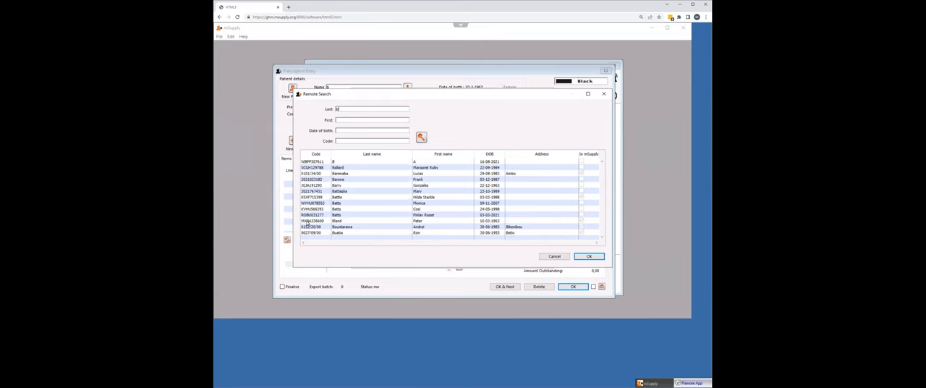
mouse_move(364, 223)
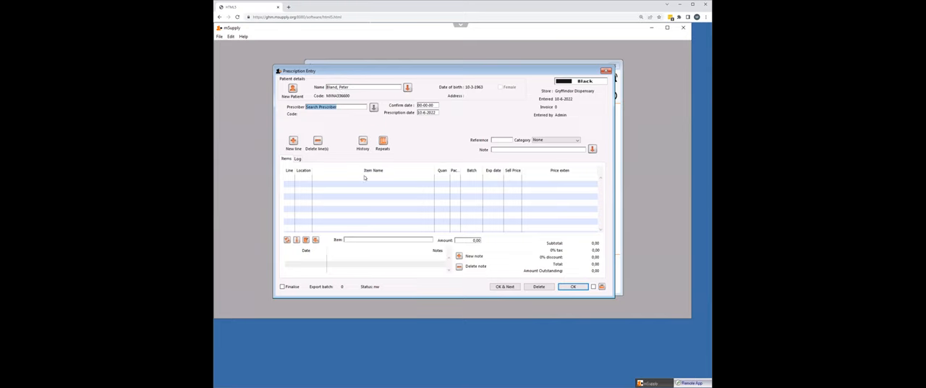
mouse_move(402, 139)
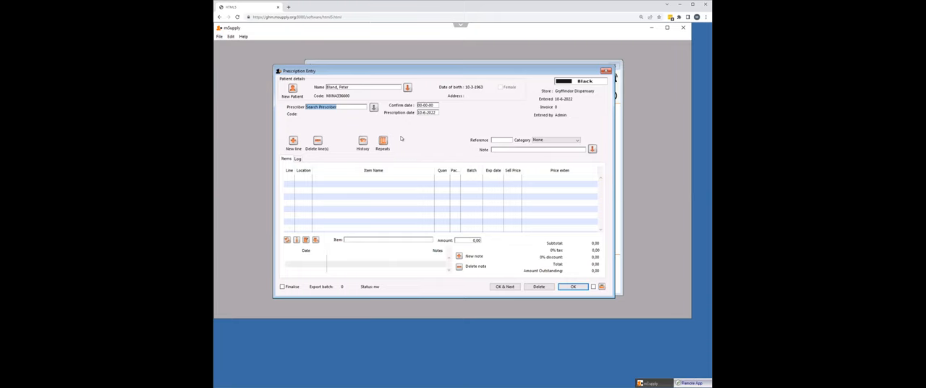
mouse_move(365, 180)
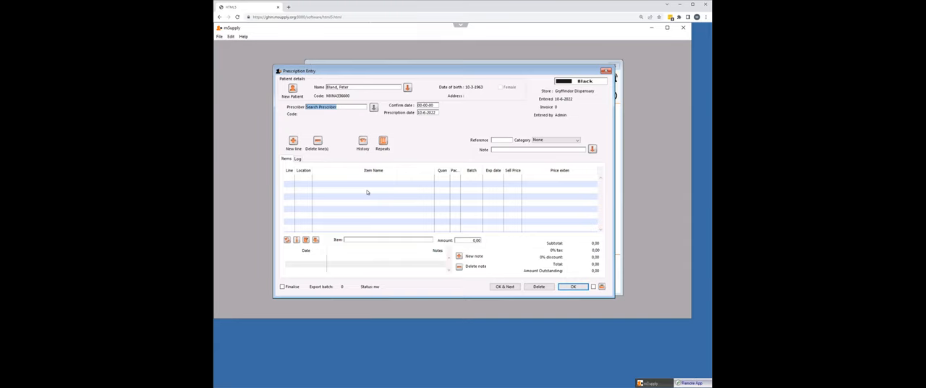
mouse_move(518, 264)
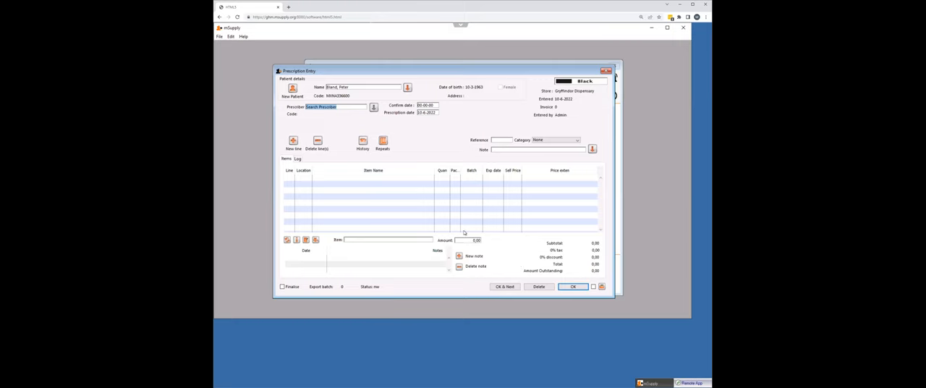
mouse_move(360, 191)
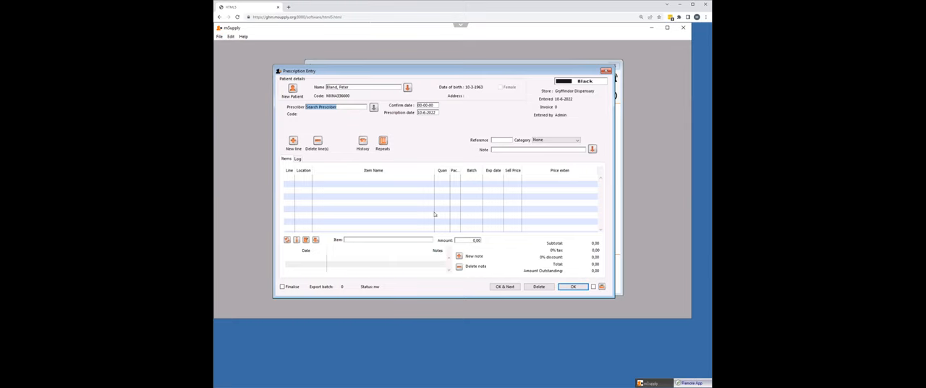
mouse_move(608, 292)
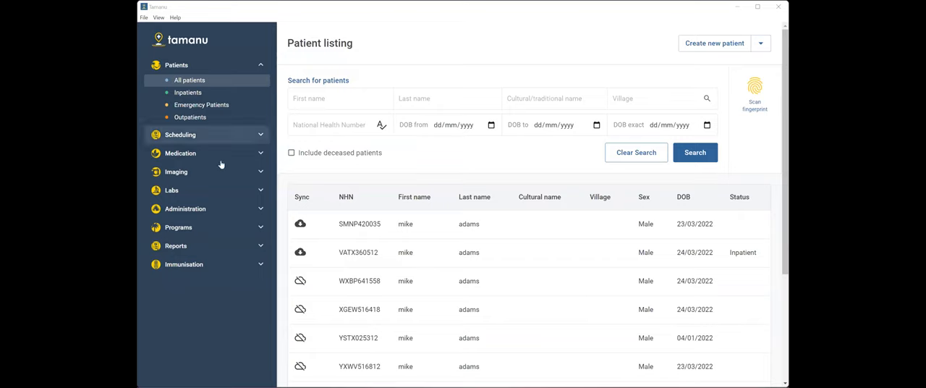
mouse_move(217, 134)
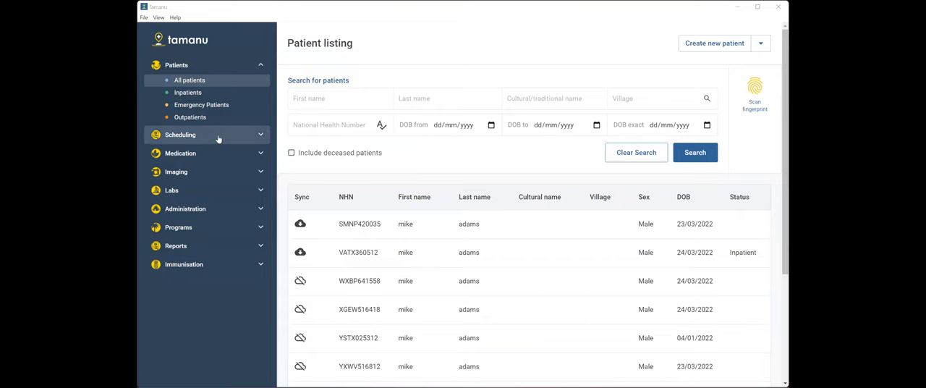
mouse_move(177, 172)
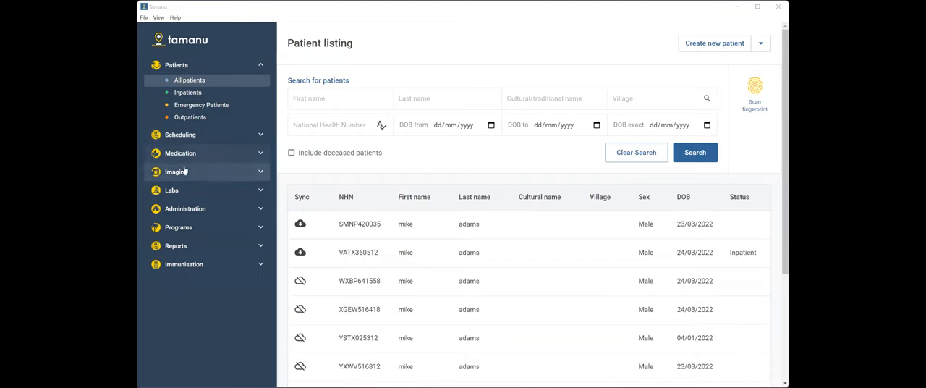
mouse_move(171, 190)
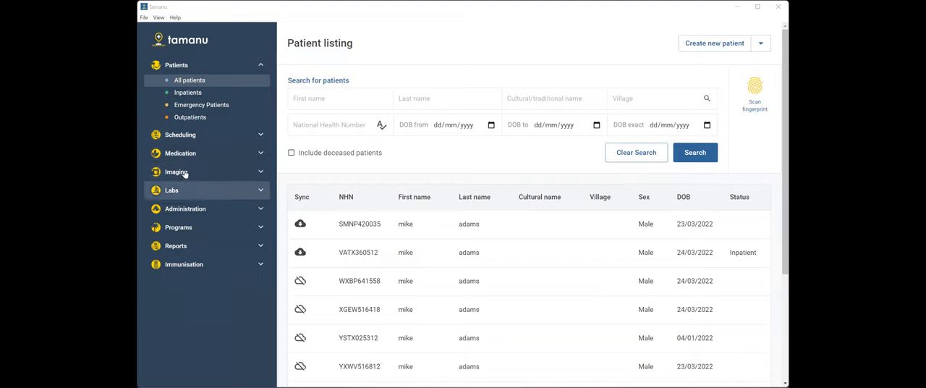
mouse_move(180, 153)
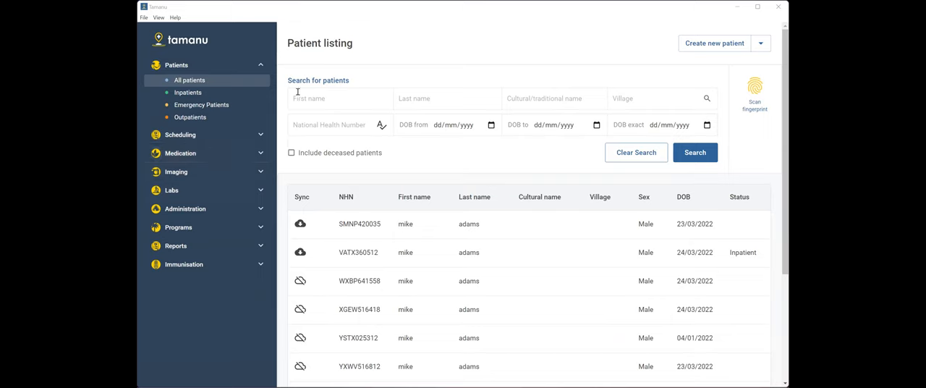
click(340, 99)
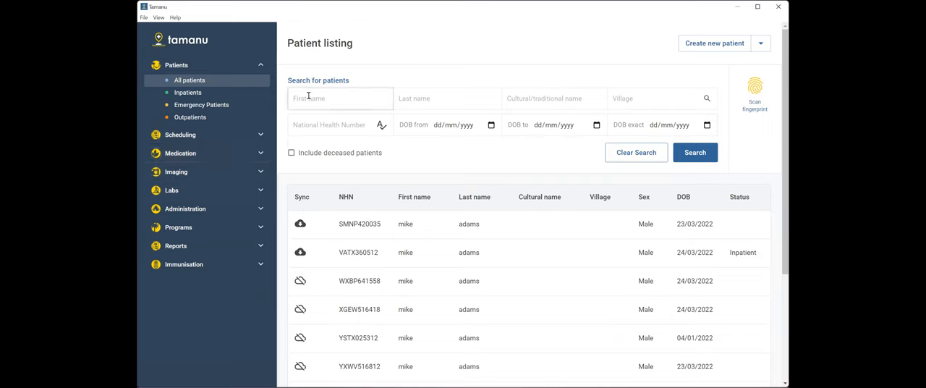
text(noah)
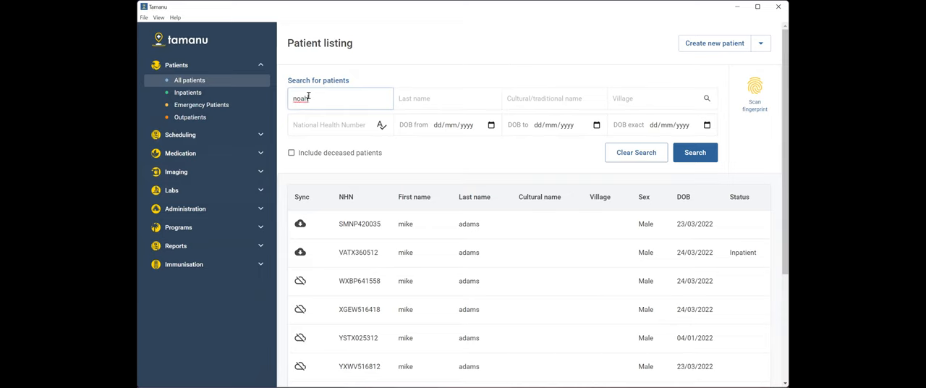
click(695, 151)
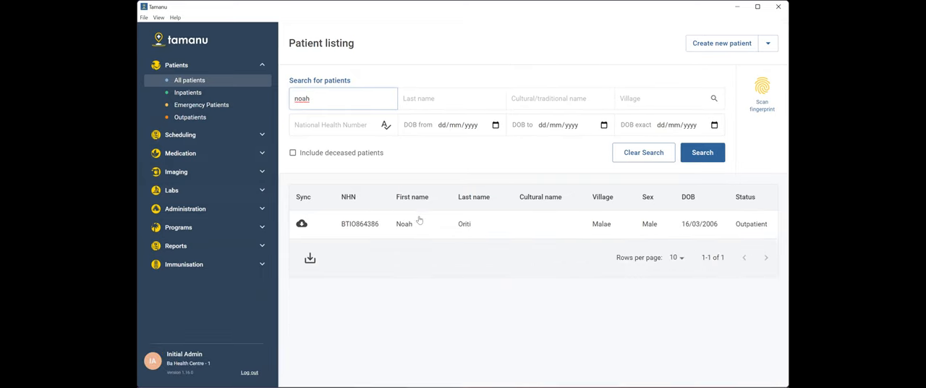
click(404, 223)
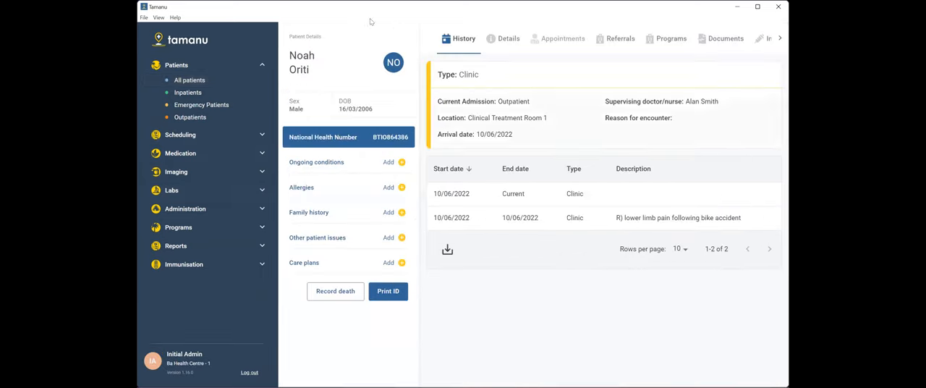
mouse_move(537, 112)
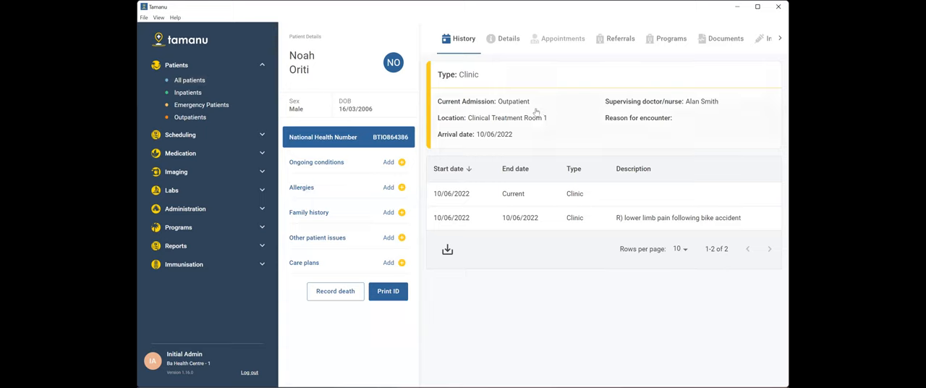
mouse_move(495, 92)
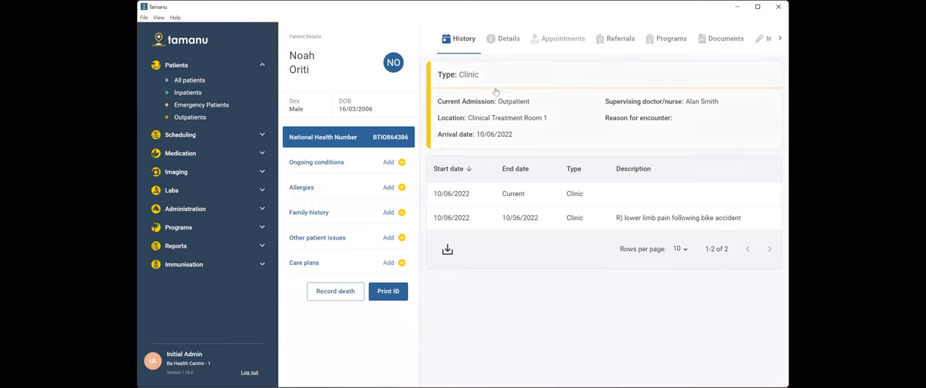
mouse_move(503, 142)
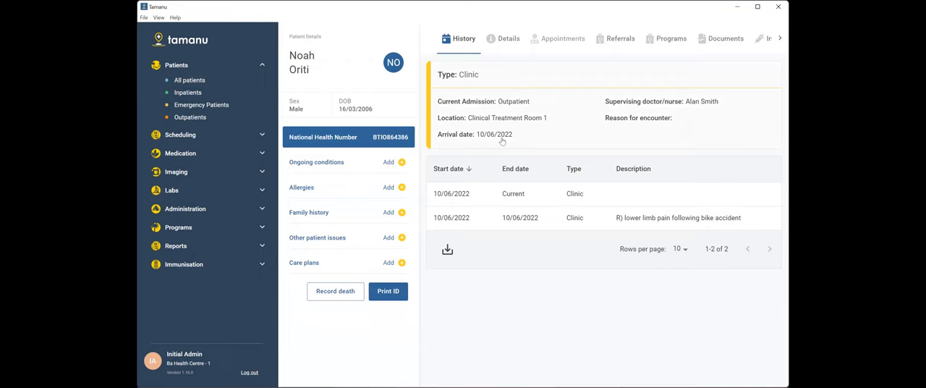
mouse_move(525, 87)
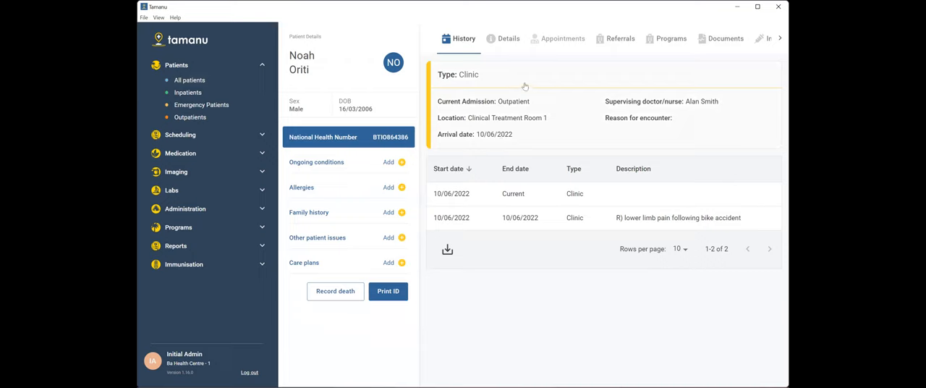
mouse_move(535, 113)
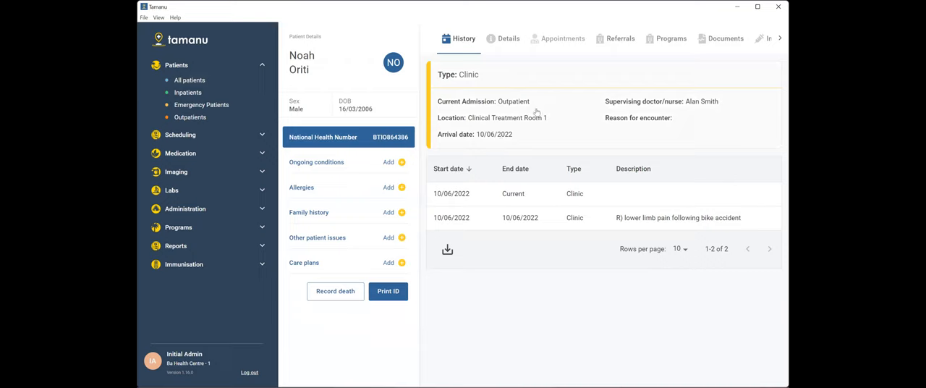
mouse_move(553, 104)
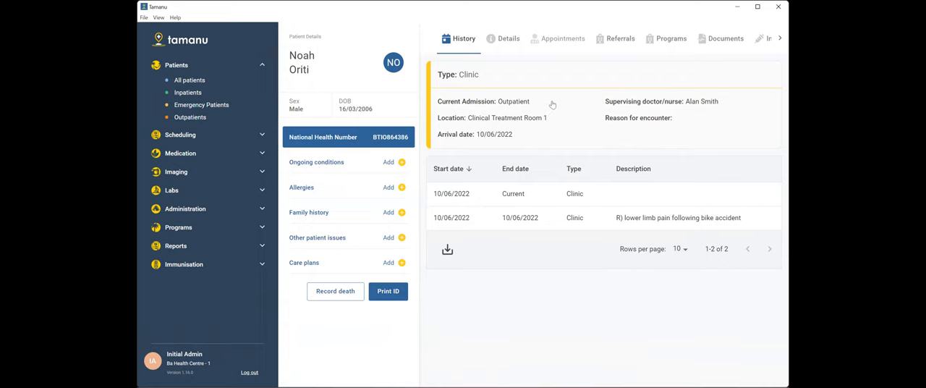
mouse_move(570, 99)
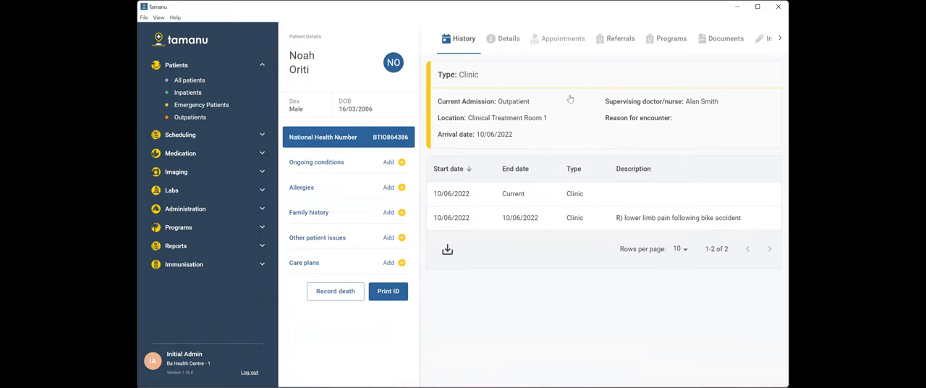
mouse_move(568, 103)
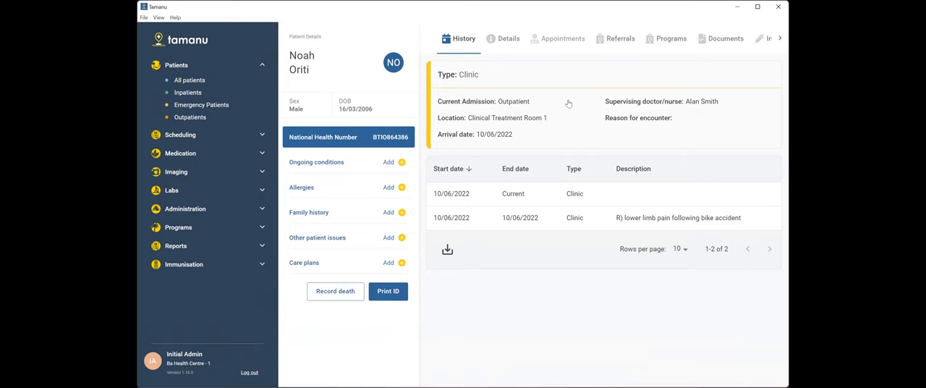
mouse_move(570, 104)
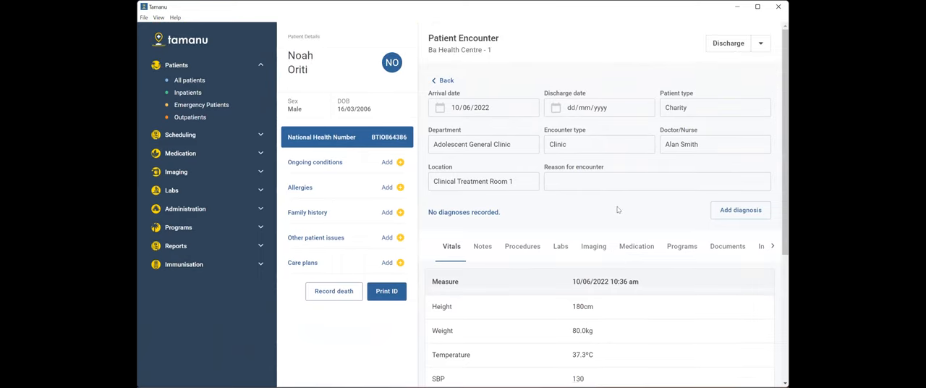
mouse_move(582, 246)
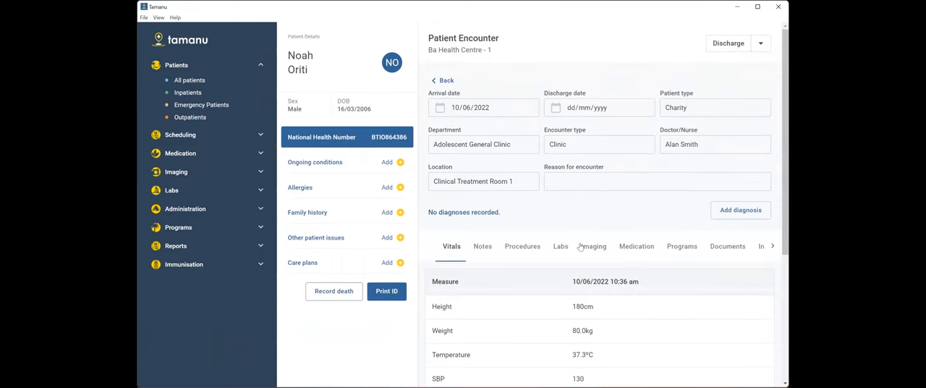
mouse_move(591, 266)
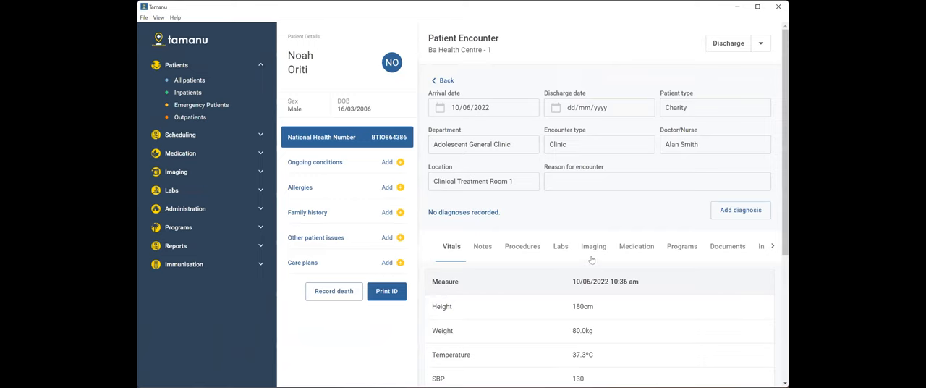
scroll(down, 3)
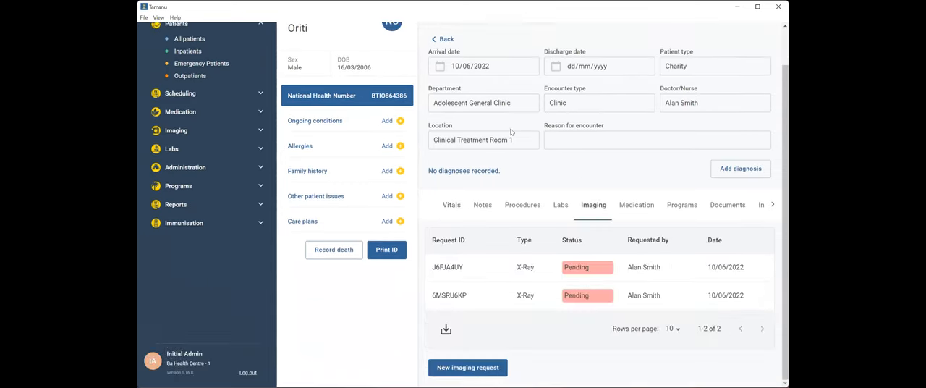
mouse_move(476, 284)
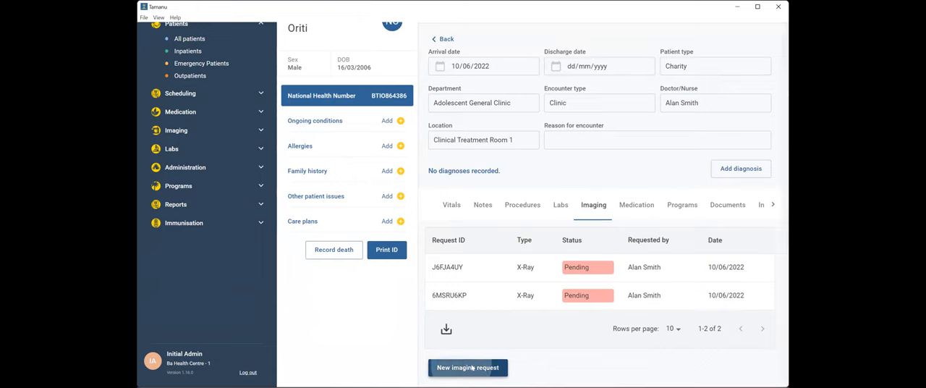
click(467, 367)
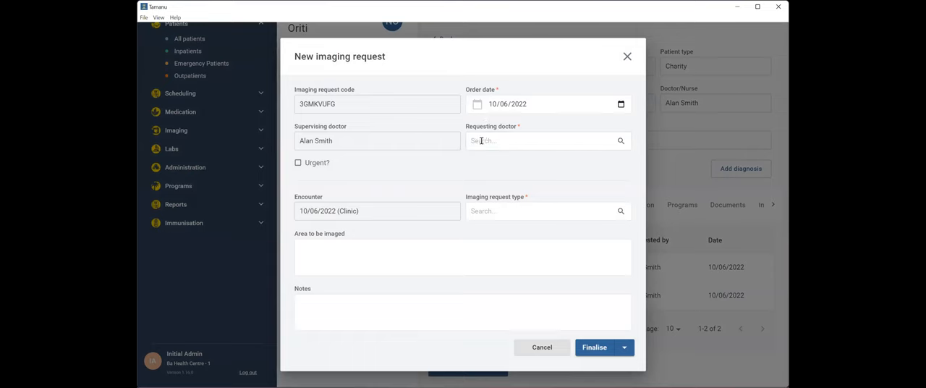
text(alan)
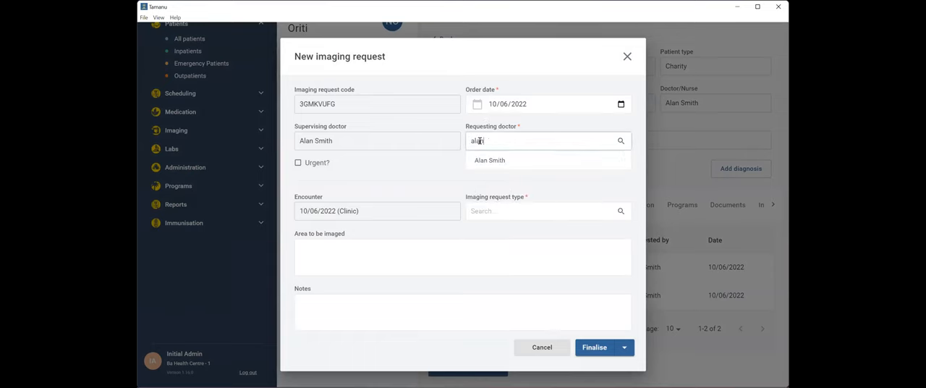
click(489, 159)
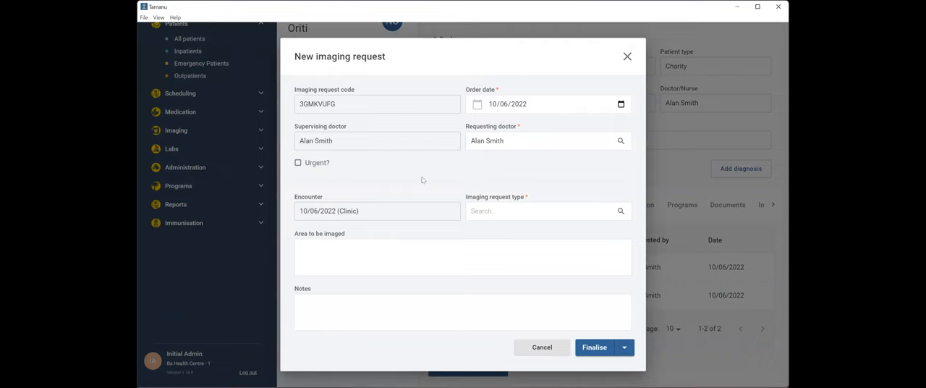
click(299, 162)
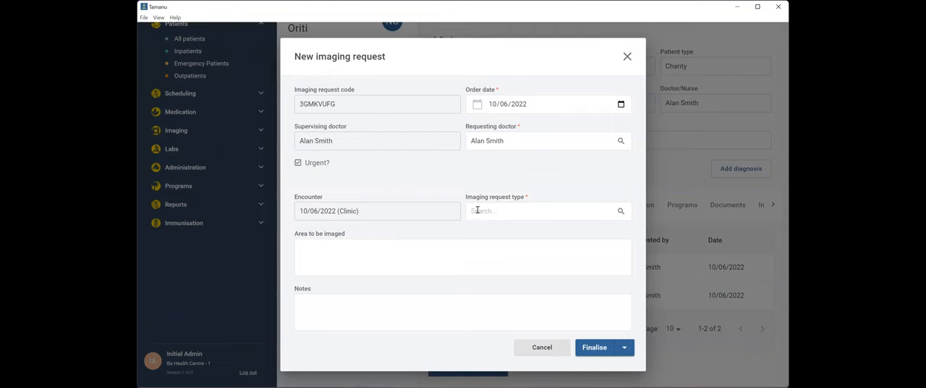
Step: Set the request type to X-Ray of the right lower limb and reveal the finalise options
click(548, 211)
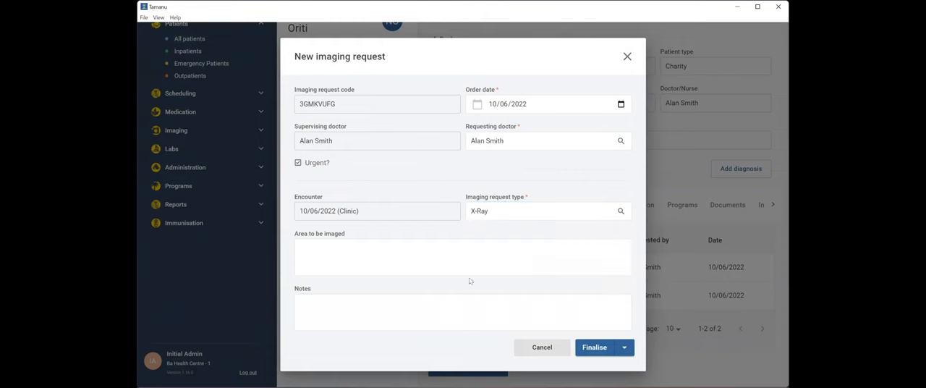
text(R) lower limb)
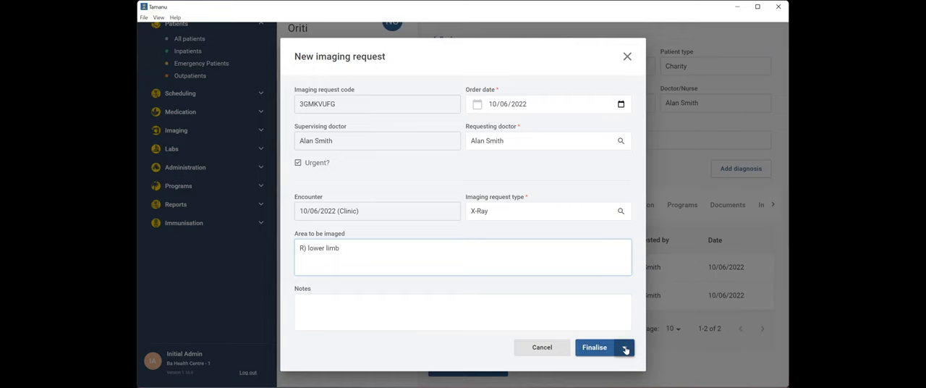
click(624, 348)
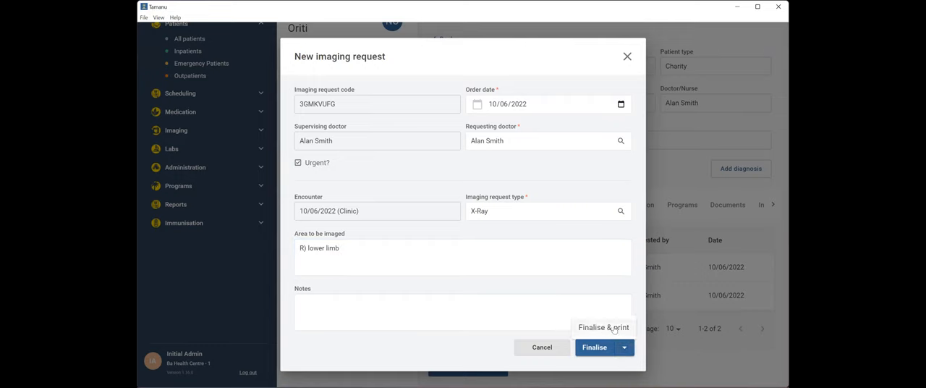
mouse_move(608, 327)
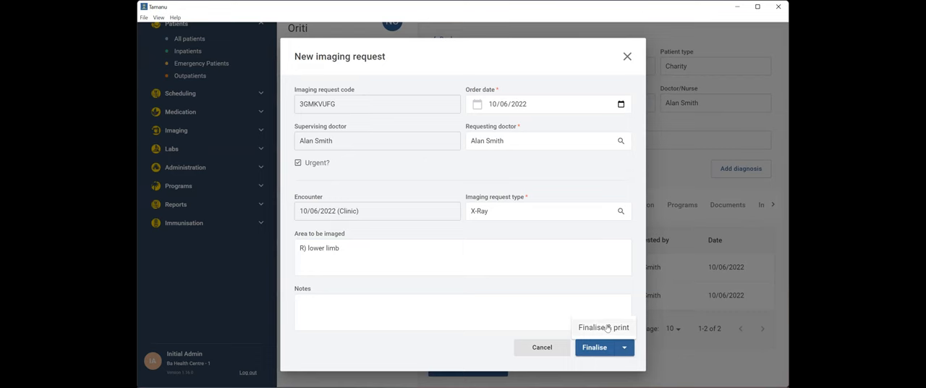
Step: Finalise the urgent X-ray request and print its Imaging Request form from the preview
click(594, 348)
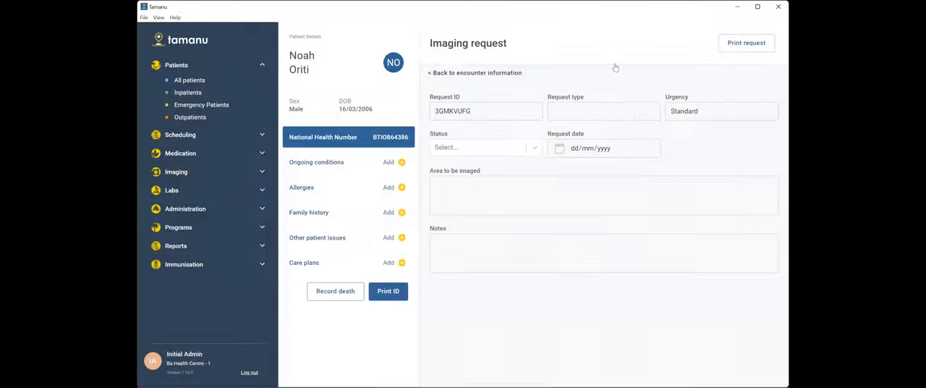
click(747, 42)
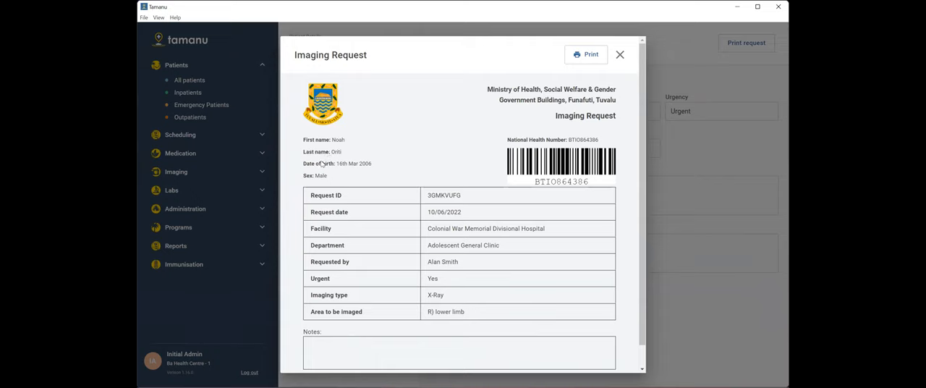
mouse_move(330, 175)
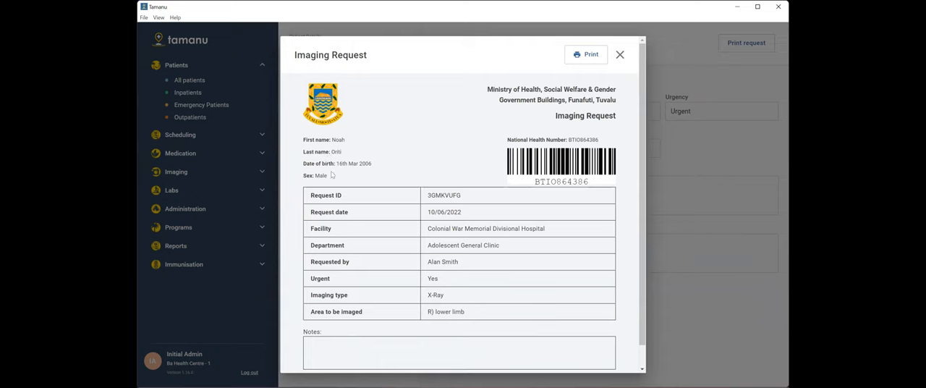
mouse_move(548, 130)
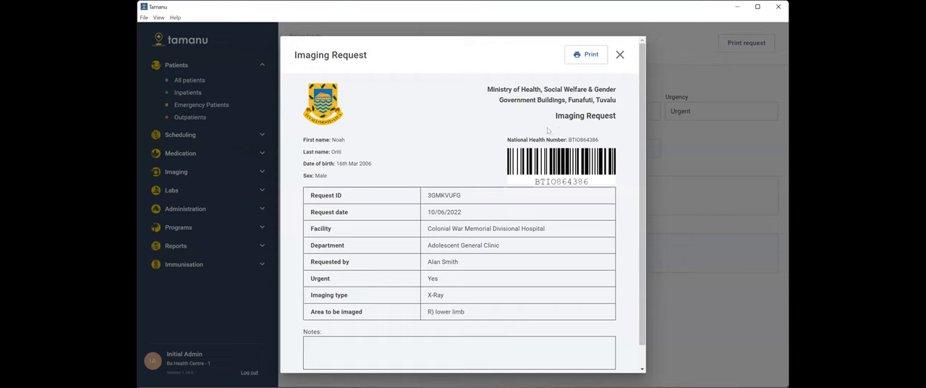
mouse_move(547, 130)
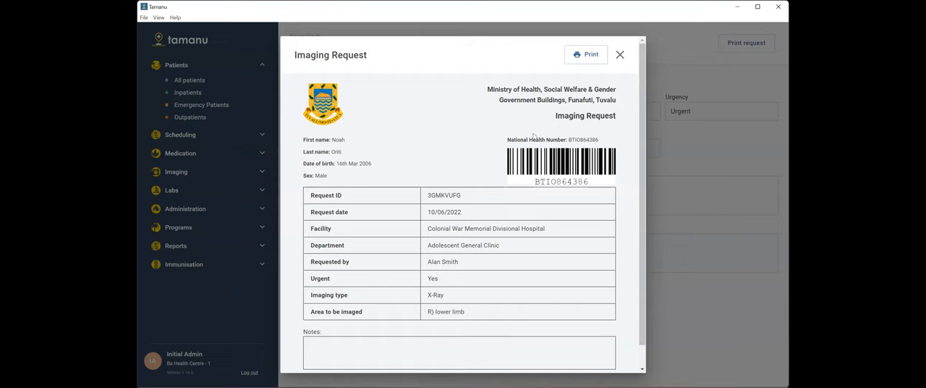
mouse_move(507, 142)
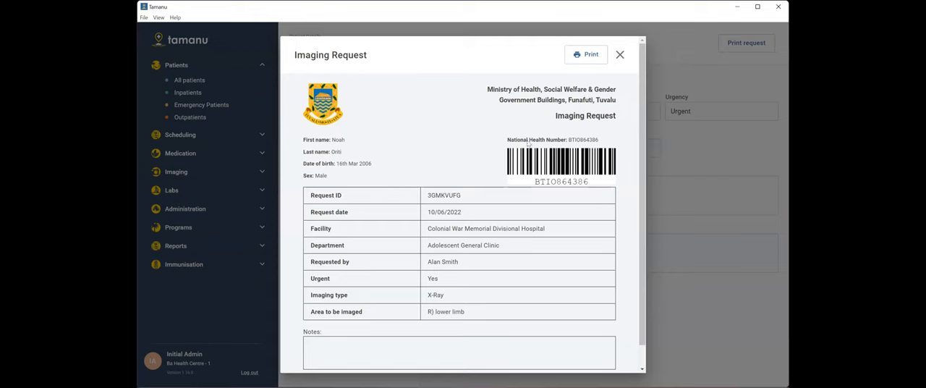
mouse_move(498, 130)
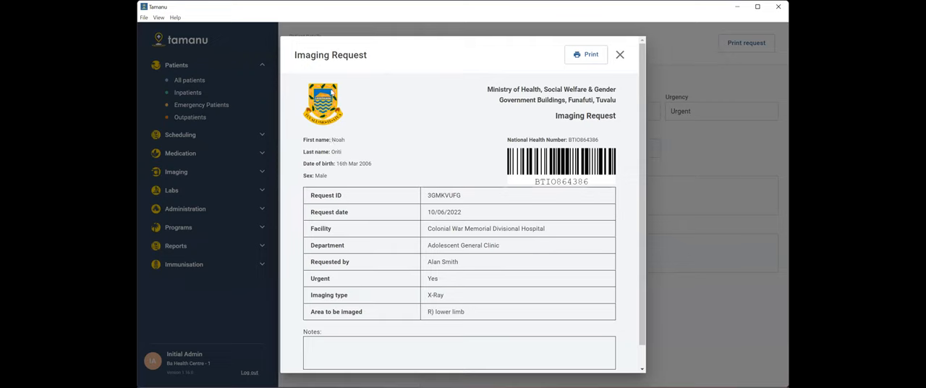
mouse_move(570, 99)
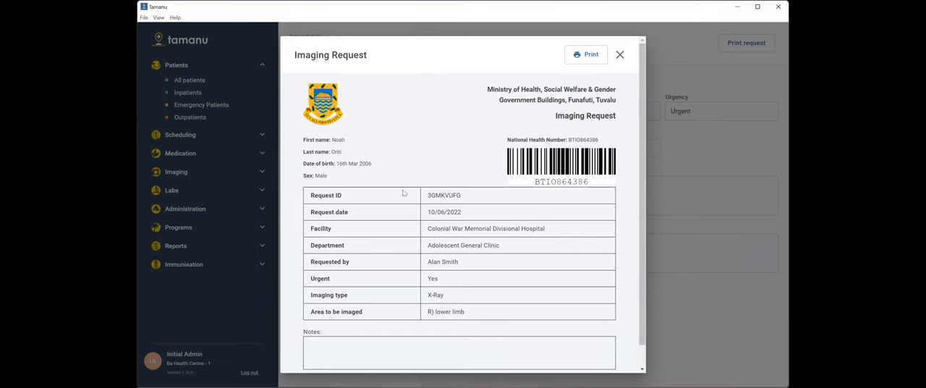
mouse_move(321, 175)
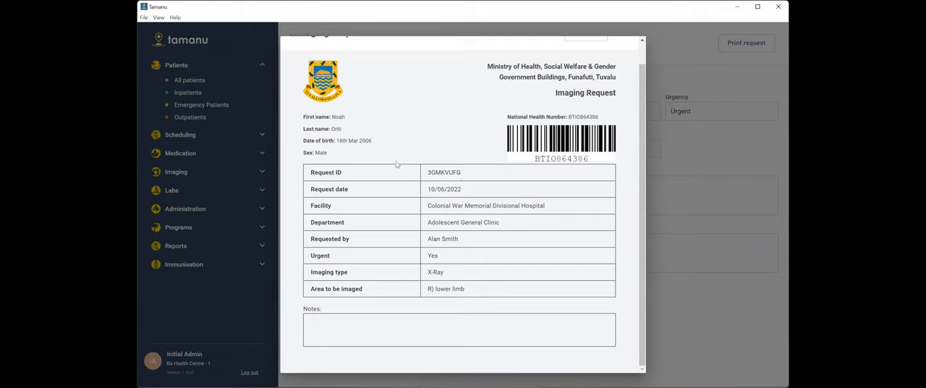
mouse_move(455, 197)
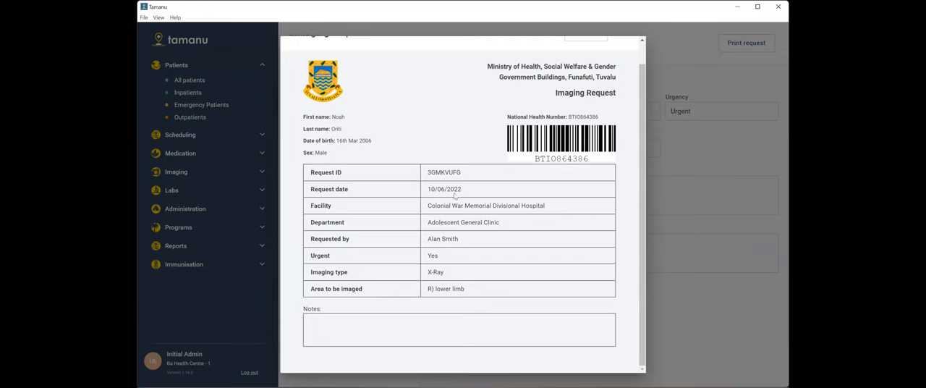
mouse_move(405, 172)
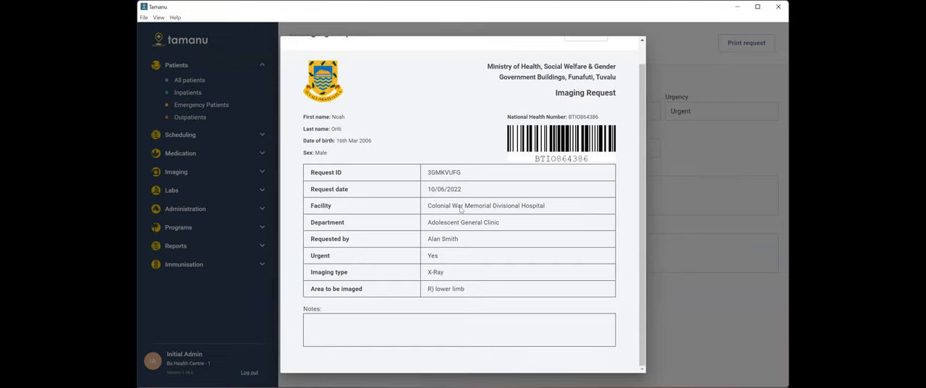
mouse_move(447, 230)
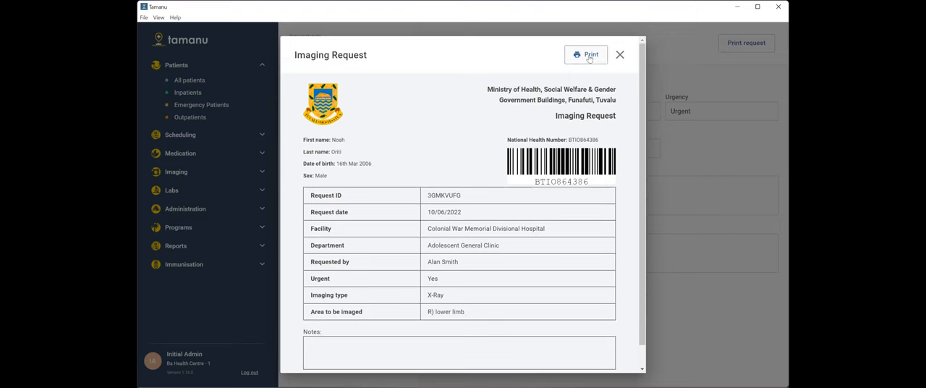
click(620, 55)
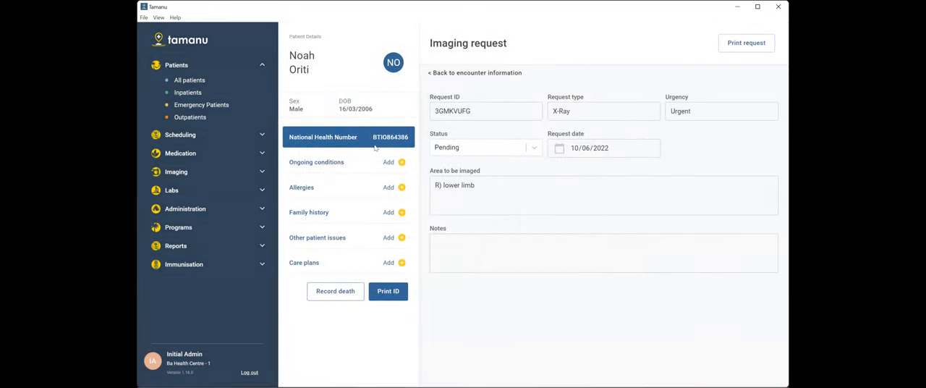
mouse_move(212, 190)
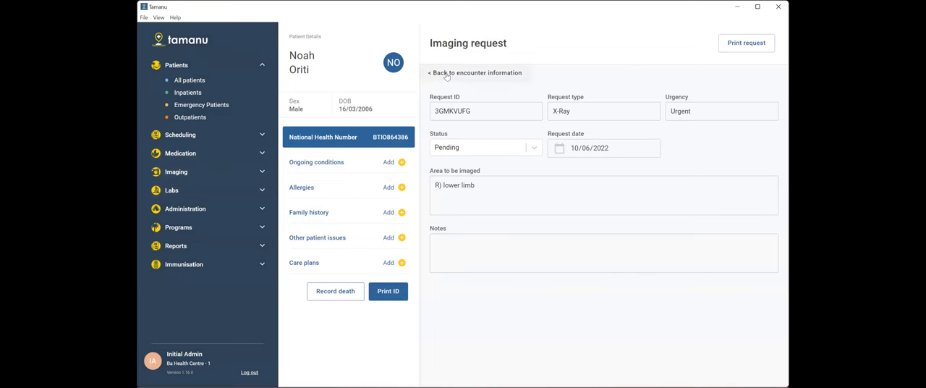
click(475, 72)
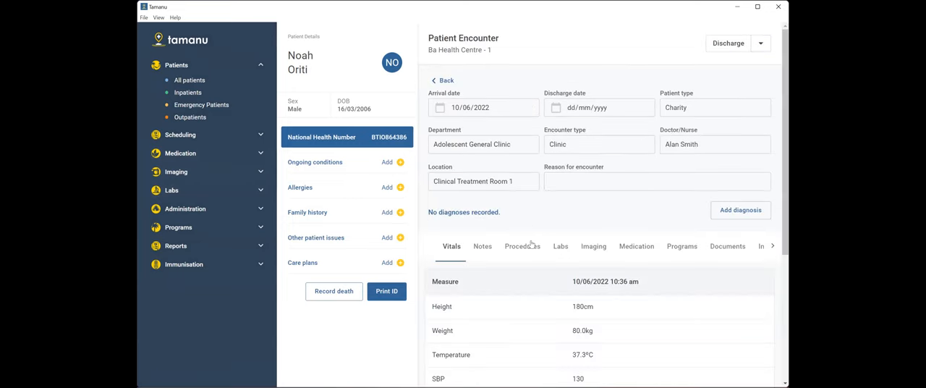
mouse_move(552, 246)
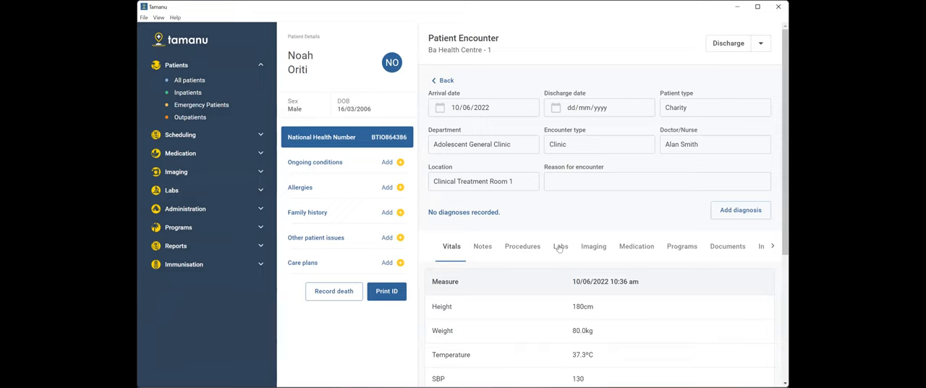
click(561, 246)
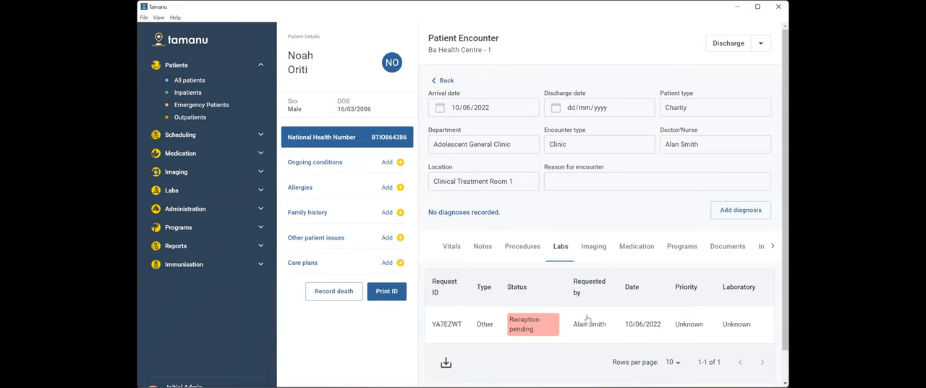
Step: Open the pending wound swab lab request YA7EZWT and list its available status actions
click(446, 324)
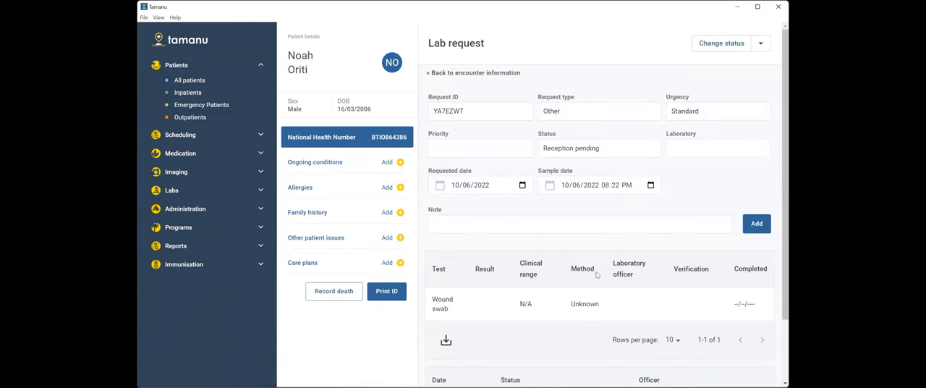
mouse_move(591, 253)
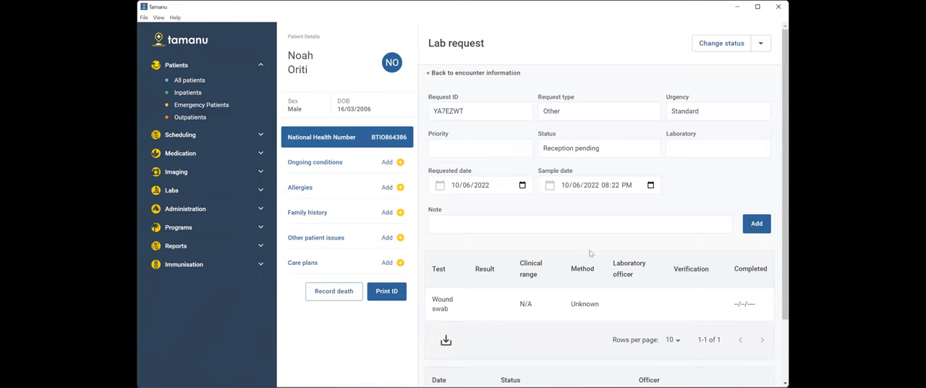
mouse_move(680, 62)
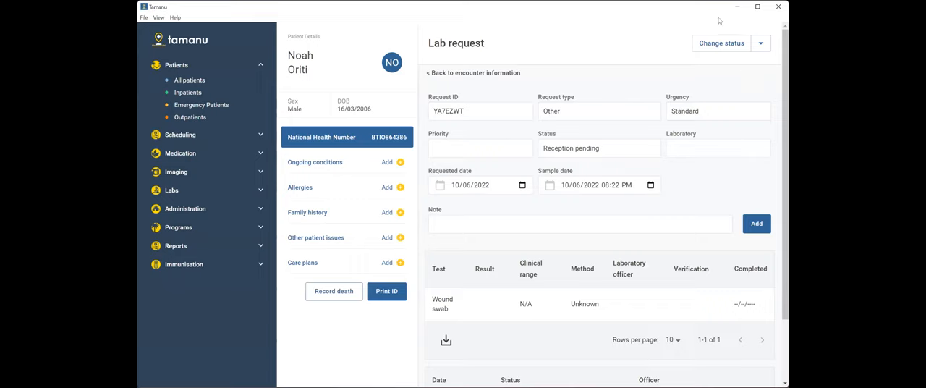
mouse_move(702, 75)
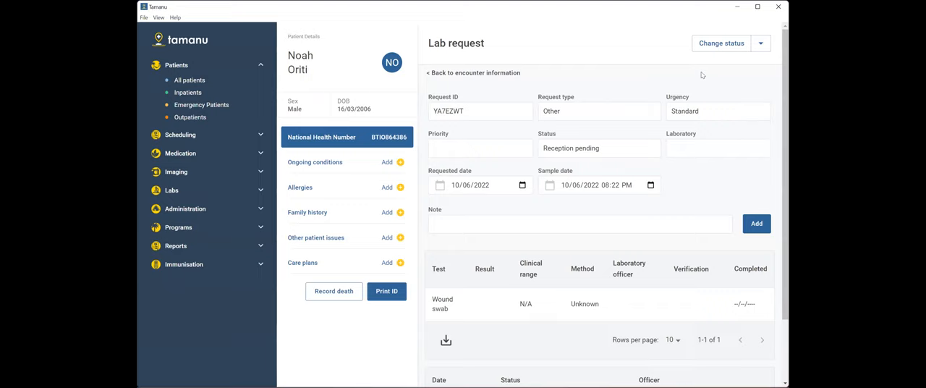
mouse_move(658, 68)
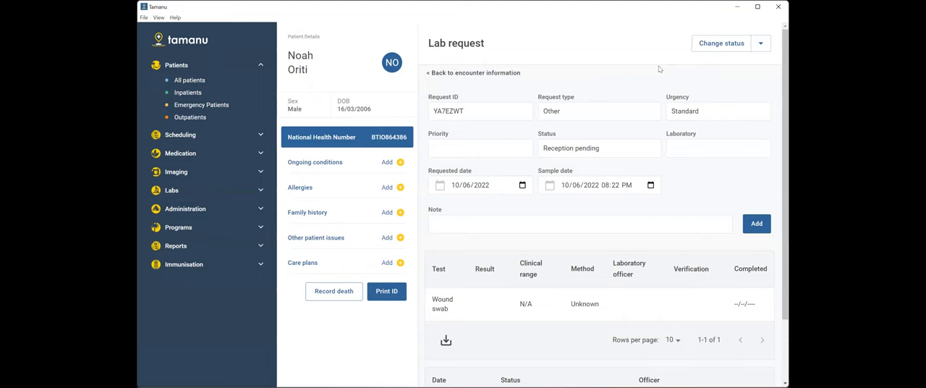
mouse_move(674, 64)
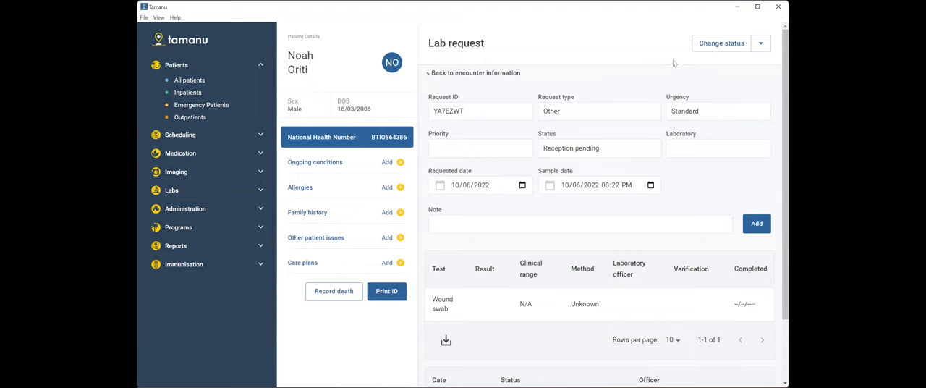
mouse_move(657, 40)
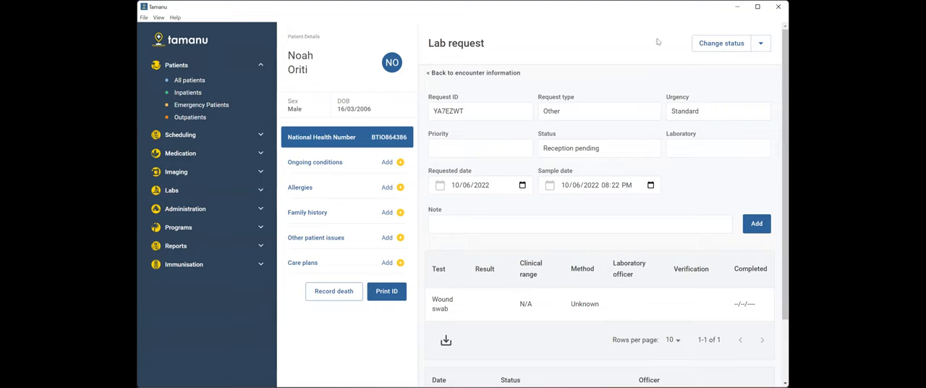
mouse_move(709, 25)
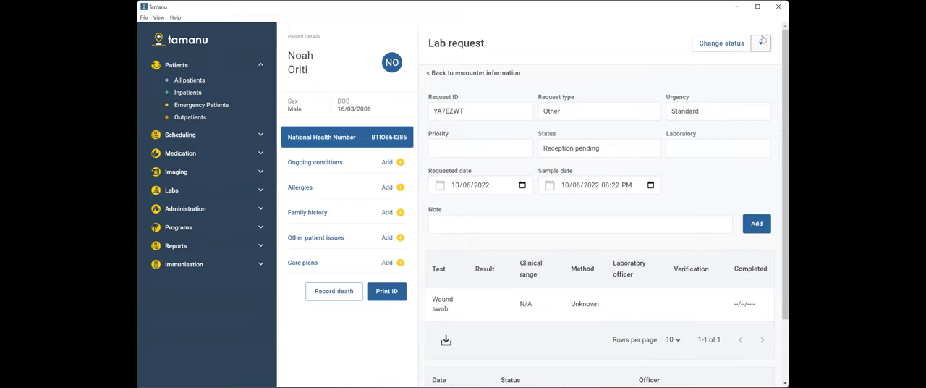
click(761, 44)
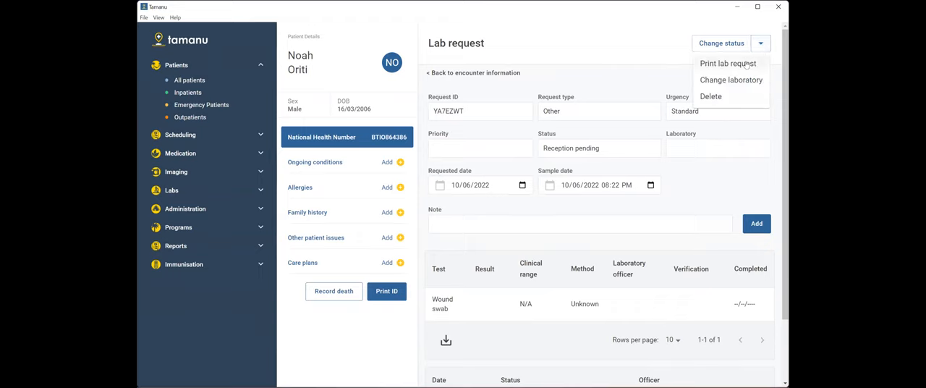
click(728, 64)
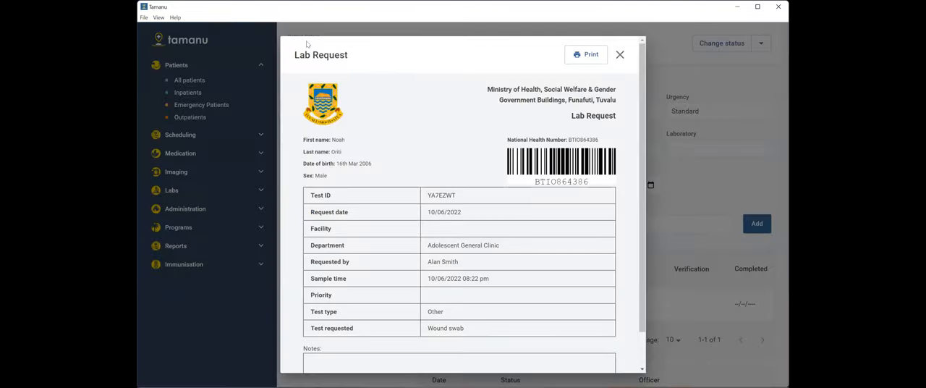
mouse_move(313, 56)
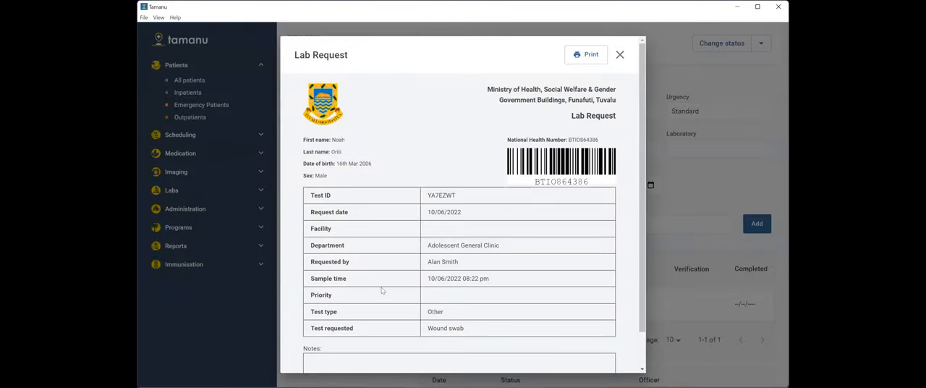
scroll(down, 3)
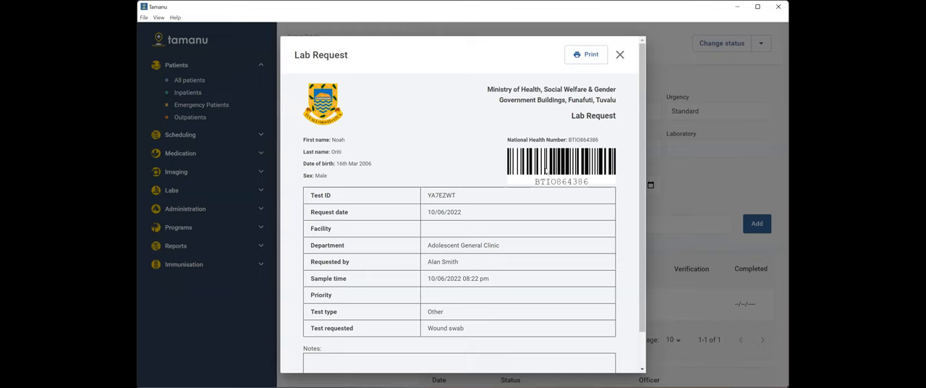
mouse_move(549, 166)
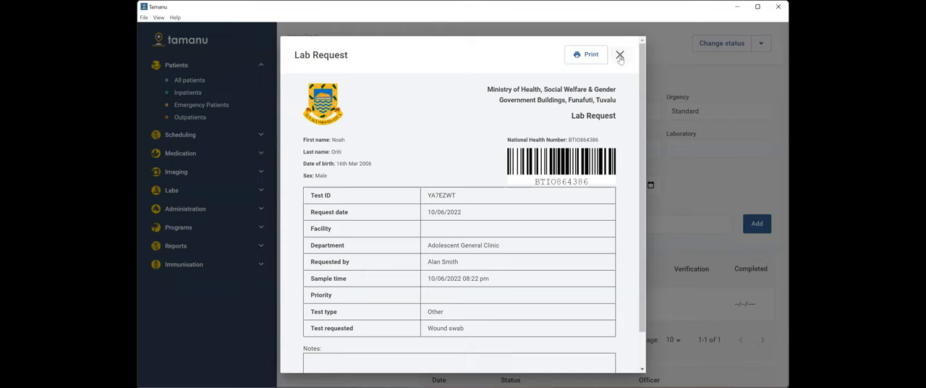
click(620, 55)
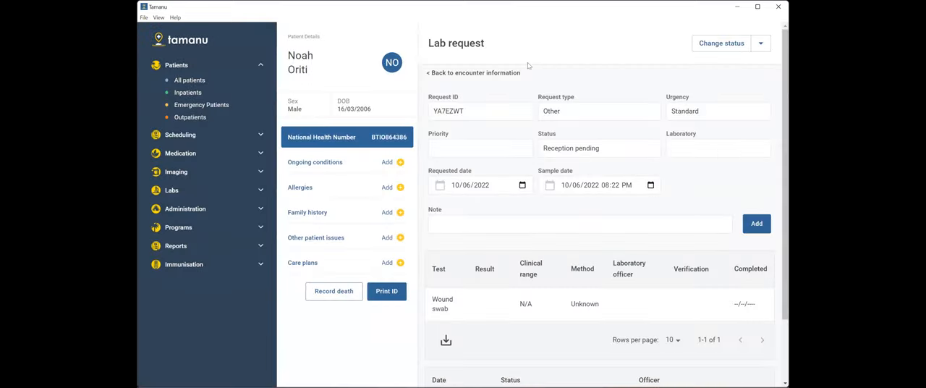
Step: Go to the Labs Requests listing and start a search by National Health Number
click(481, 148)
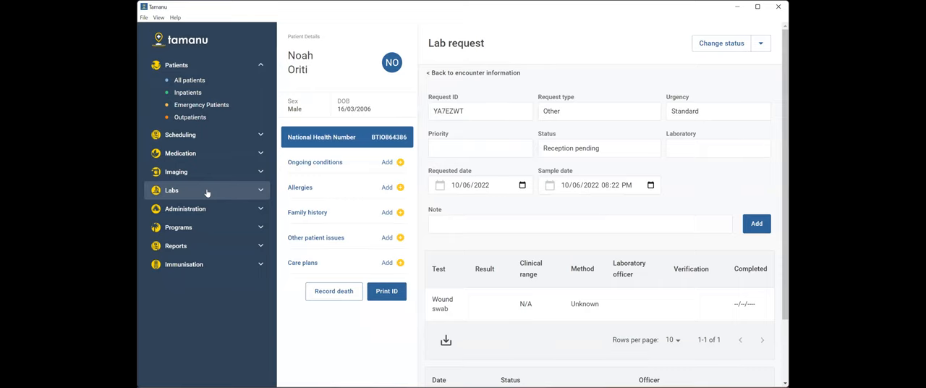
click(171, 190)
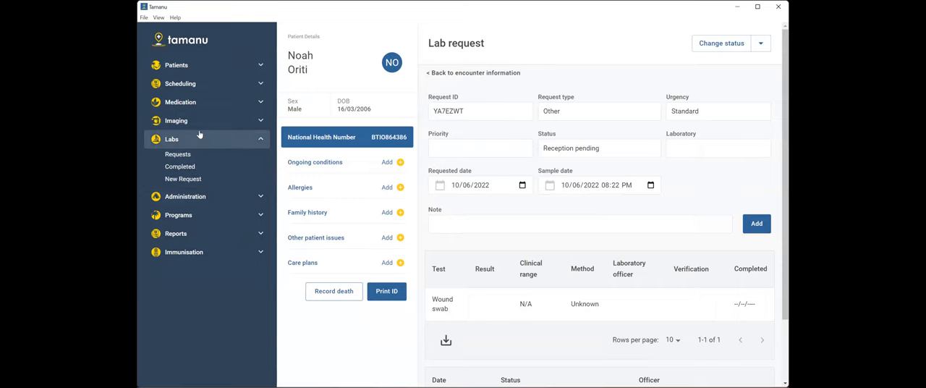
mouse_move(174, 139)
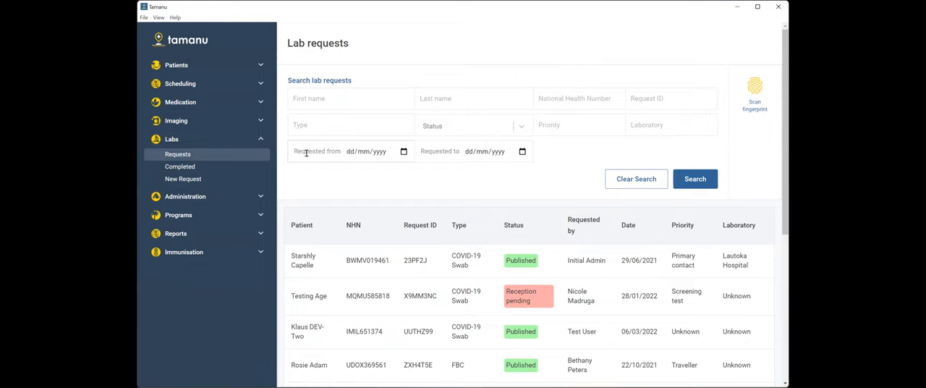
mouse_move(370, 215)
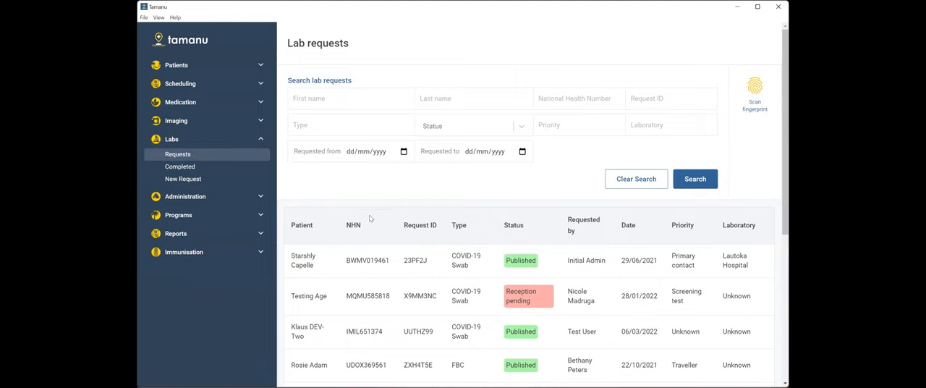
mouse_move(492, 160)
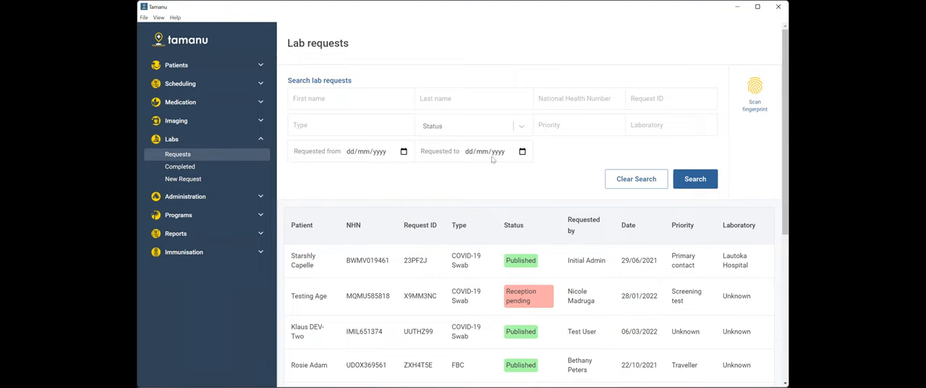
click(579, 98)
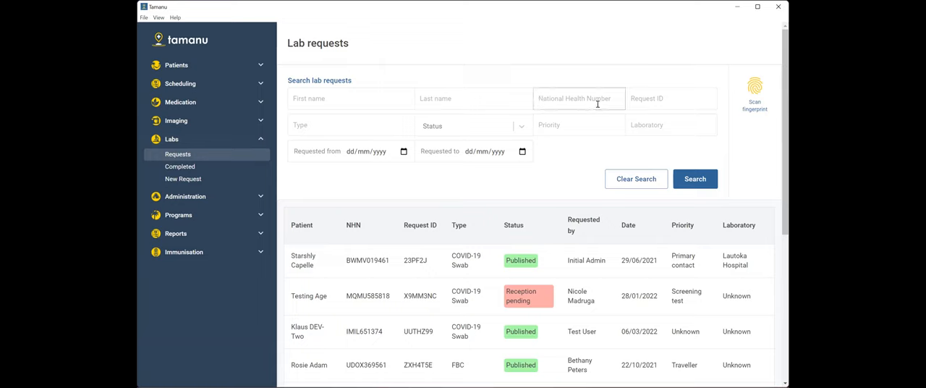
mouse_move(592, 96)
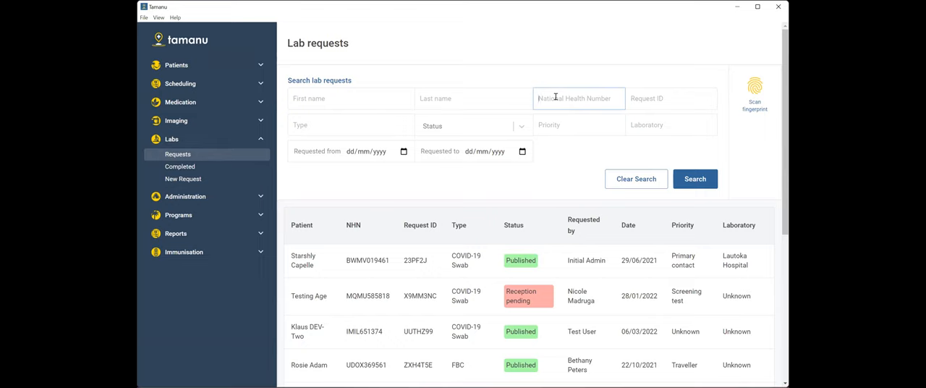
text(BTIO564386)
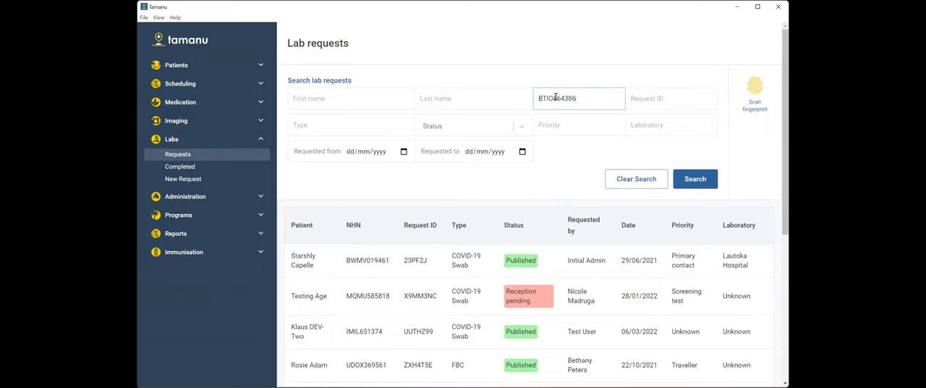
click(695, 179)
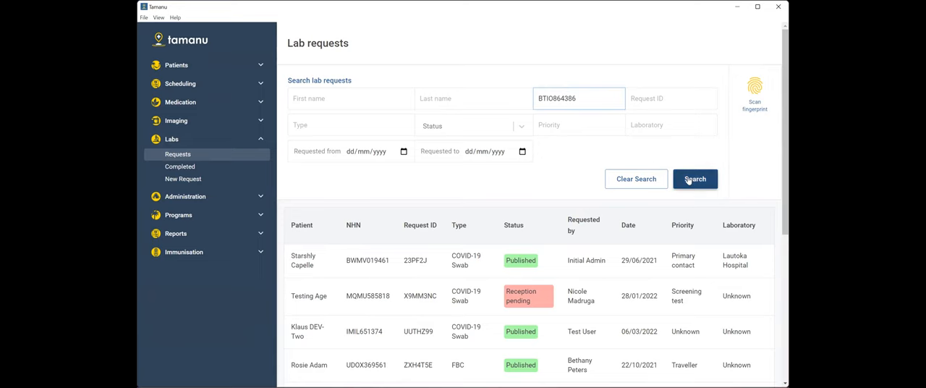
click(695, 179)
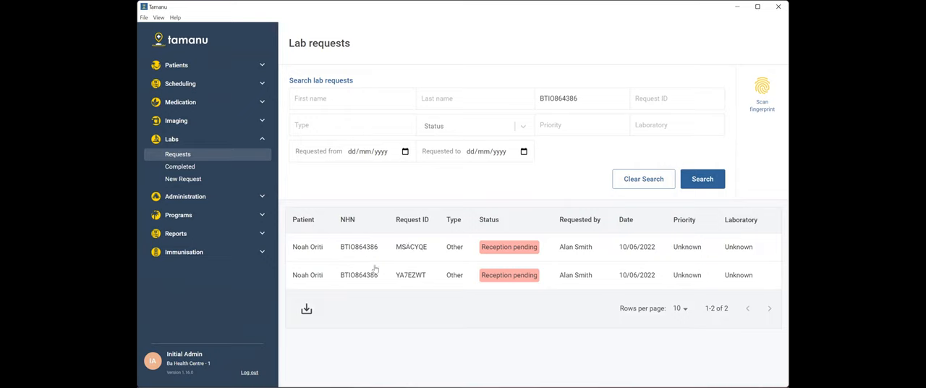
mouse_move(368, 261)
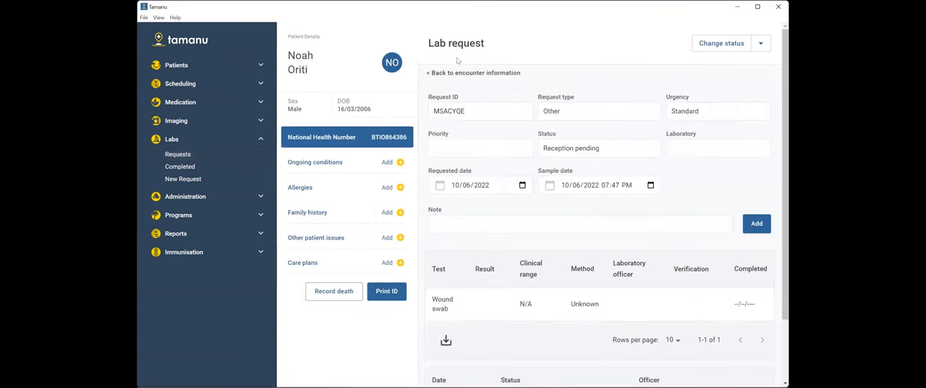
mouse_move(583, 250)
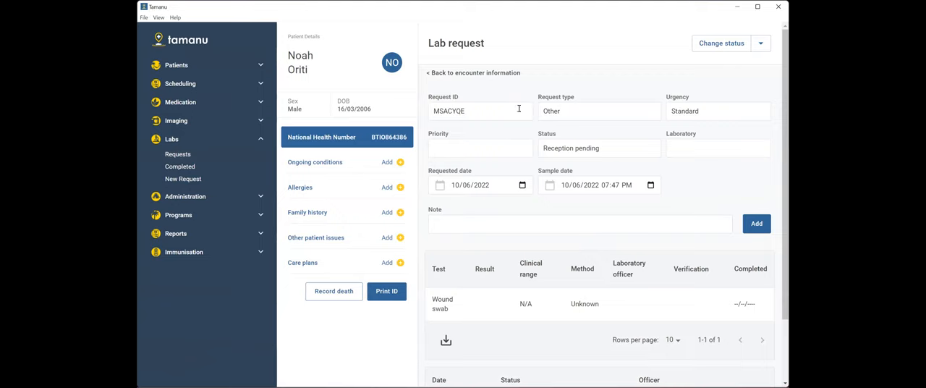
Step: View lab request MSACYQE from the results and expand the Patients sidebar section
scroll(down, 3)
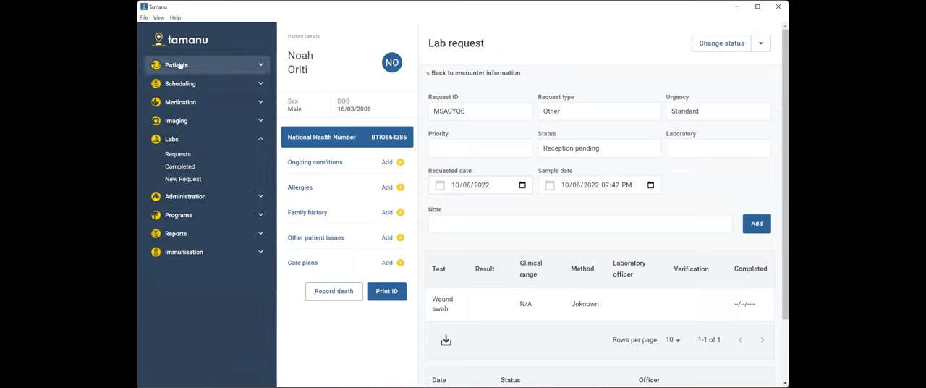
click(177, 64)
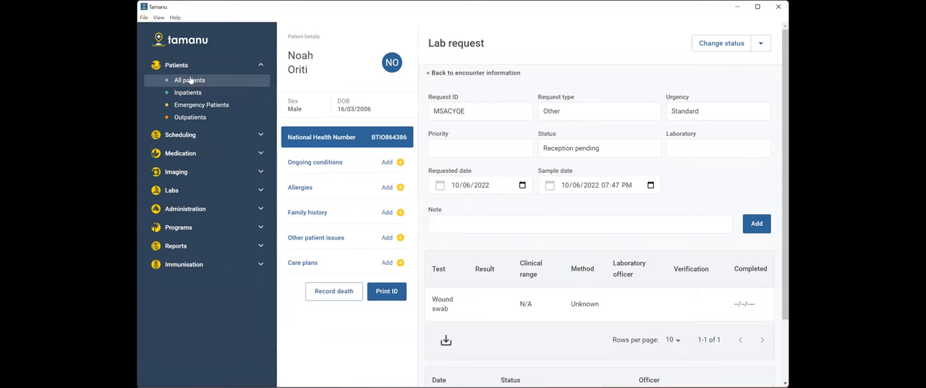
click(188, 81)
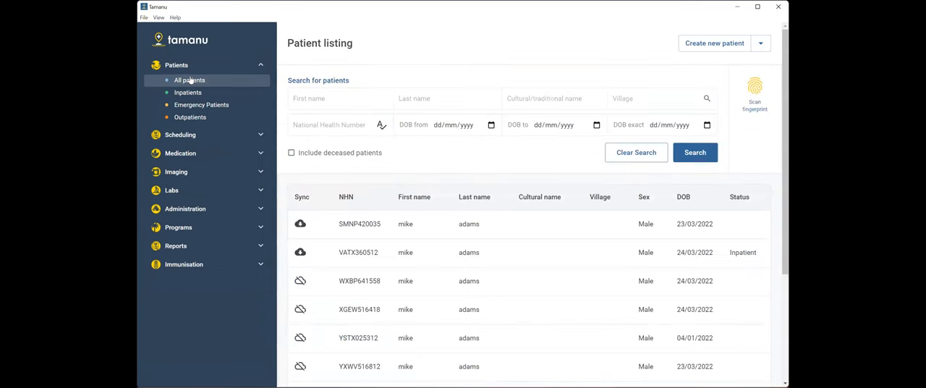
click(338, 99)
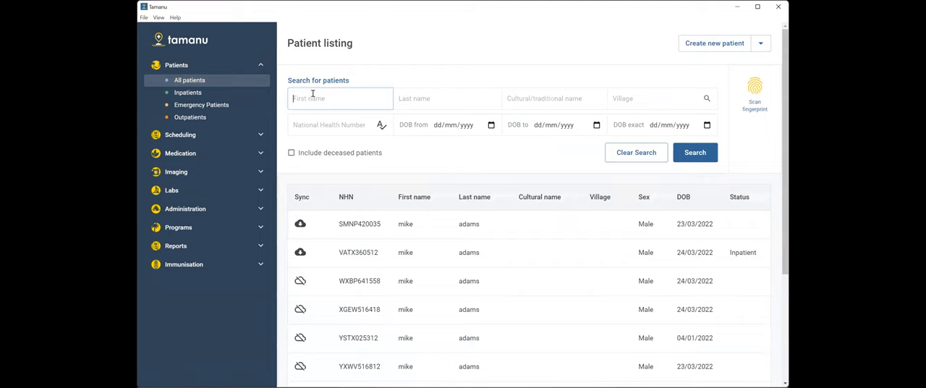
text(noah)
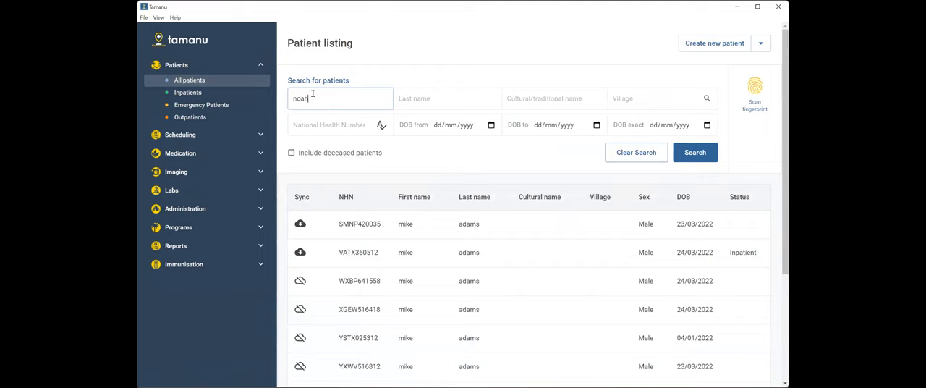
click(700, 152)
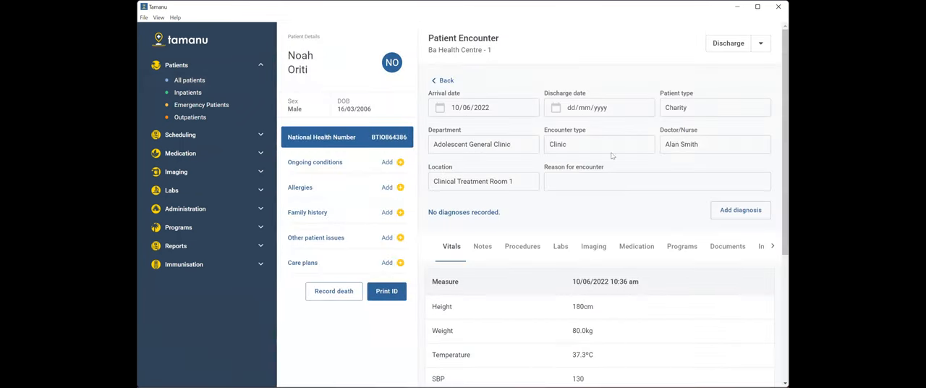
mouse_move(637, 246)
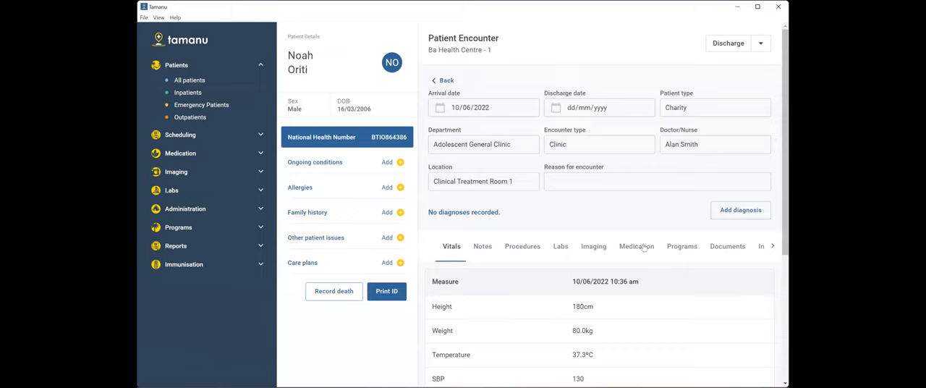
mouse_move(640, 258)
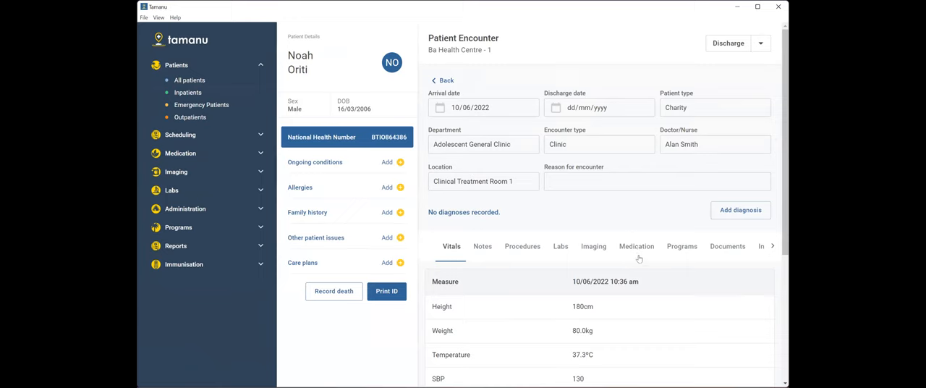
Step: Show the encounter's Medication list with the existing Ibuprofen 200mg oral prescription
click(637, 246)
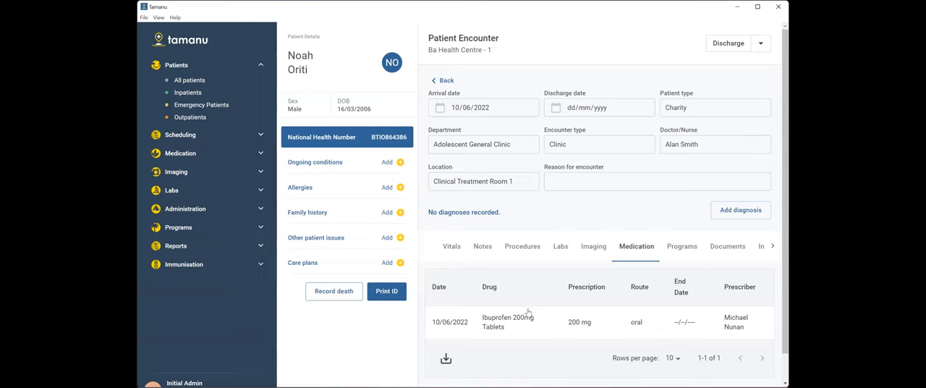
mouse_move(521, 313)
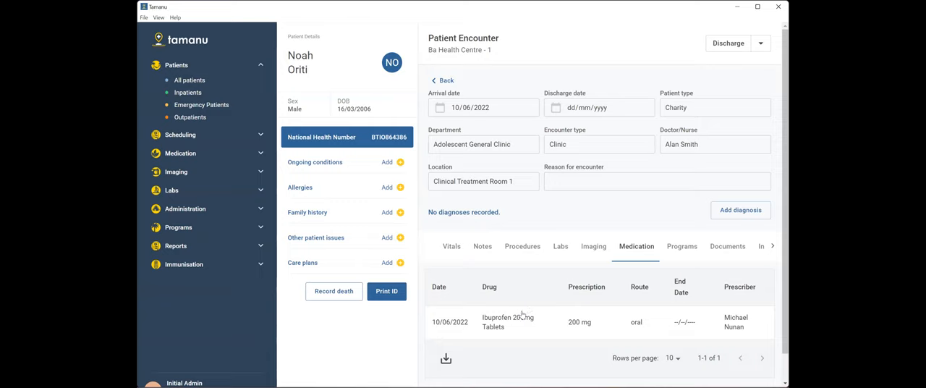
mouse_move(563, 291)
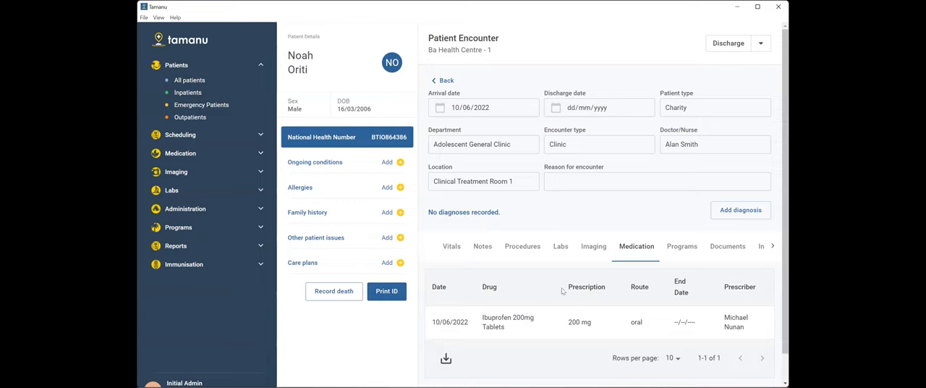
mouse_move(514, 321)
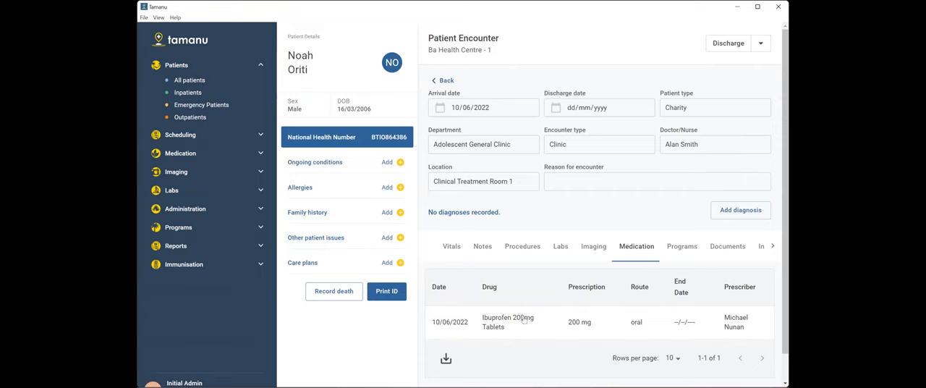
scroll(down, 3)
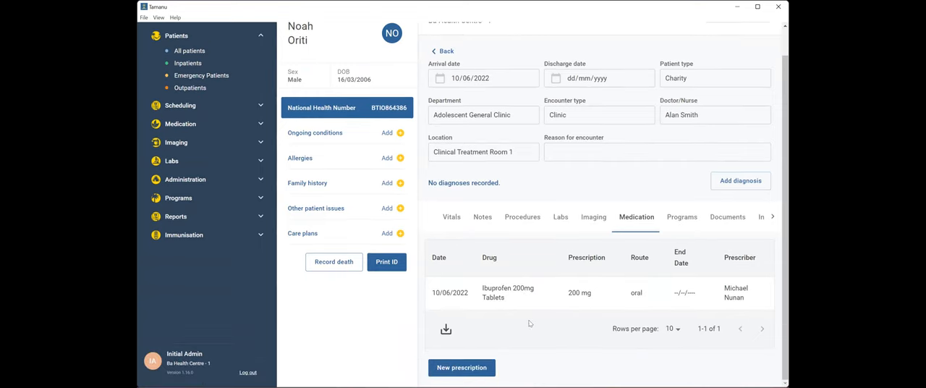
mouse_move(521, 291)
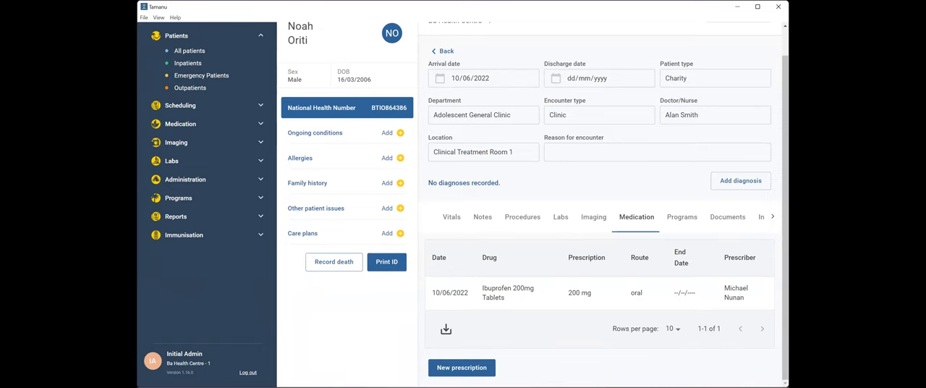
Step: Start a new prescription for Ibuprofen 200mg Tablets, dose 200mg, oral route
click(462, 368)
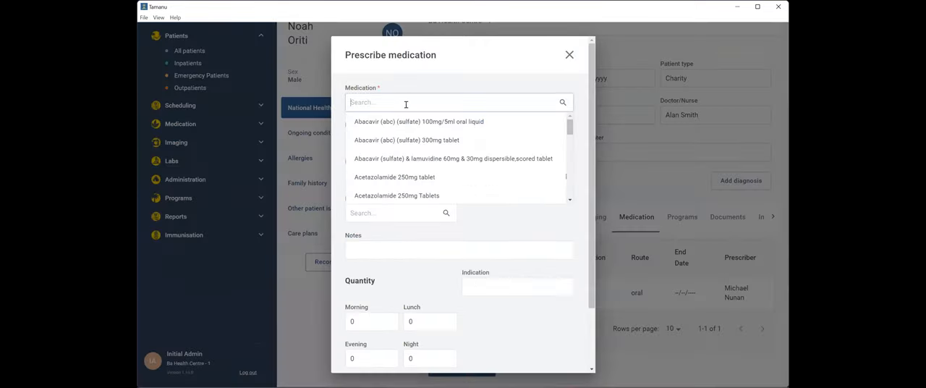
text(ibu)
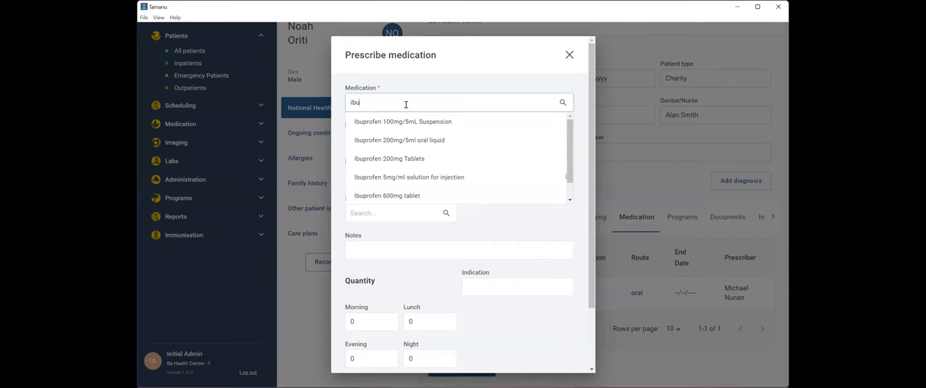
click(390, 159)
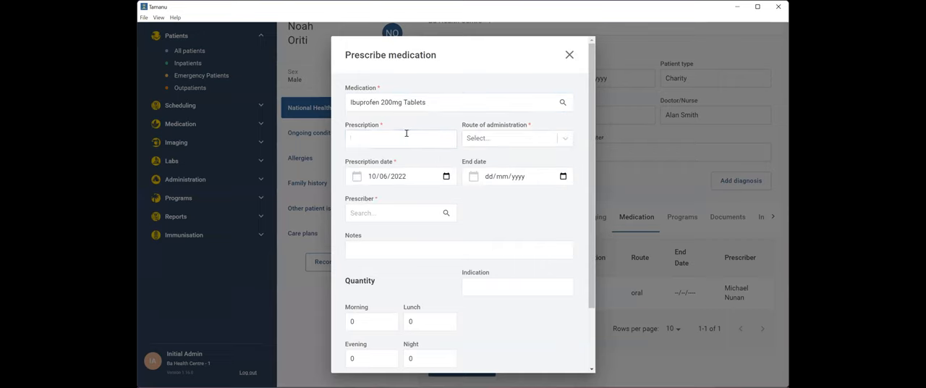
text(200mg)
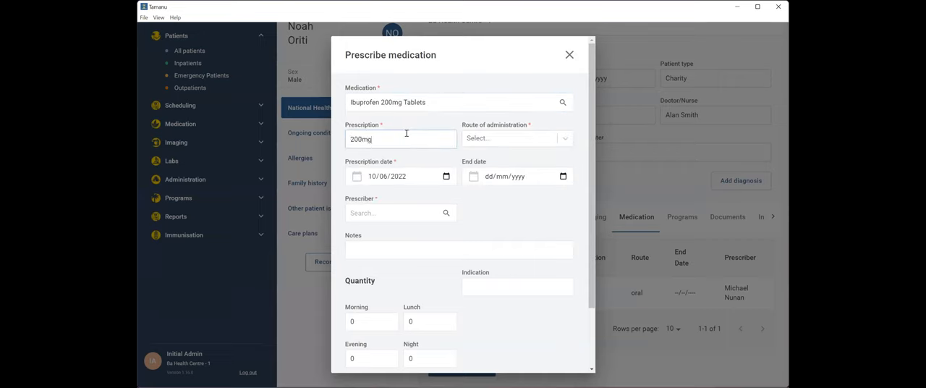
click(517, 139)
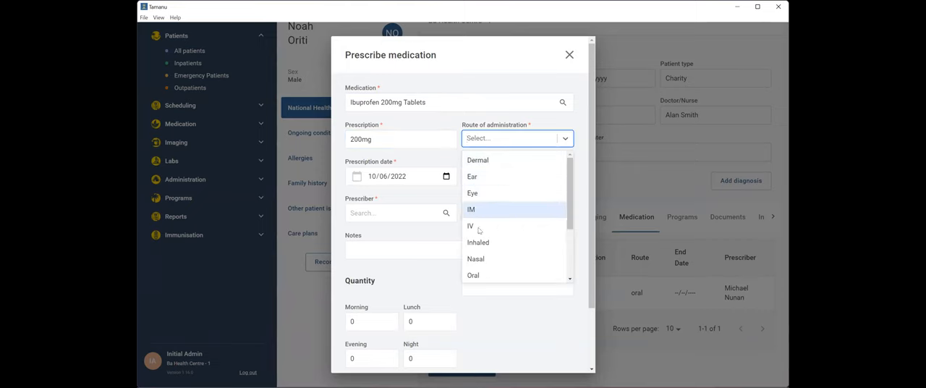
click(473, 275)
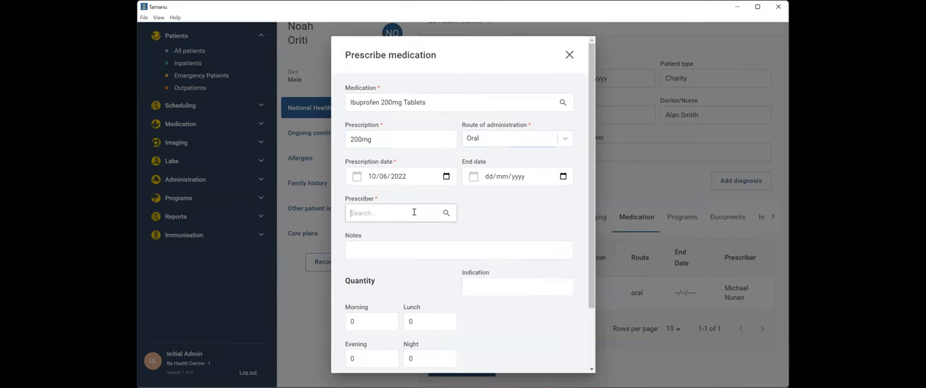
text(Alan Smith)
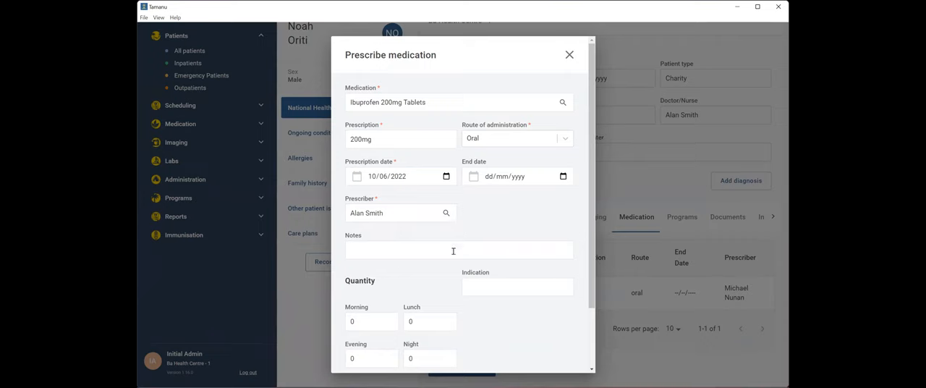
text(1-2)
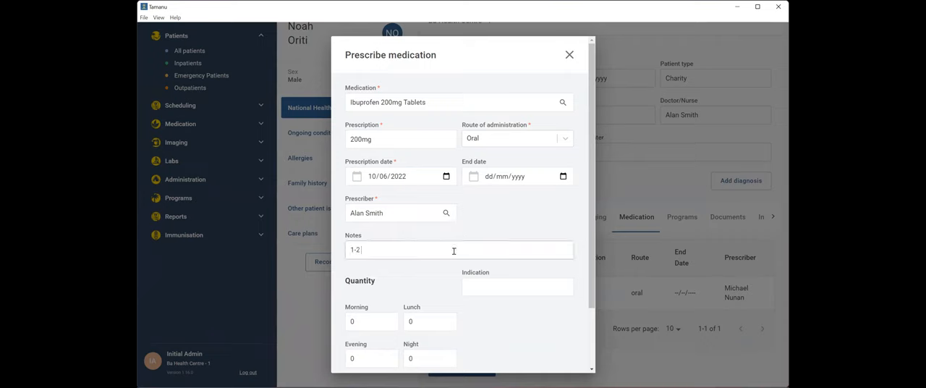
text(tablets, every 4-6 h)
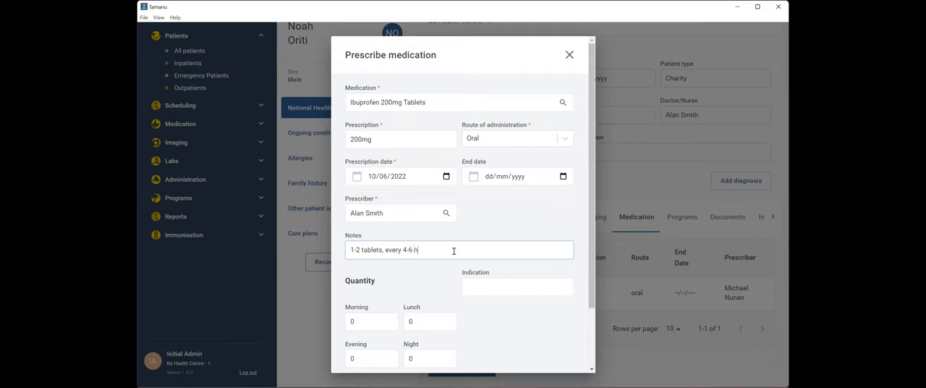
click(518, 287)
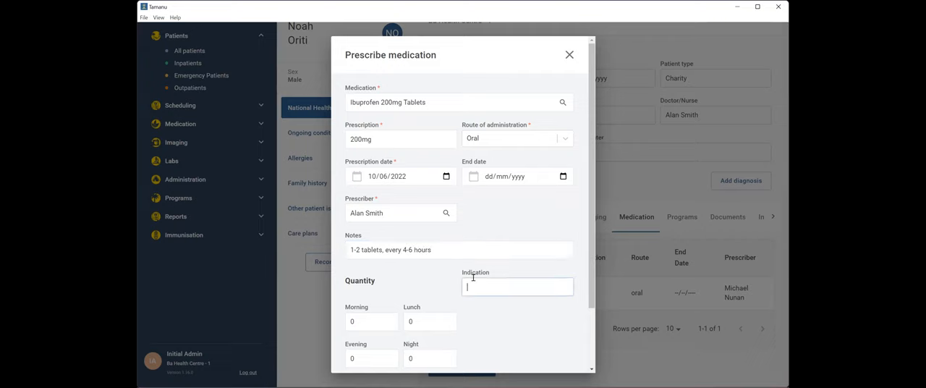
text(pain)
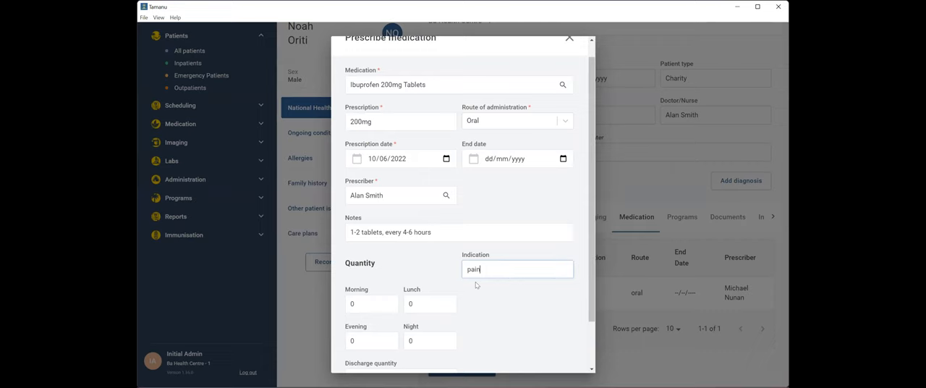
scroll(down, 3)
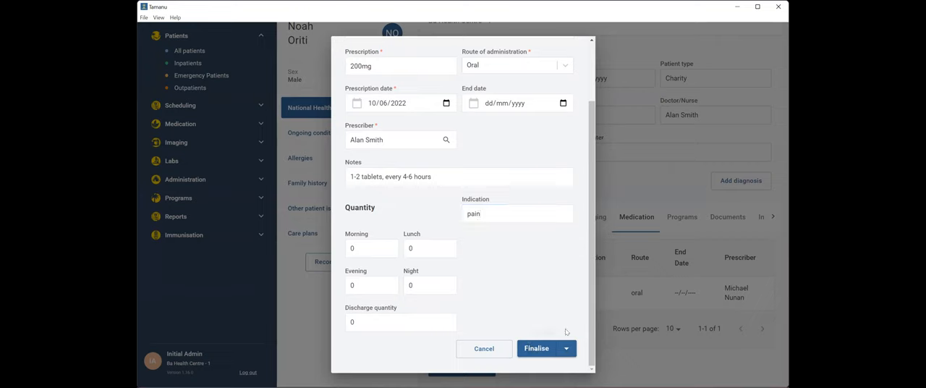
click(536, 348)
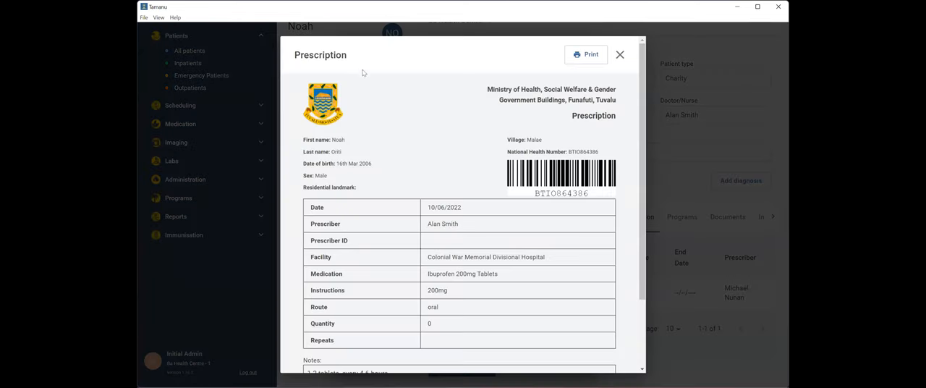
mouse_move(414, 188)
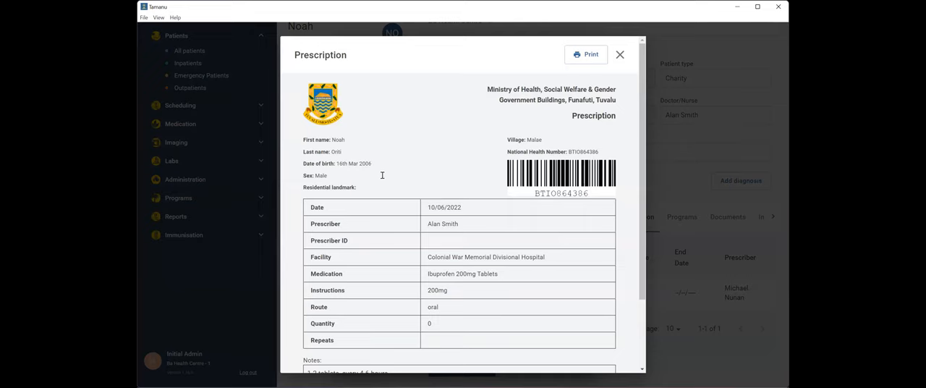
mouse_move(477, 212)
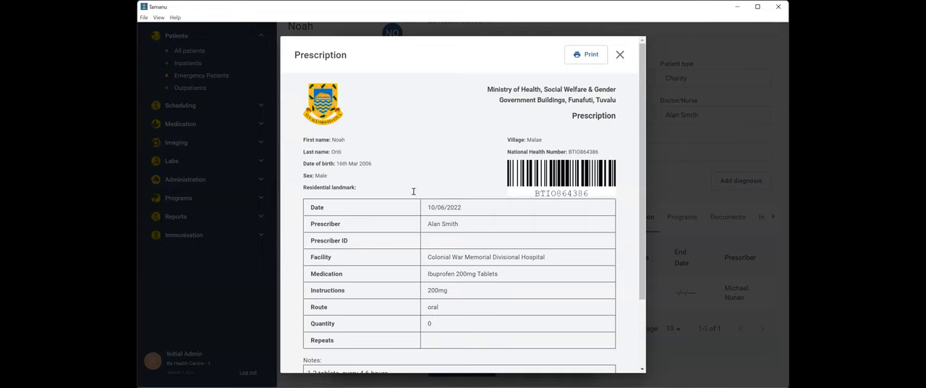
mouse_move(382, 184)
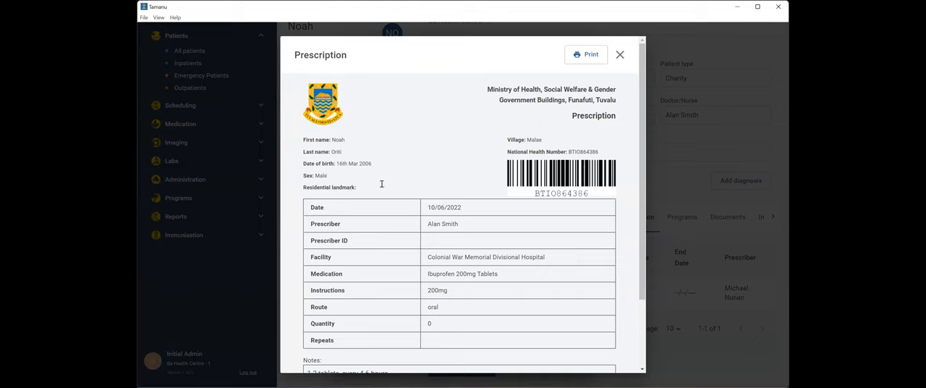
mouse_move(383, 179)
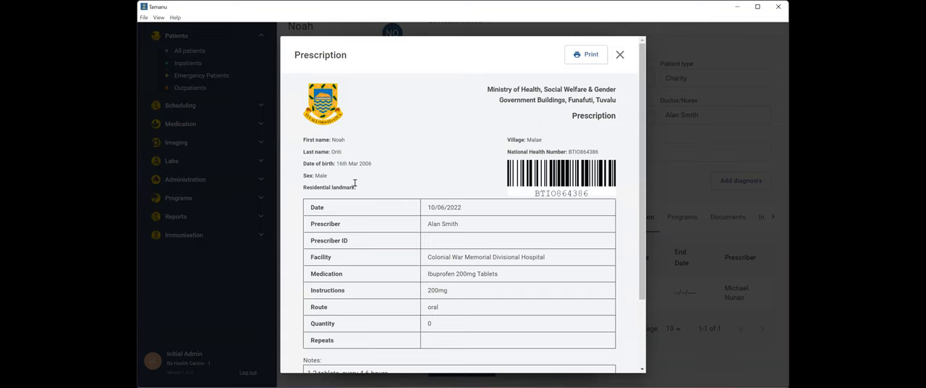
mouse_move(344, 176)
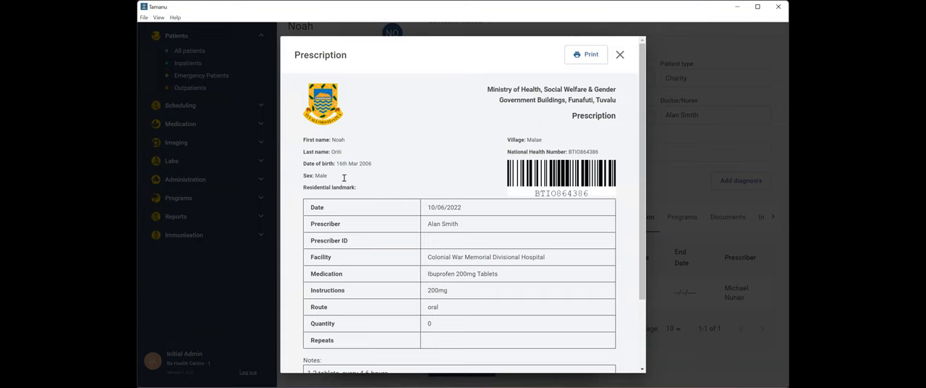
mouse_move(373, 190)
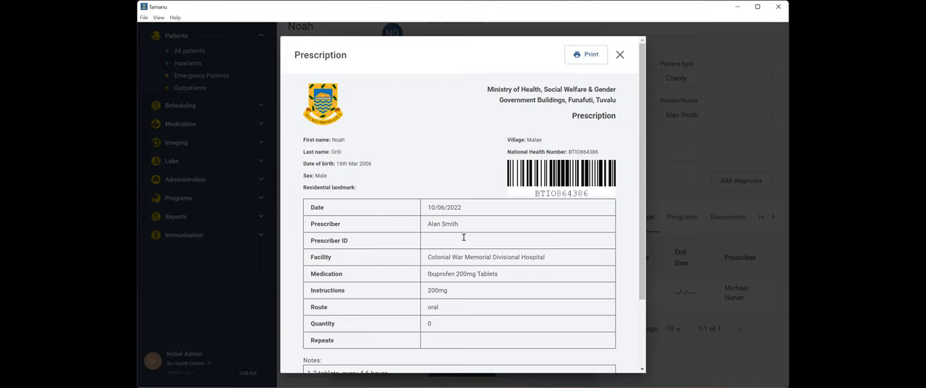
mouse_move(461, 237)
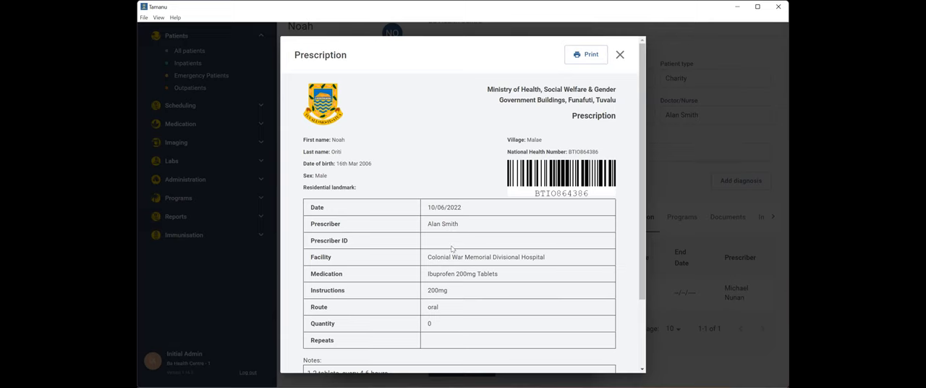
scroll(down, 3)
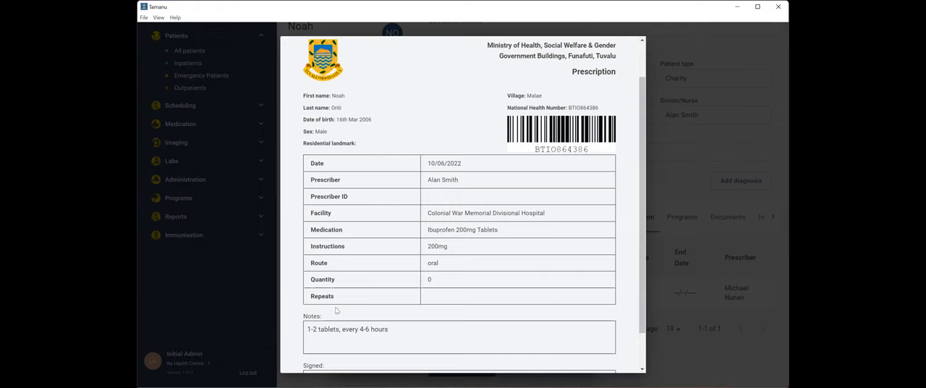
mouse_move(327, 228)
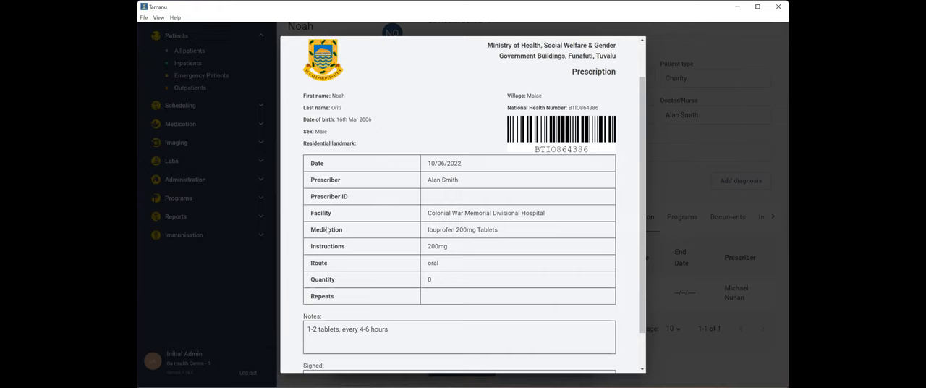
mouse_move(406, 249)
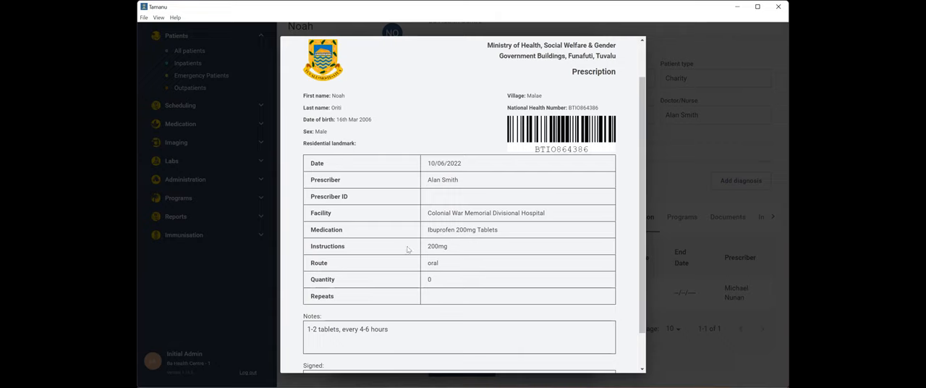
mouse_move(397, 280)
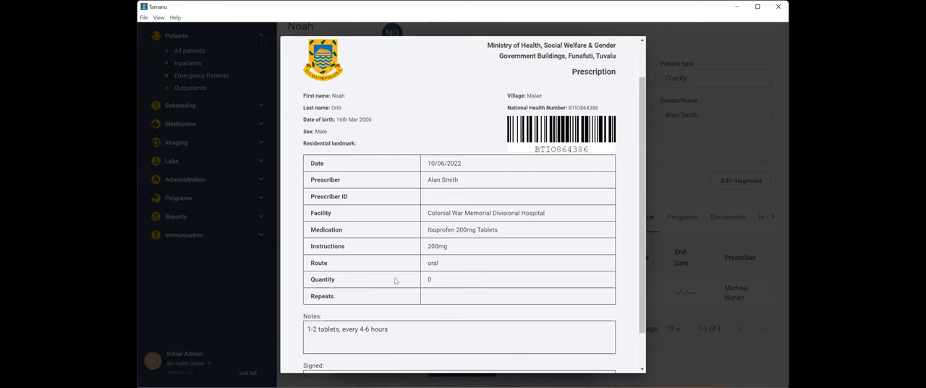
scroll(down, 3)
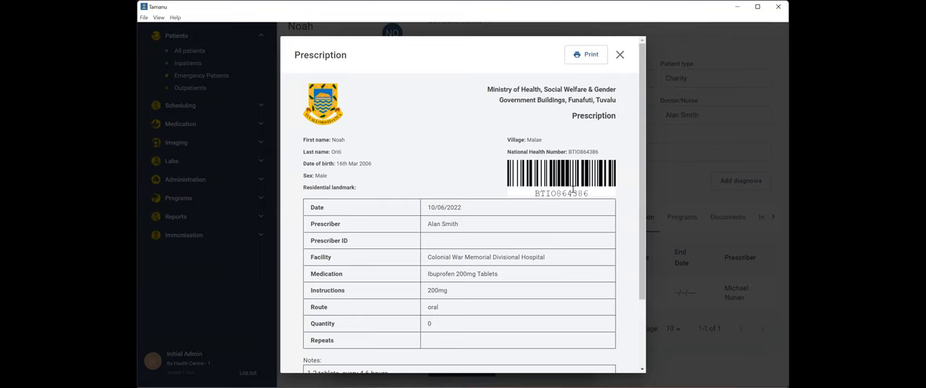
mouse_move(576, 188)
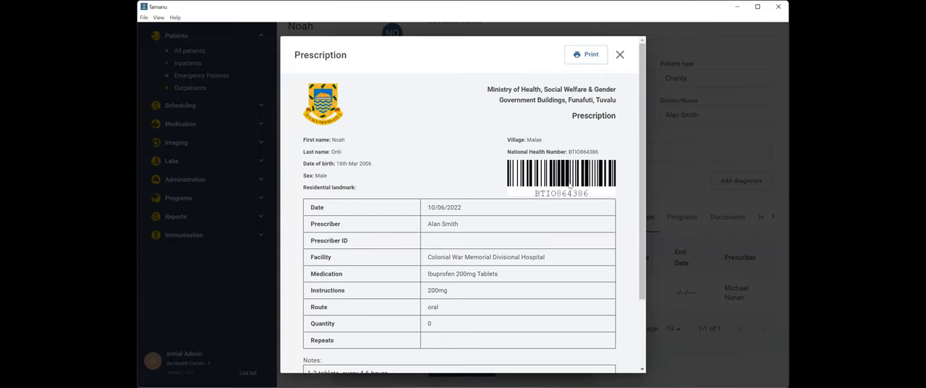
scroll(down, 3)
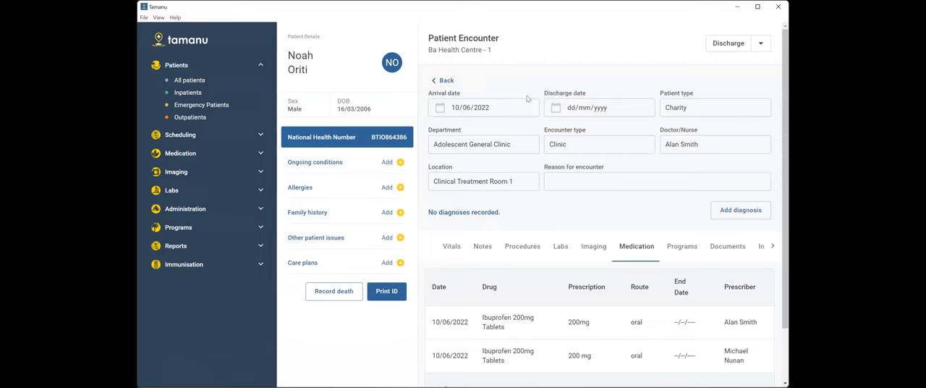
mouse_move(590, 228)
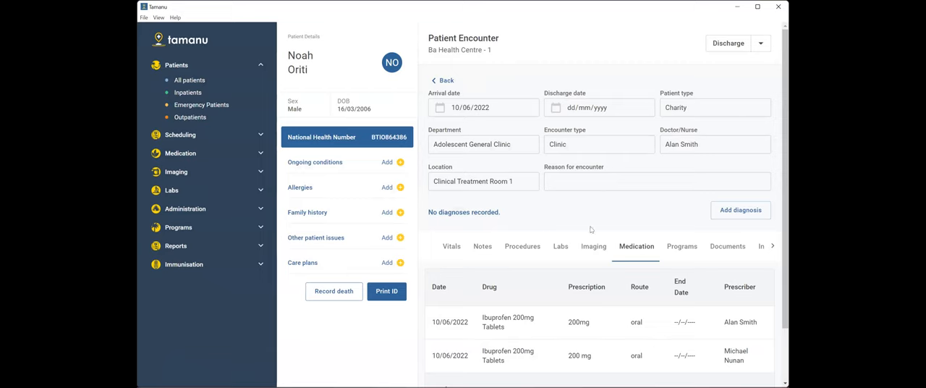
mouse_move(563, 249)
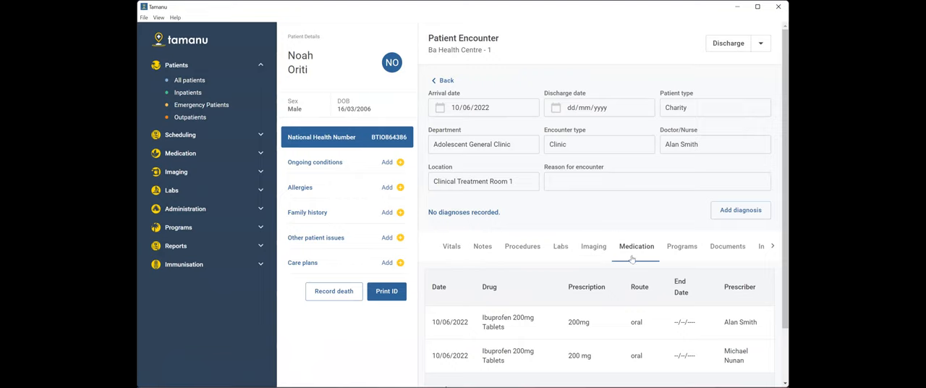
mouse_move(588, 254)
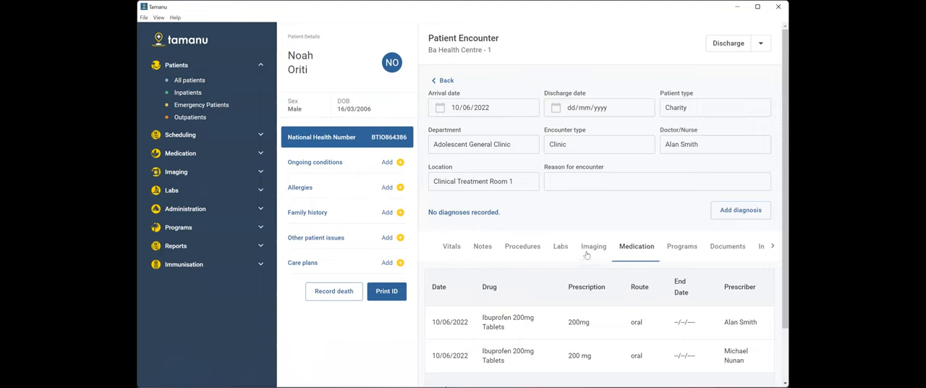
mouse_move(624, 239)
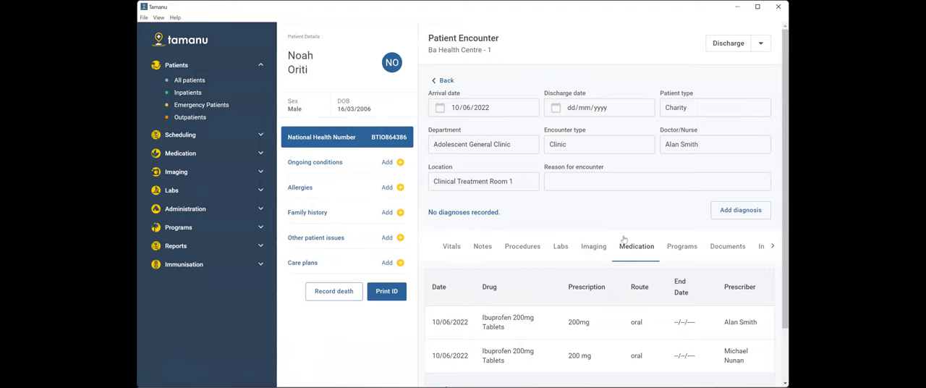
mouse_move(560, 239)
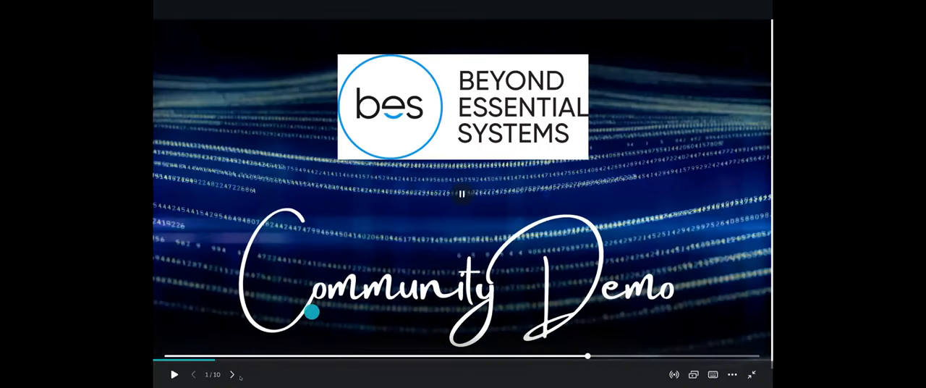
Step: Advance from the Community Demo title slide through the system diagram to slide 3, the Tupaia platform slide
click(232, 374)
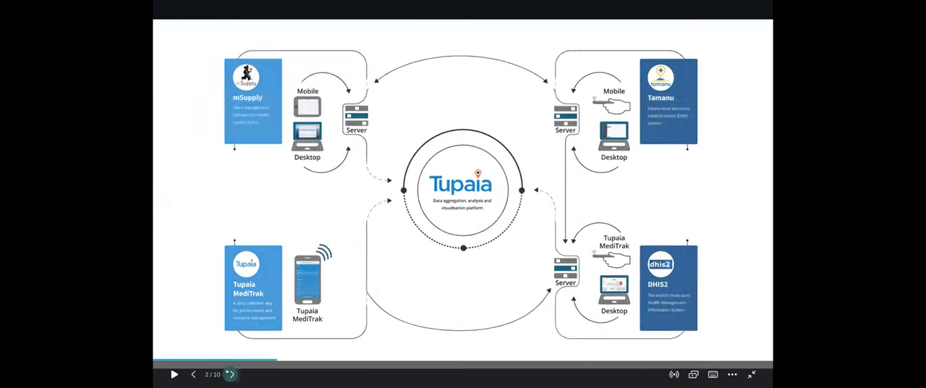
click(230, 374)
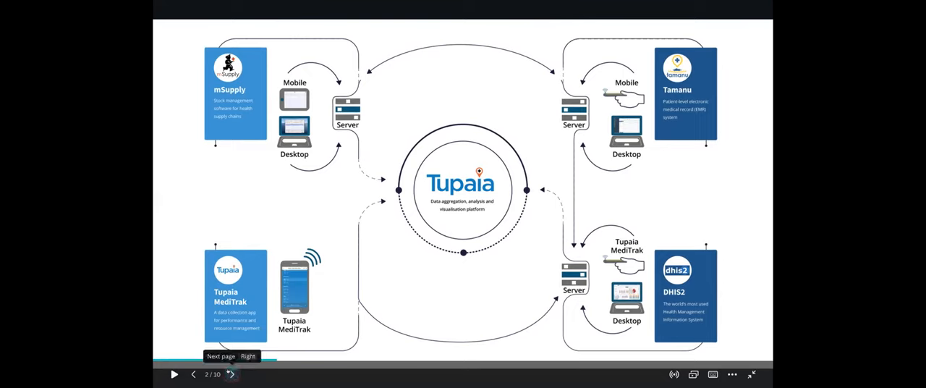
click(231, 373)
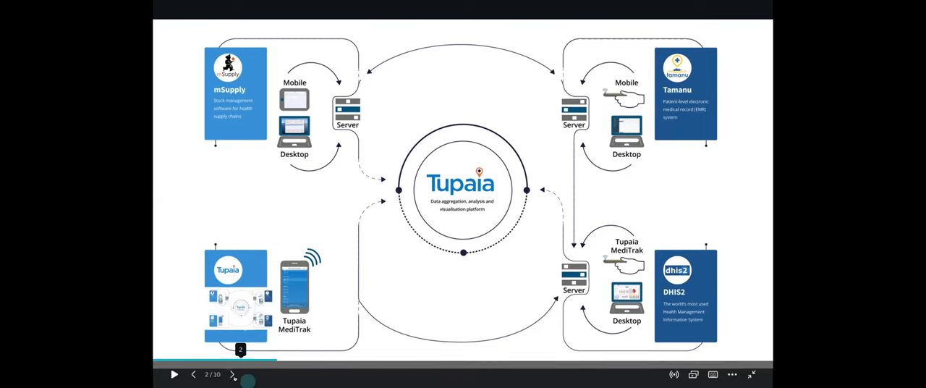
click(231, 373)
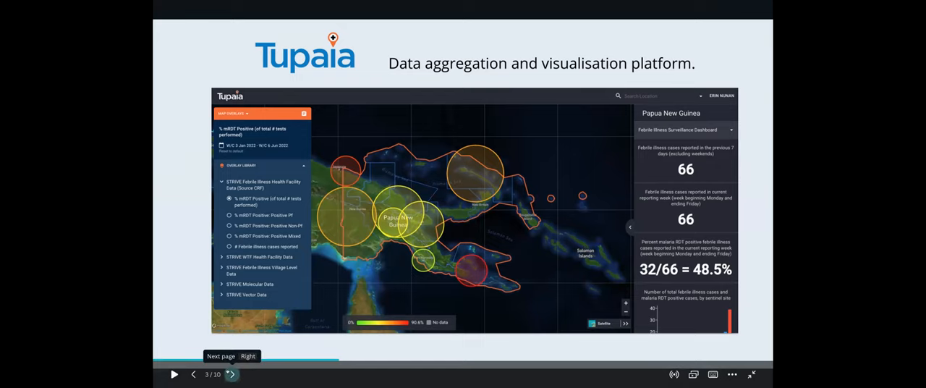
Step: Advance to slide 4, 'Data Auto Aggregates' from village up to regional level
click(230, 373)
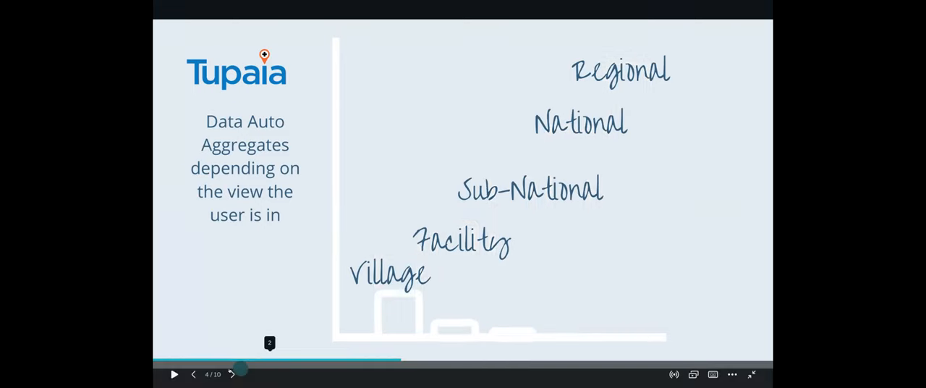
Step: Step through the MediTrak, Facility Level and Sub-National Level slides to reach slide 8, National Level
click(232, 373)
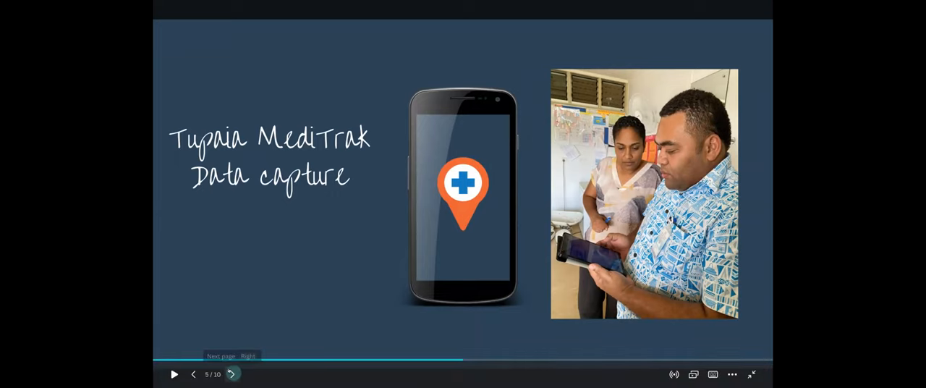
click(231, 373)
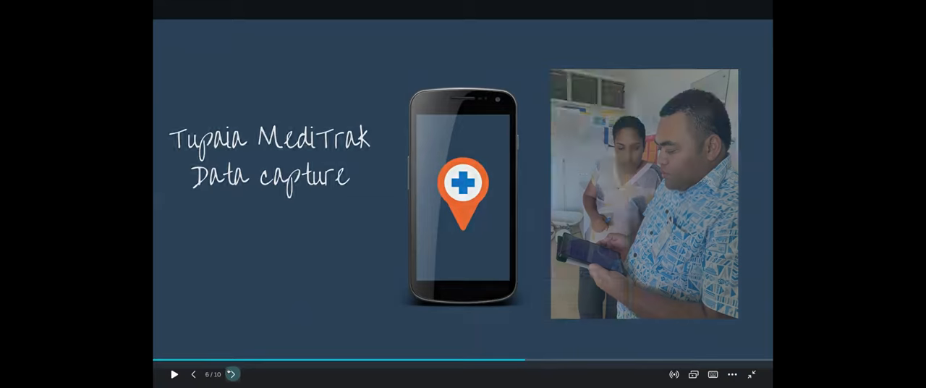
click(232, 373)
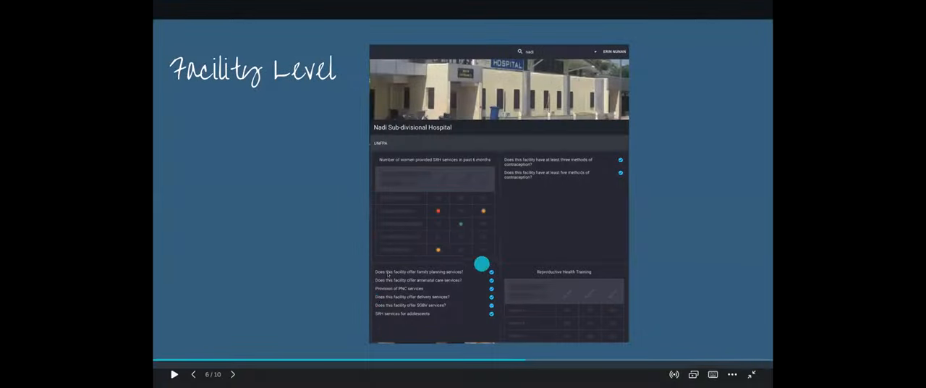
mouse_move(483, 209)
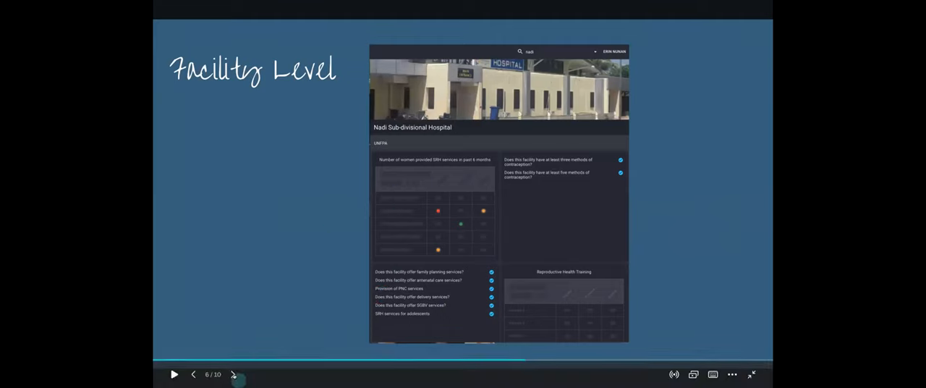
click(233, 374)
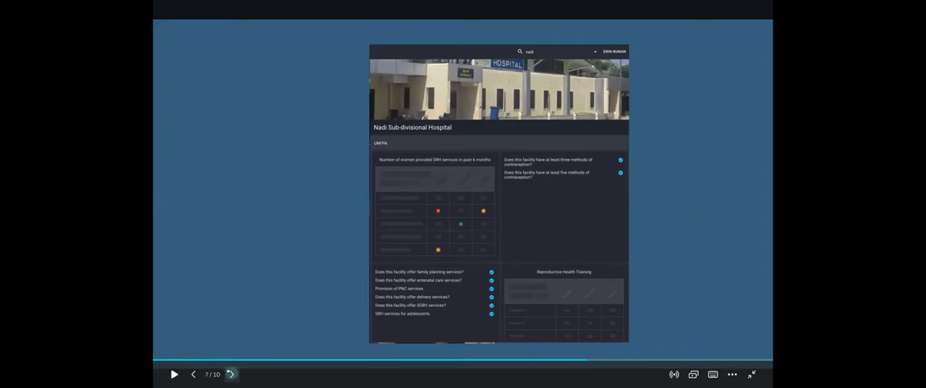
click(231, 373)
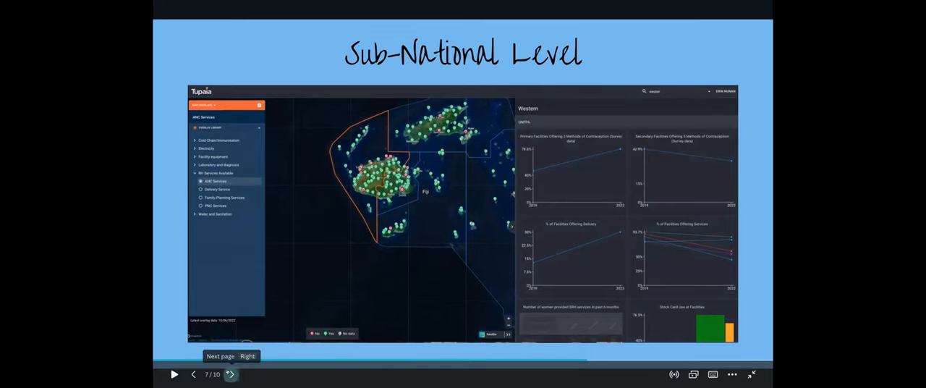
click(230, 374)
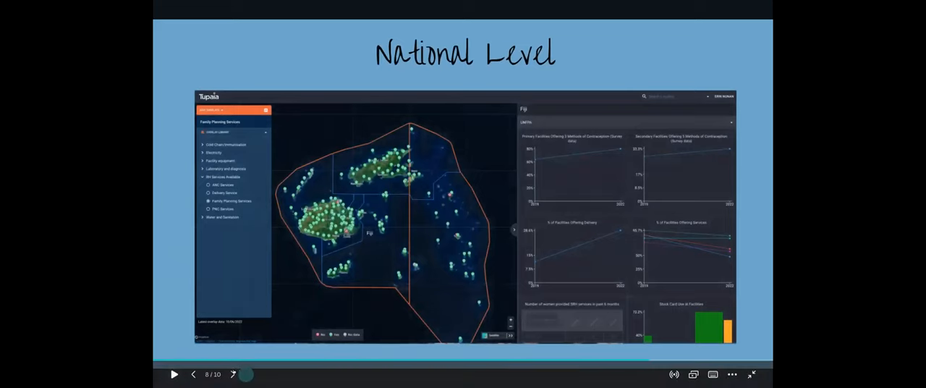
mouse_move(231, 374)
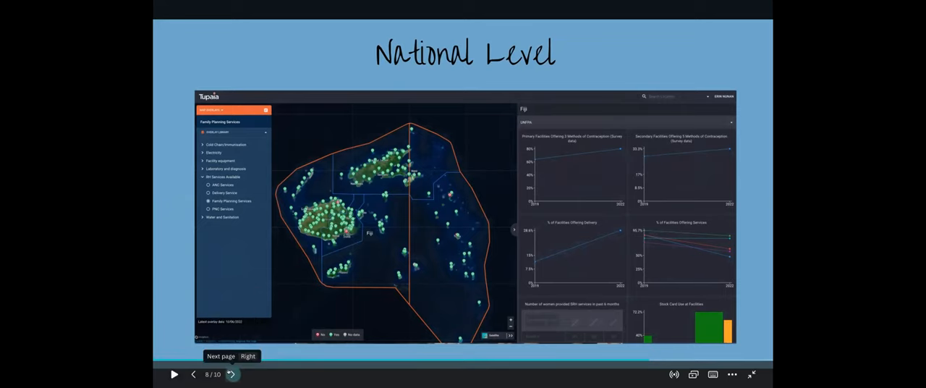
click(230, 373)
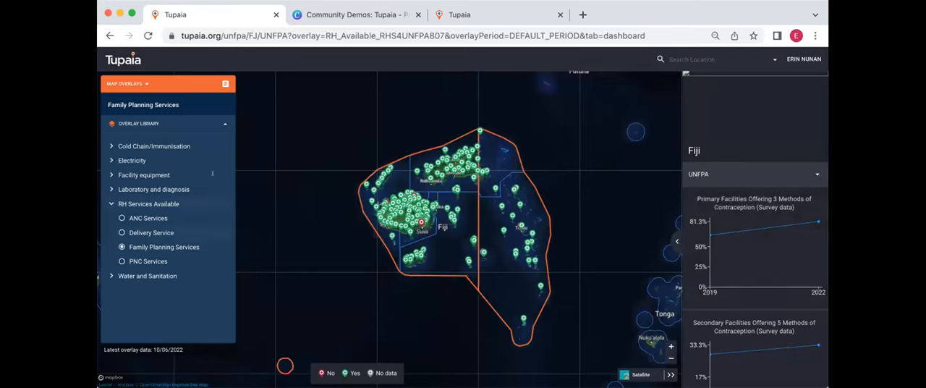
mouse_move(304, 207)
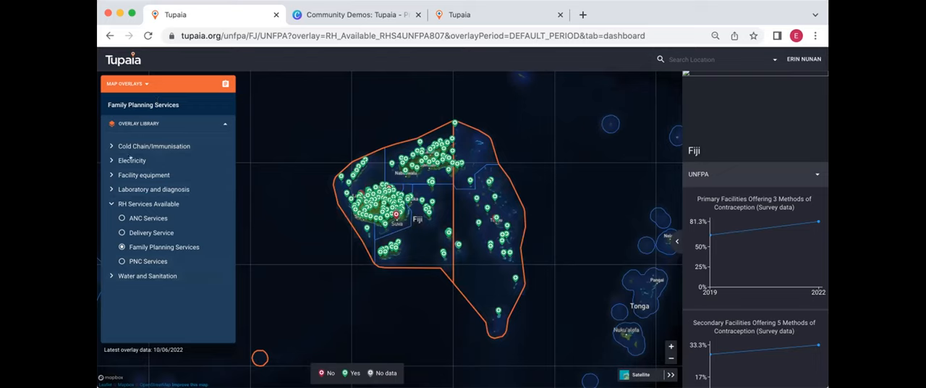
mouse_move(148, 202)
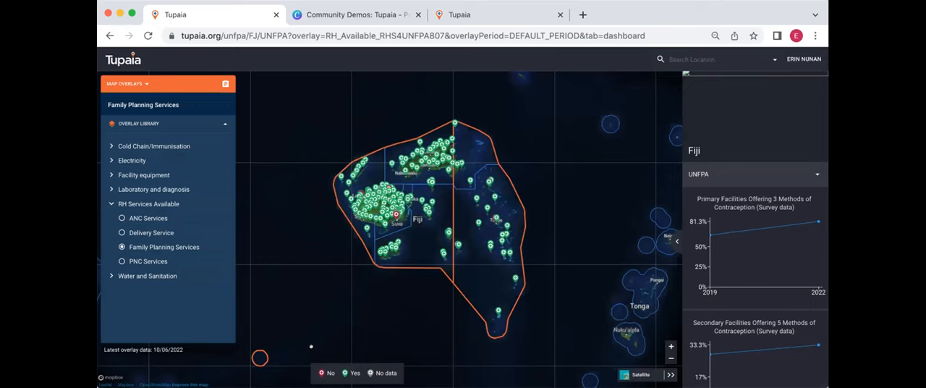
mouse_move(310, 263)
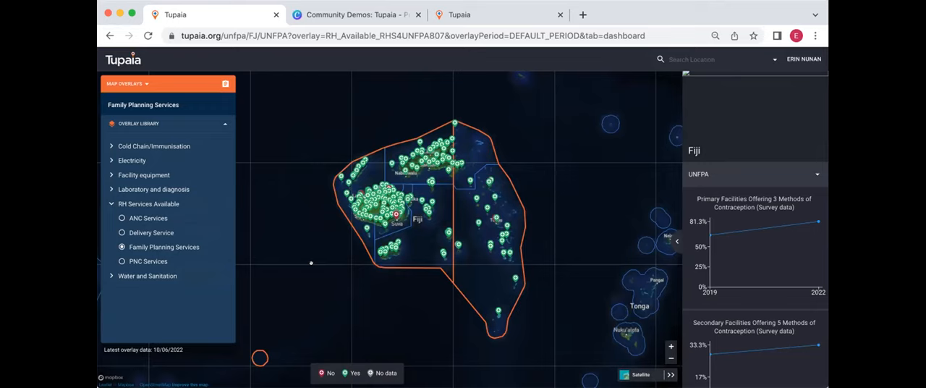
mouse_move(755, 246)
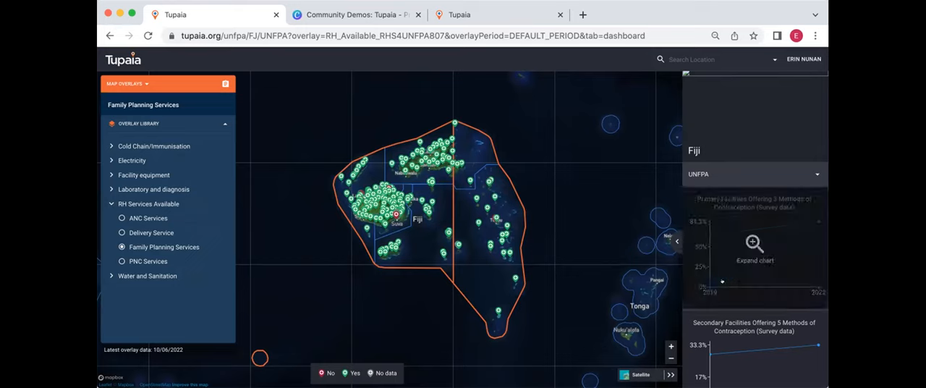
Step: Scroll the Fiji UNFPA dashboard showing the Family Planning Services overlay and contraception survey charts
scroll(down, 3)
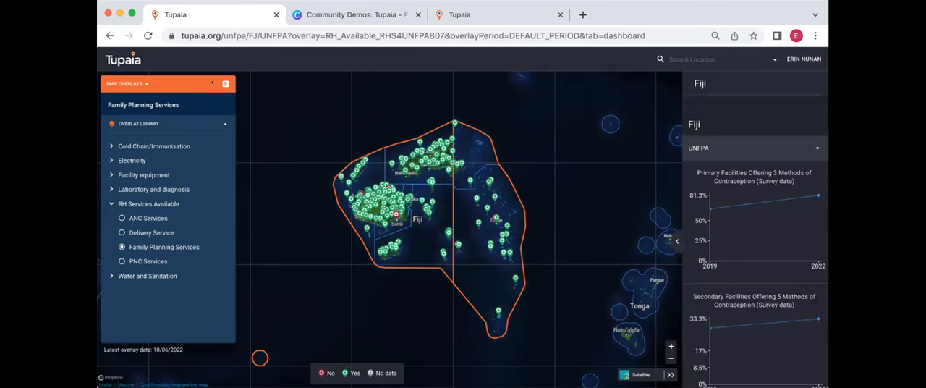
mouse_move(226, 83)
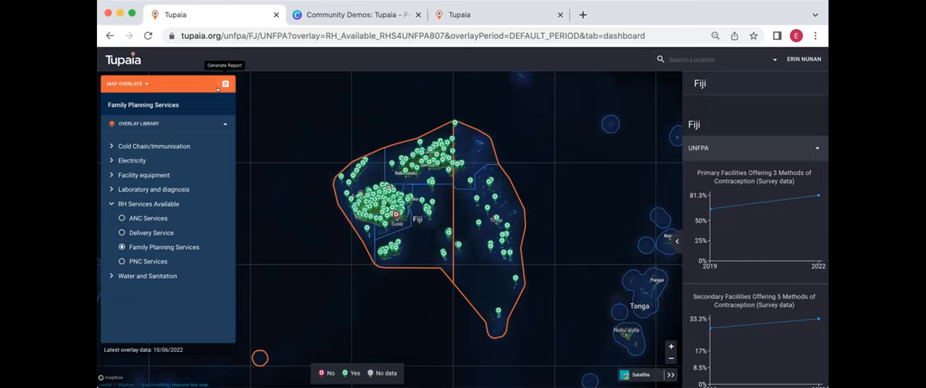
Step: Generate the Family Planning Services facility table for Fiji and sort it by service status, reversing the order
click(226, 84)
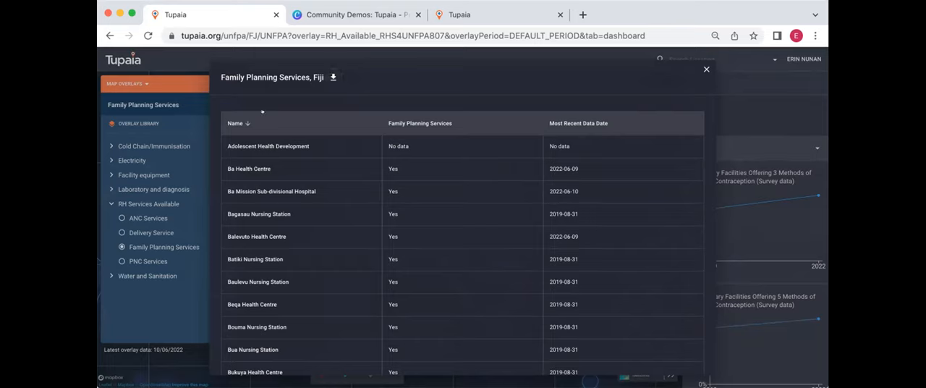
mouse_move(224, 100)
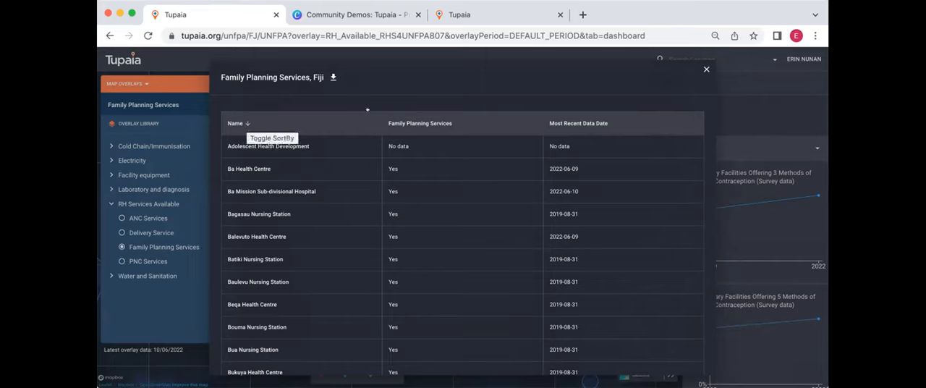
mouse_move(440, 78)
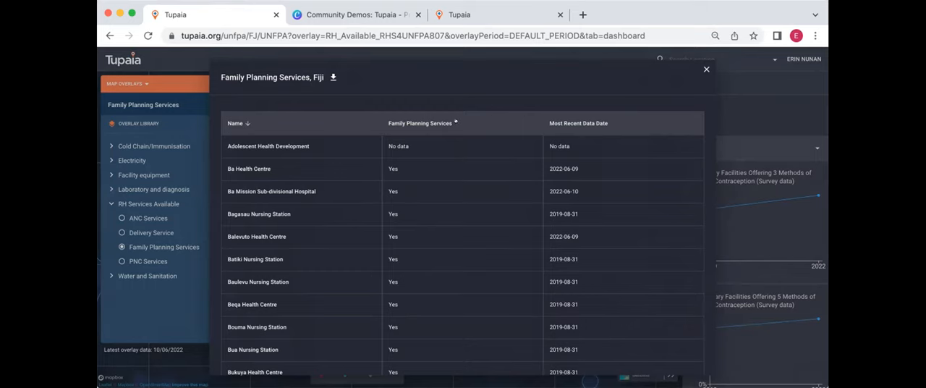
click(419, 123)
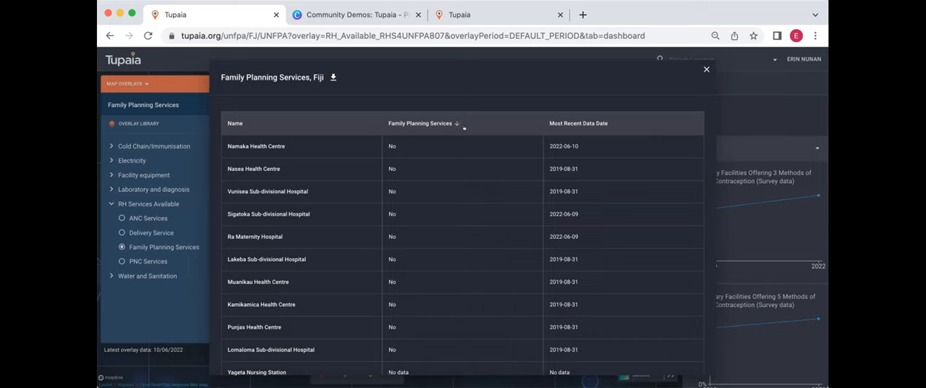
scroll(down, 3)
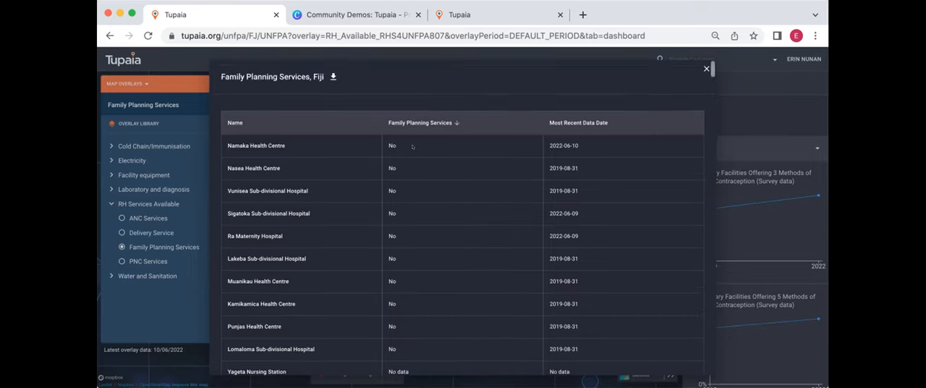
mouse_move(432, 168)
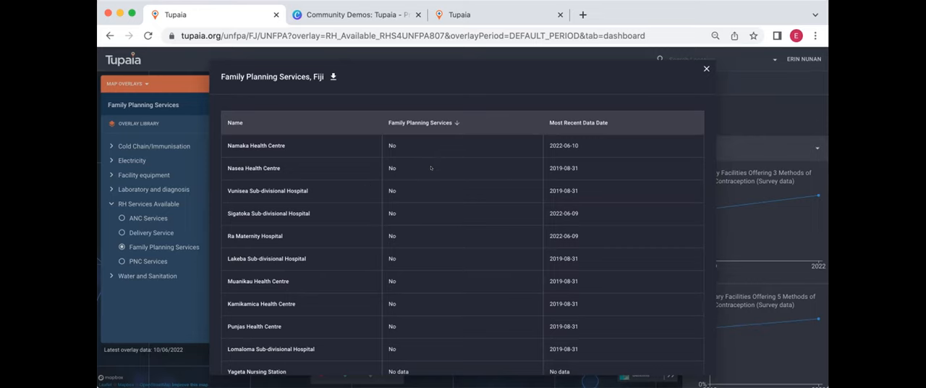
click(456, 122)
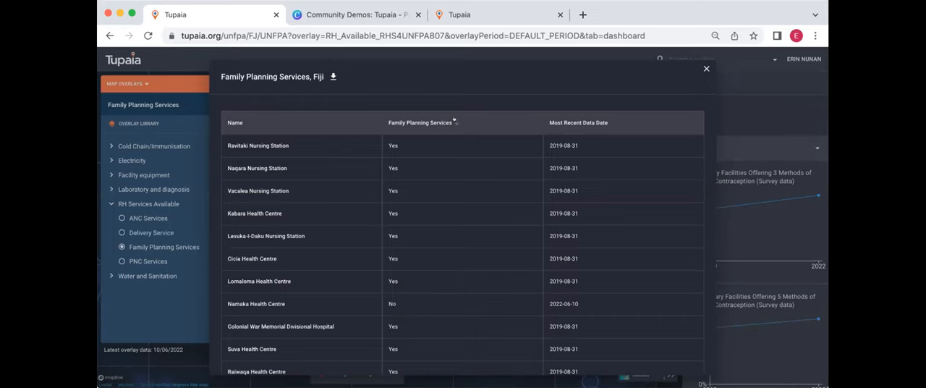
Step: Reverse the service sort again, then export the Family Planning Services, Fiji table as an .xlsx file
click(421, 121)
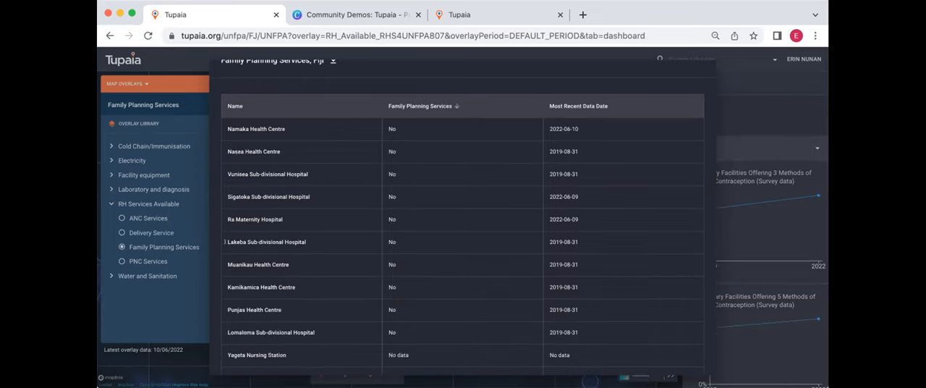
mouse_move(373, 310)
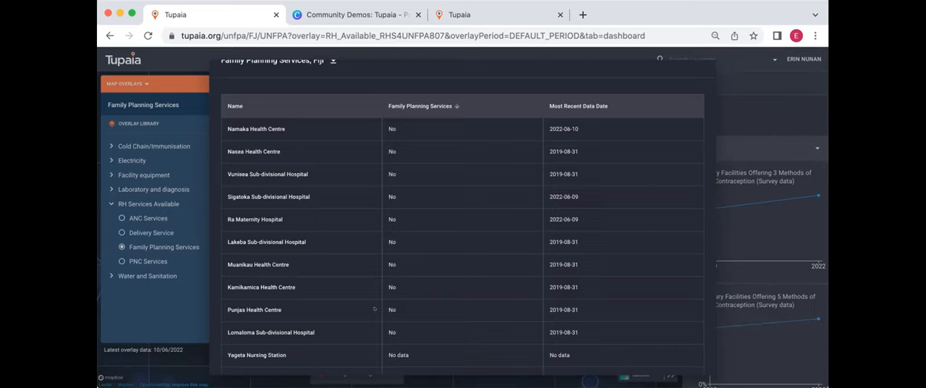
mouse_move(584, 250)
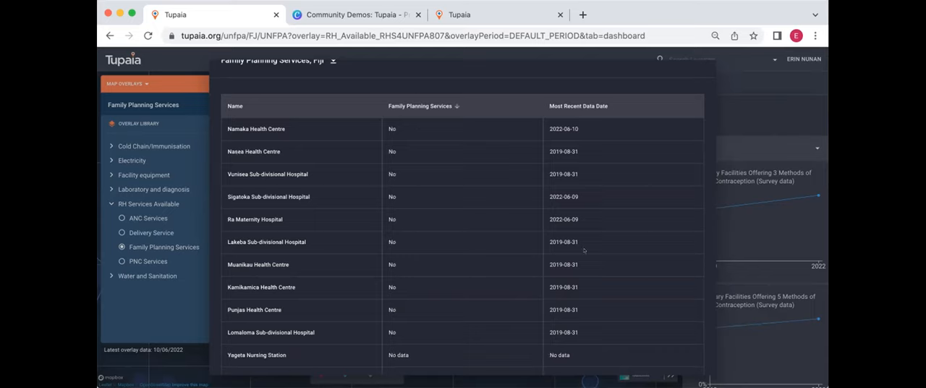
mouse_move(555, 211)
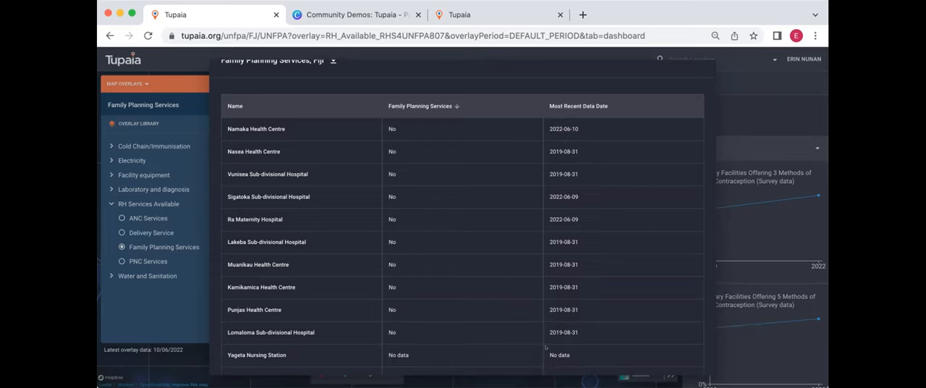
mouse_move(577, 216)
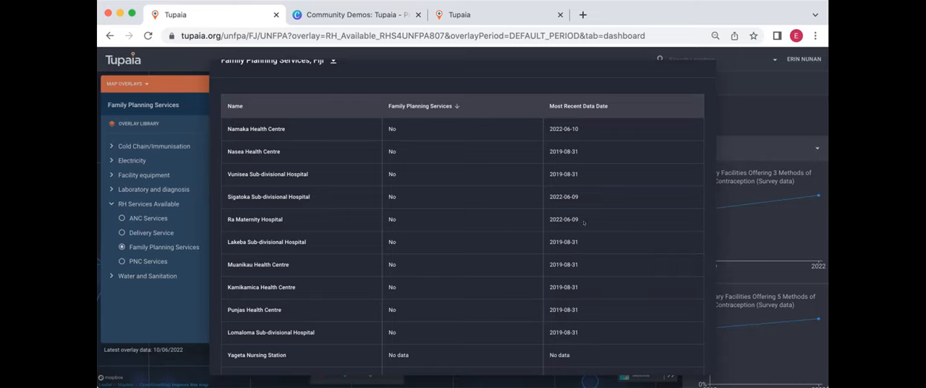
mouse_move(576, 235)
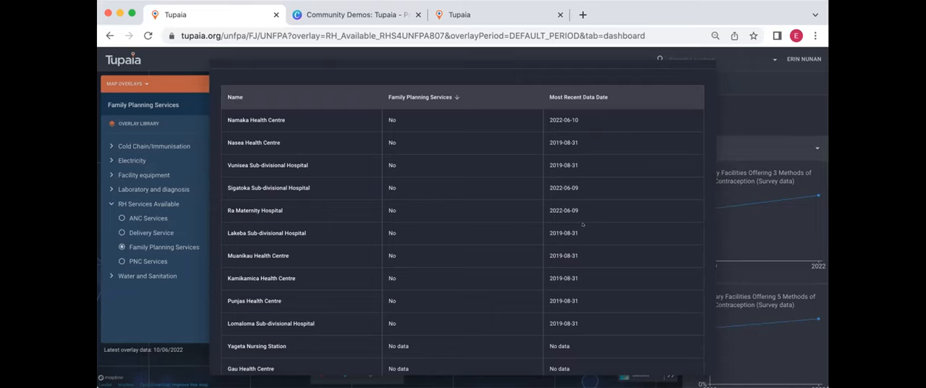
mouse_move(420, 194)
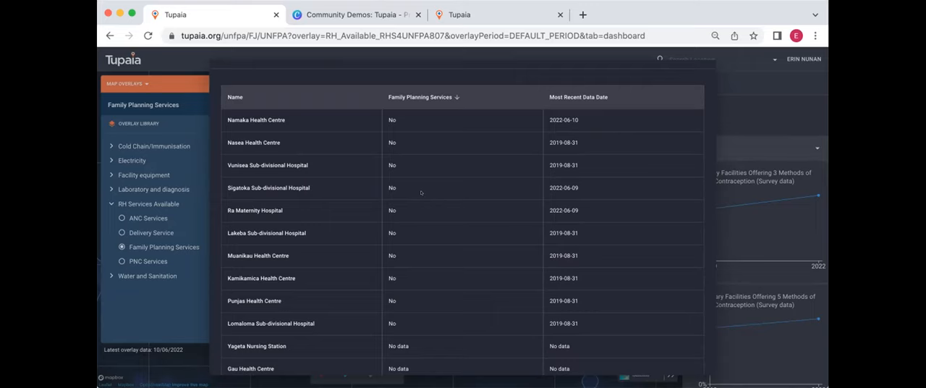
scroll(down, 3)
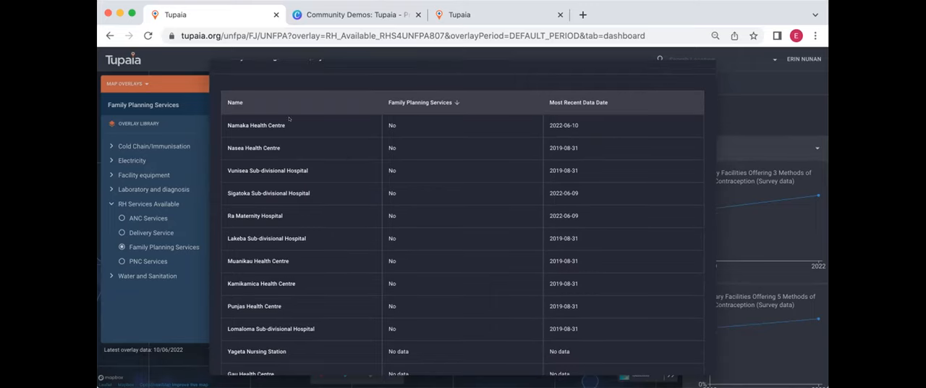
mouse_move(240, 223)
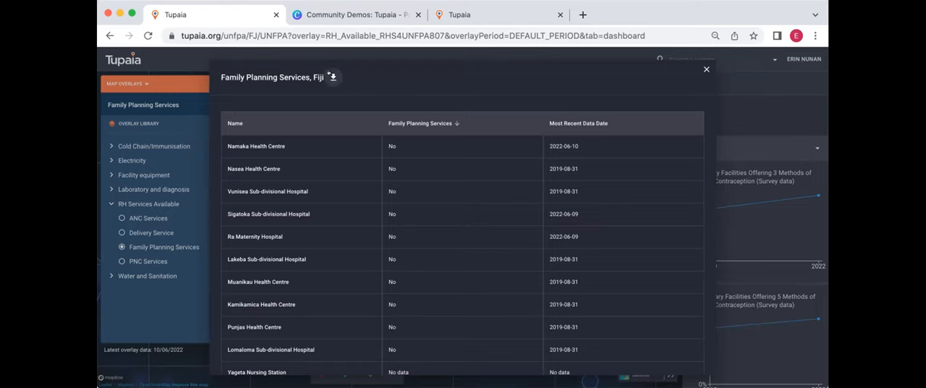
click(333, 78)
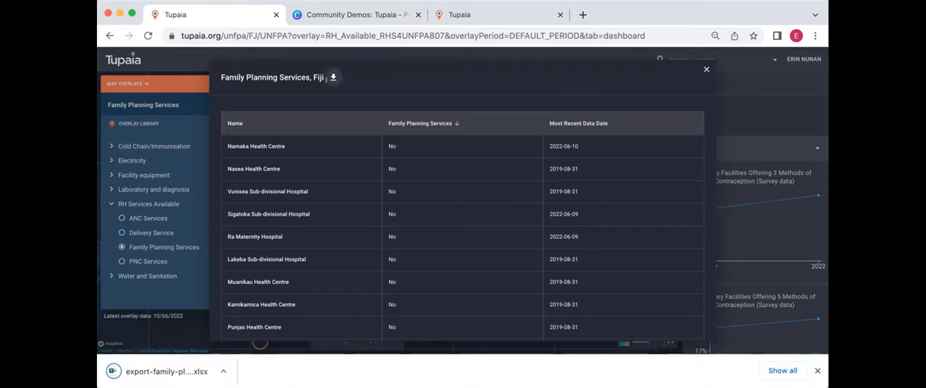
click(223, 371)
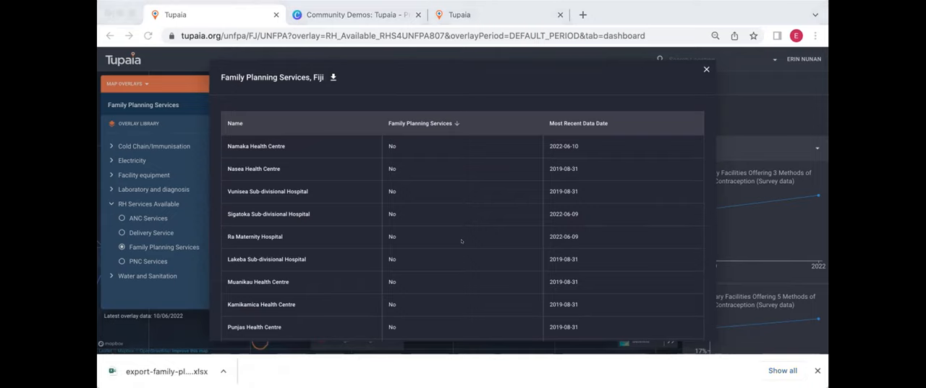
mouse_move(442, 233)
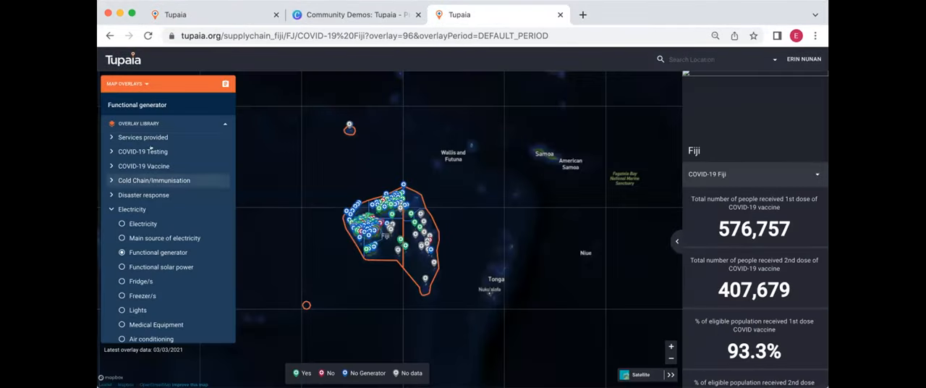
Step: Scroll the overlay library down to Electricity > Functional generator on the supply chain map
scroll(down, 3)
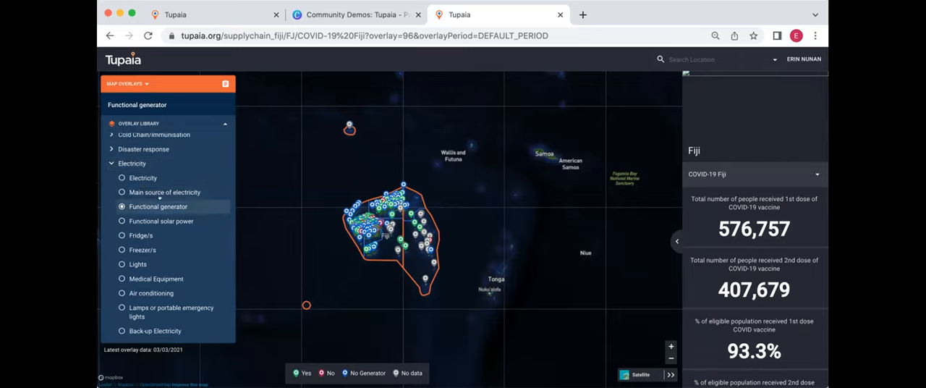
scroll(down, 3)
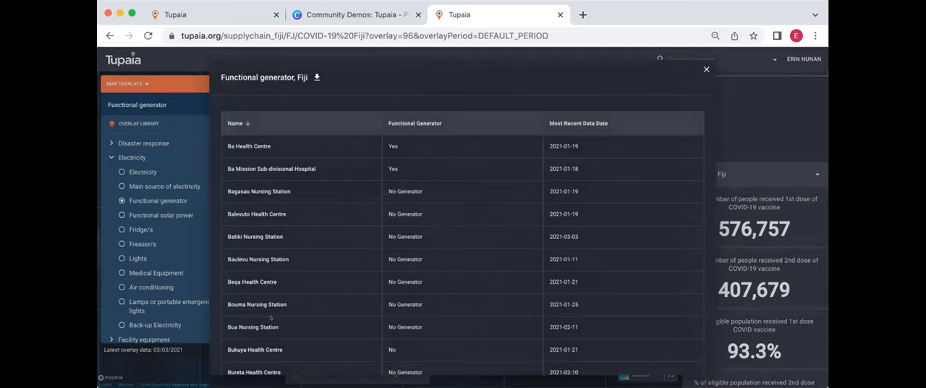
mouse_move(252, 241)
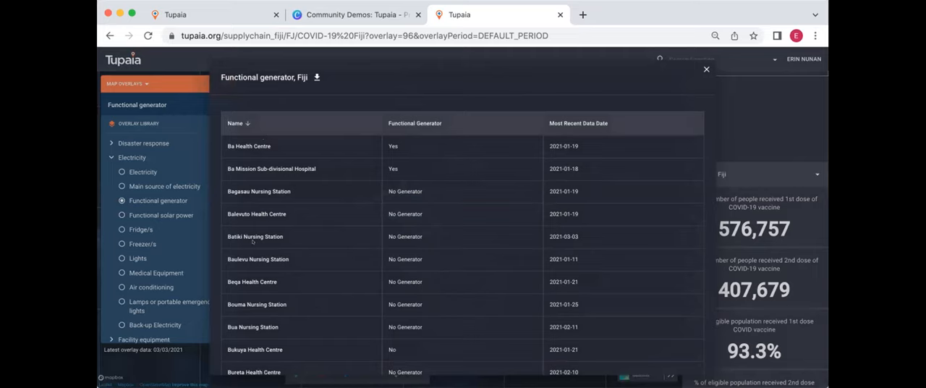
mouse_move(288, 154)
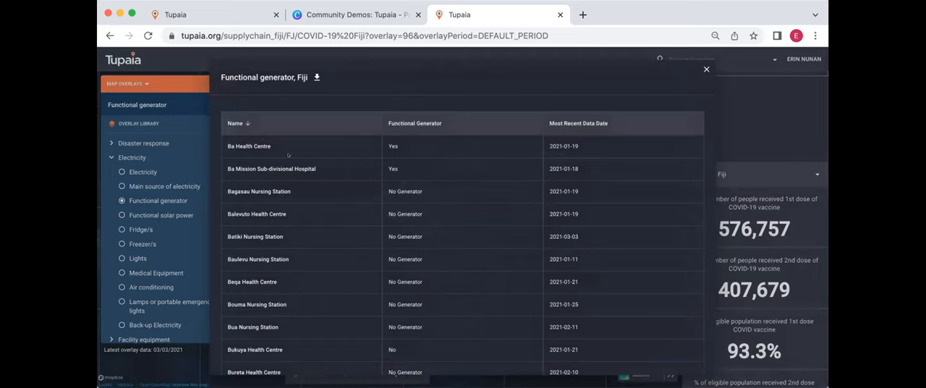
mouse_move(424, 122)
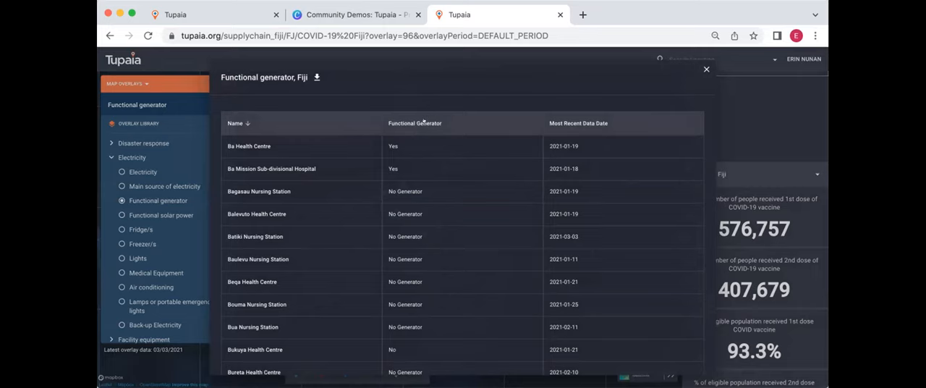
Step: Sort the Functional generator facilities by Most Recent Data Date, then close the table back to the map
scroll(down, 3)
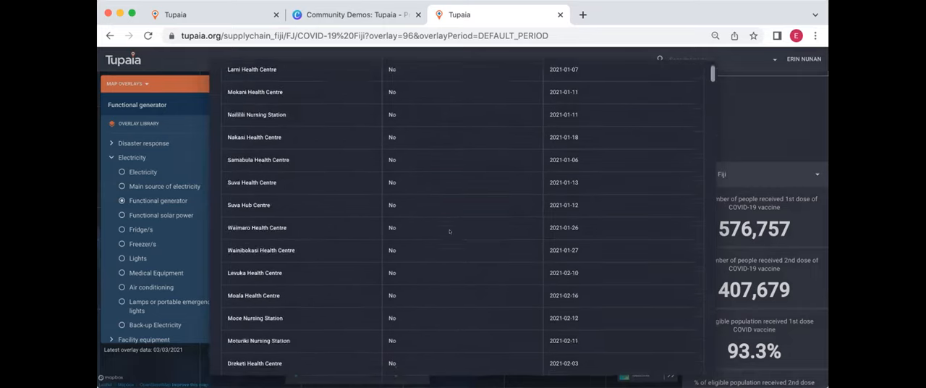
scroll(down, 3)
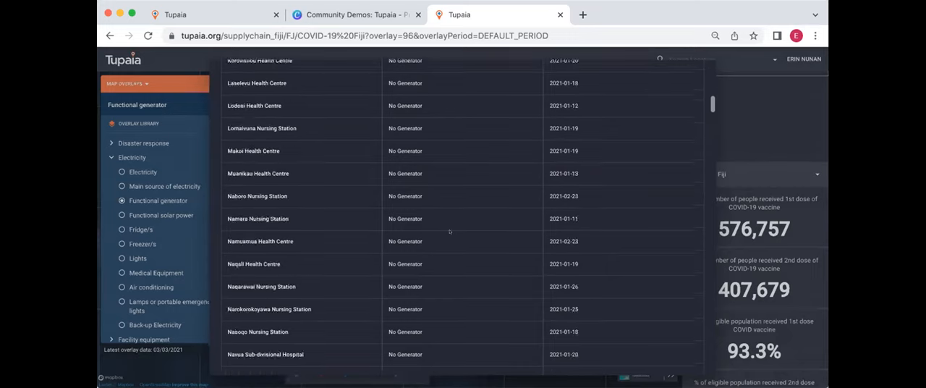
scroll(down, 3)
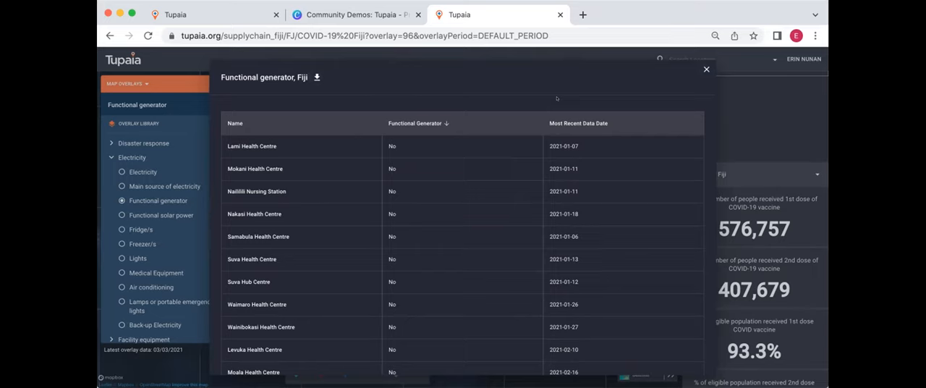
click(579, 123)
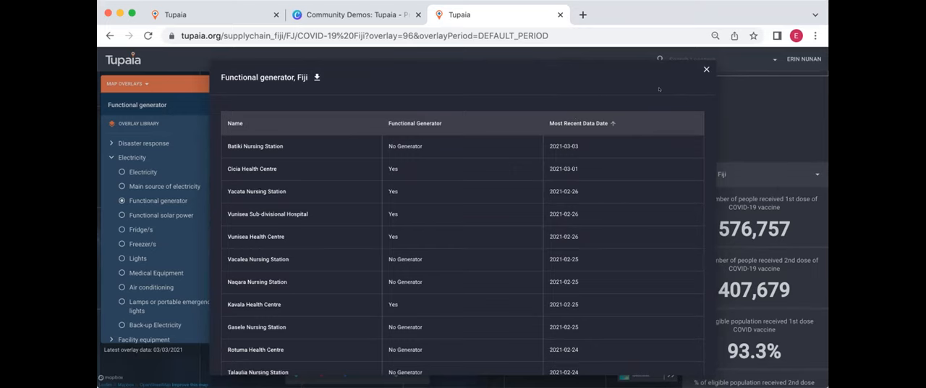
mouse_move(651, 87)
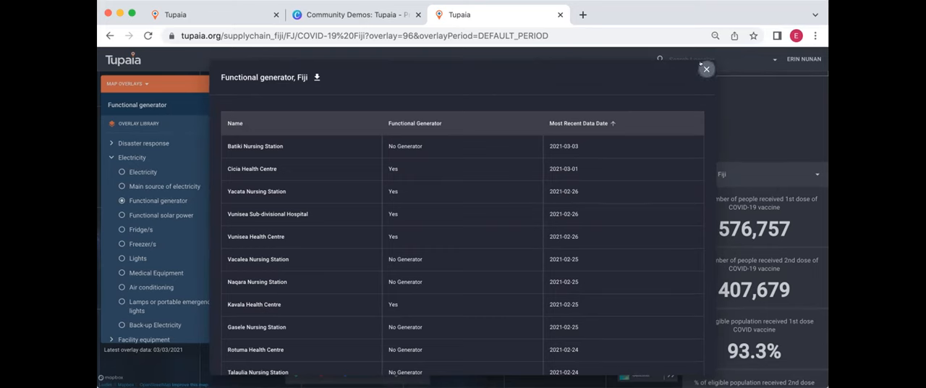
click(706, 70)
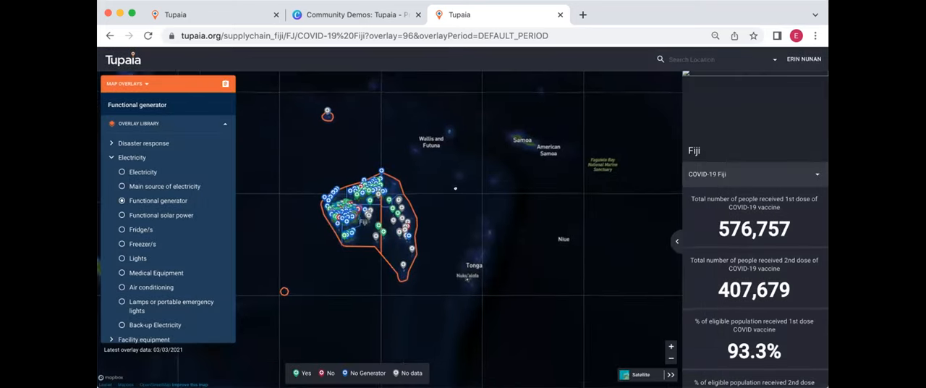
Step: Zoom onto Fiji's main islands and reselect the Functional generator overlay after a brief switch to Electricity
drag(454, 188, 513, 263)
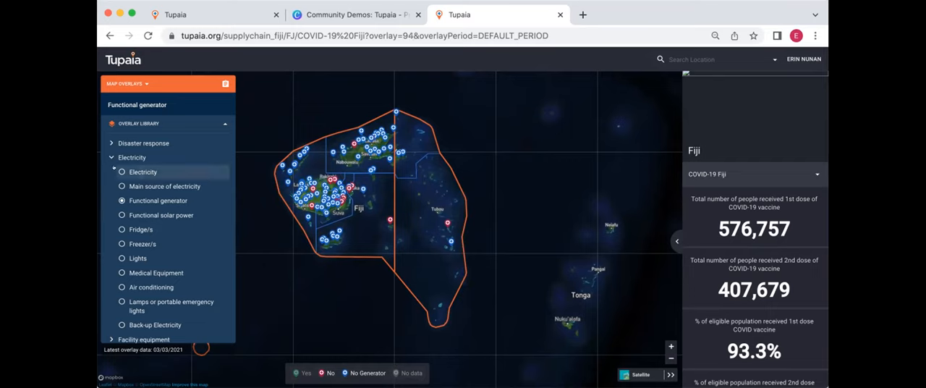
click(122, 172)
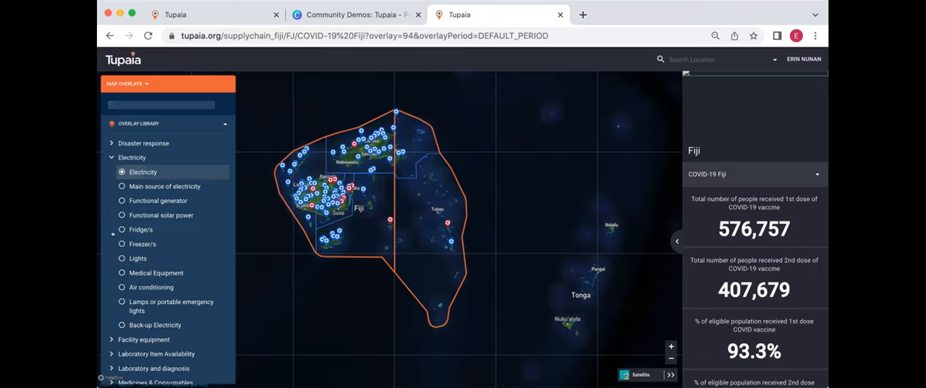
click(141, 172)
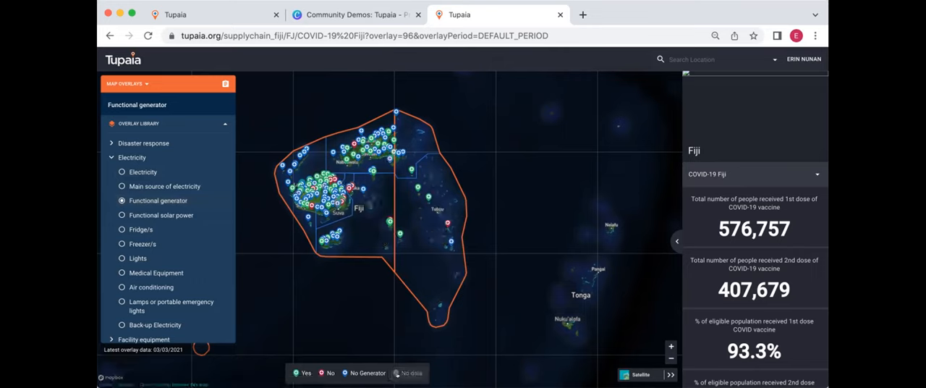
mouse_move(513, 113)
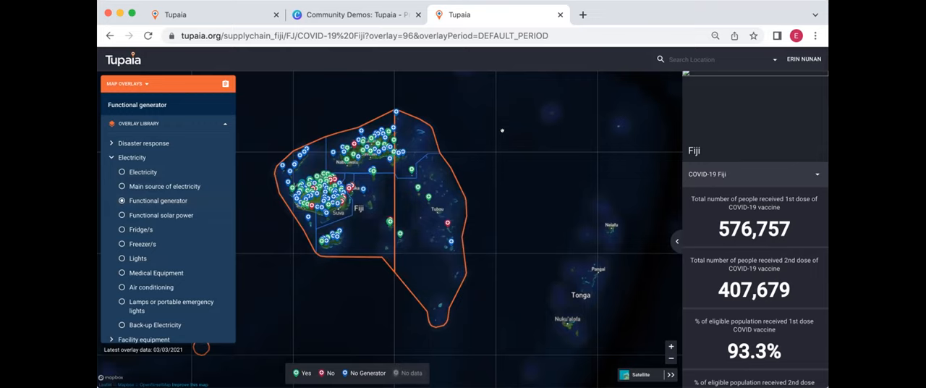
mouse_move(507, 126)
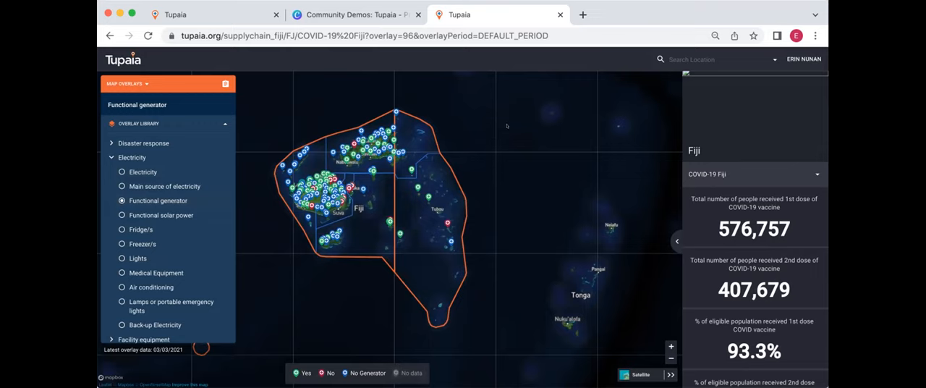